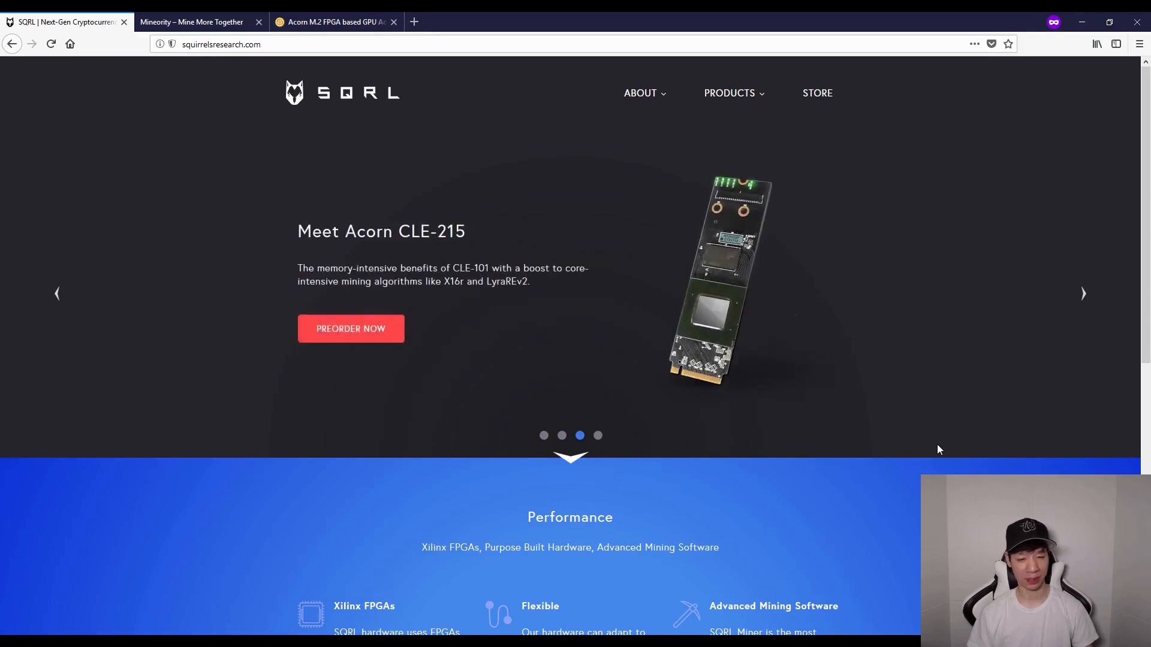
mouse_move(873, 453)
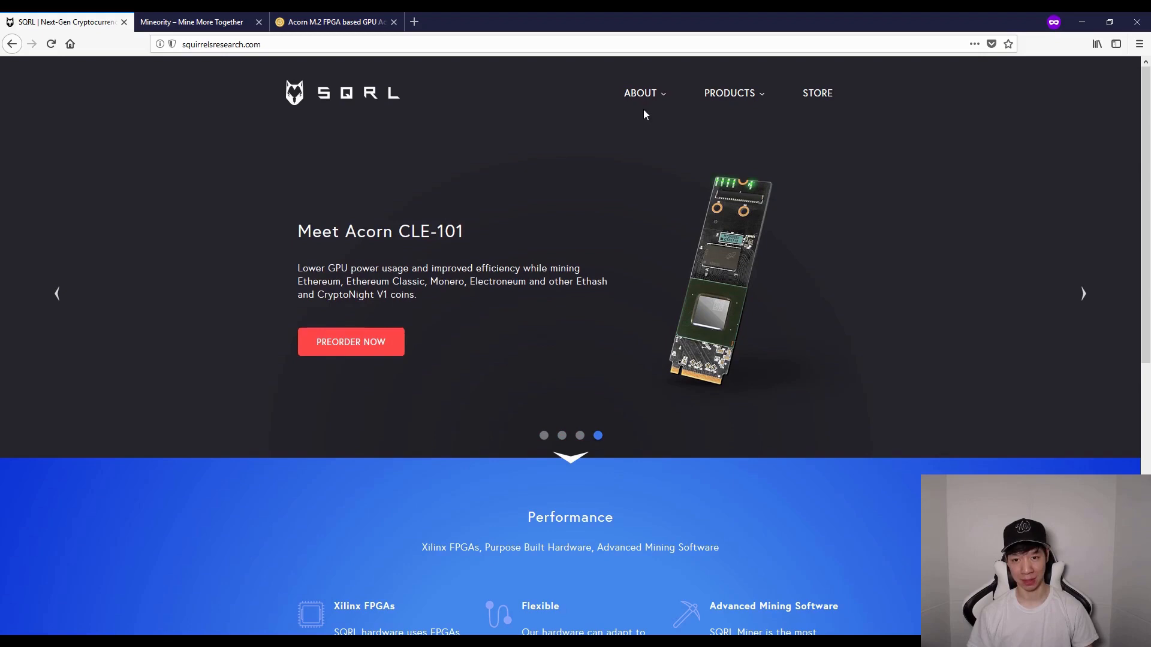
Expand the ABOUT menu on the SQRL home page to reveal the FAQ link
click(640, 92)
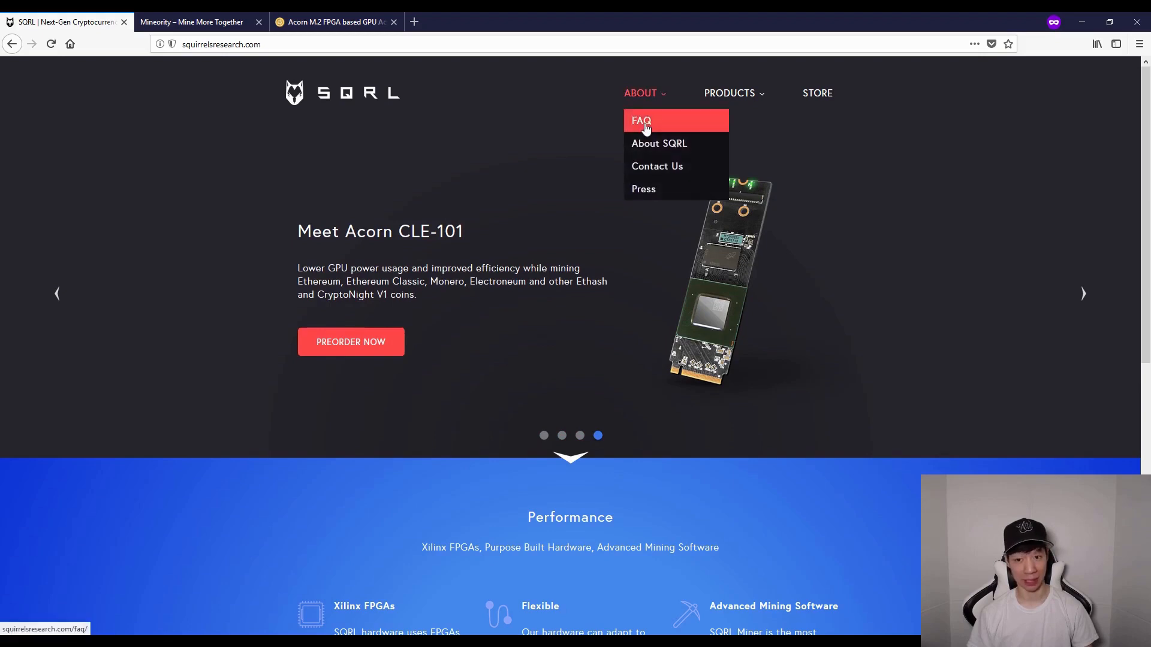
Read the FAQ's Acorn compatibility and per-GPU recommendations, then return to the top
click(641, 121)
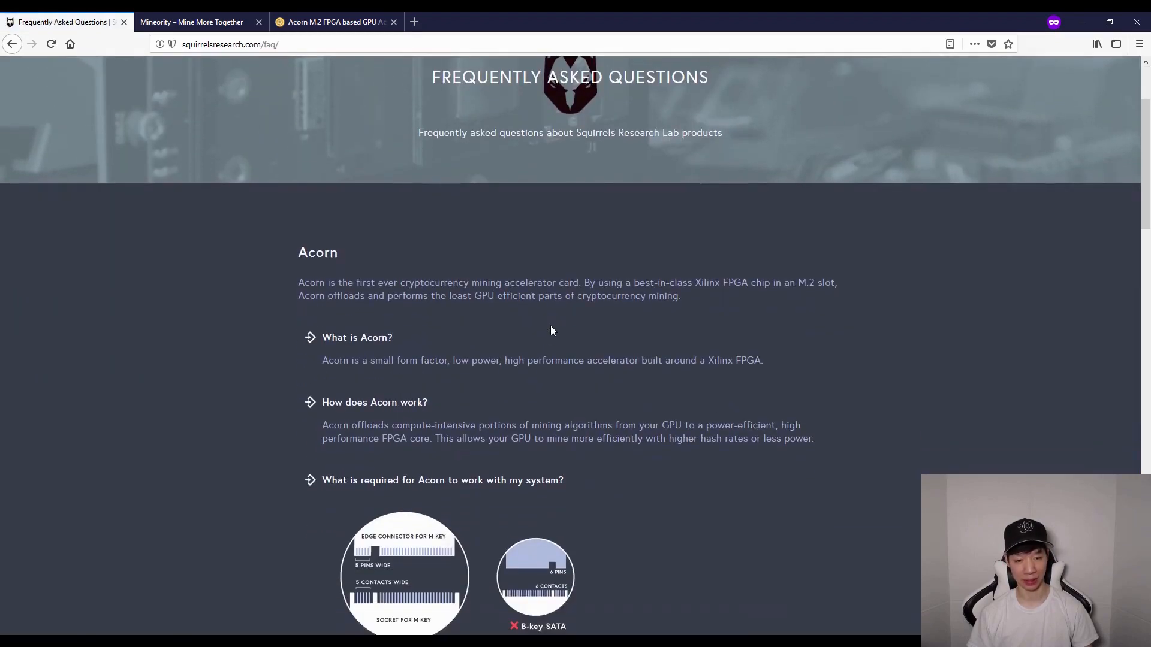
scroll(down, 3)
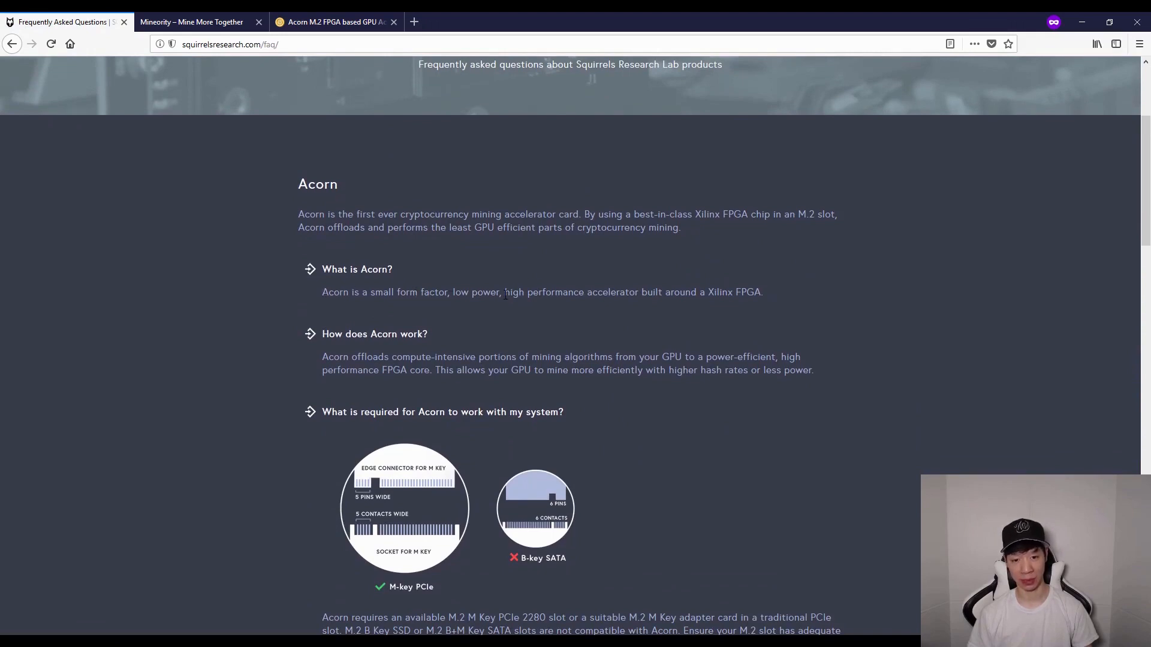
mouse_move(689, 308)
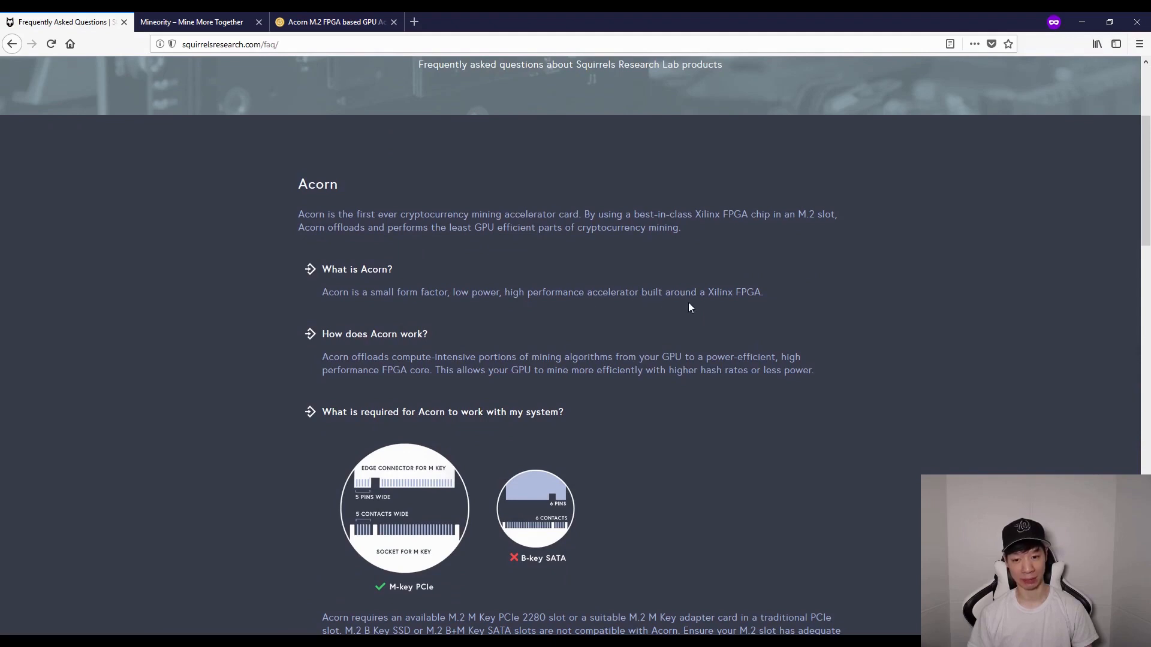
mouse_move(740, 305)
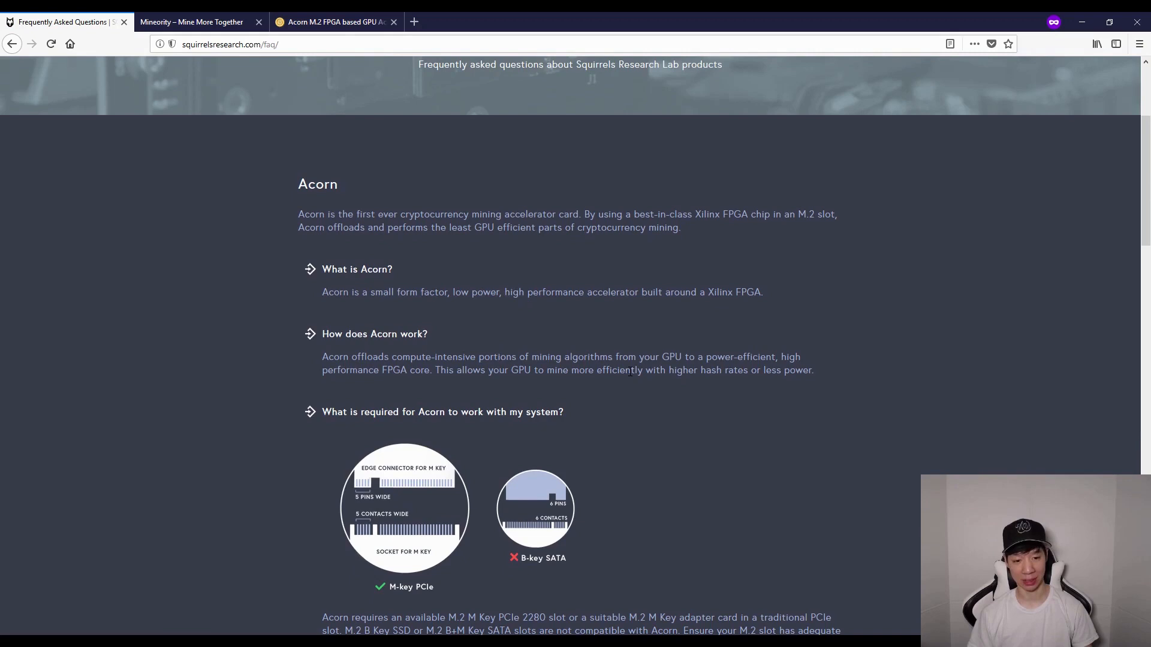
scroll(down, 3)
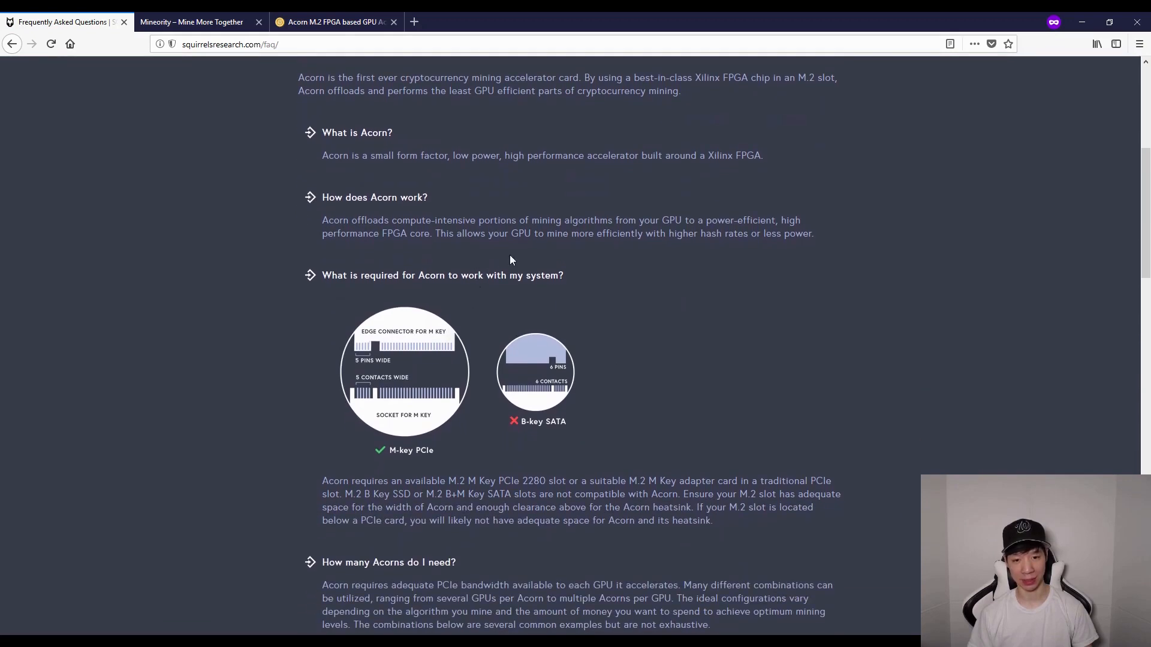
mouse_move(536, 249)
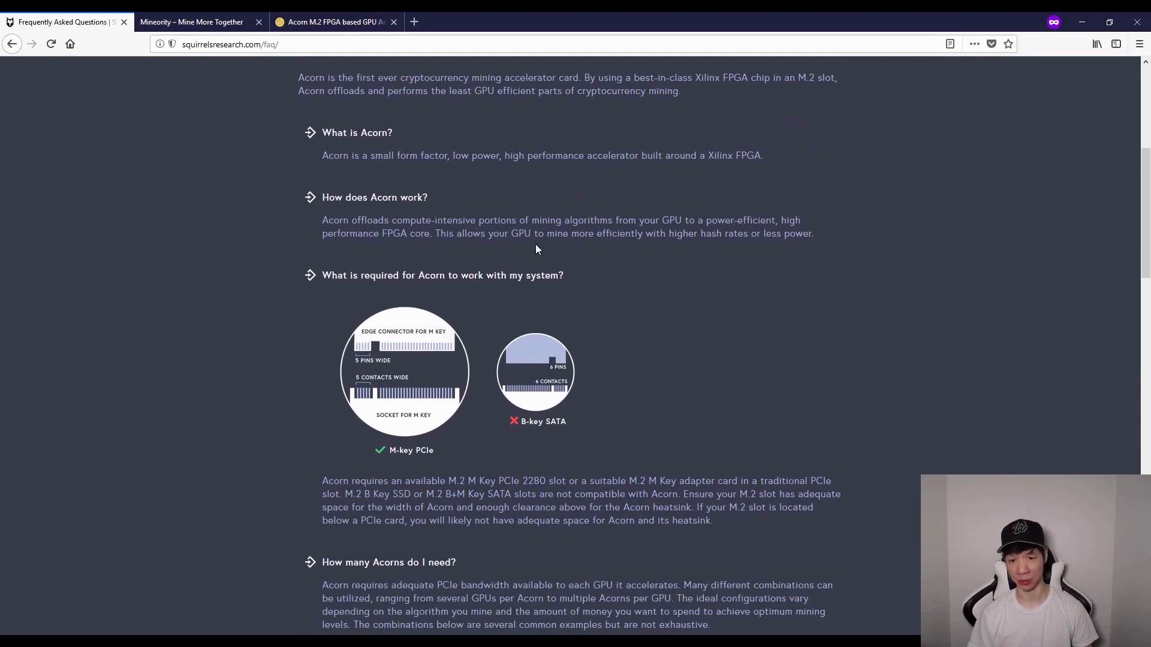
mouse_move(640, 245)
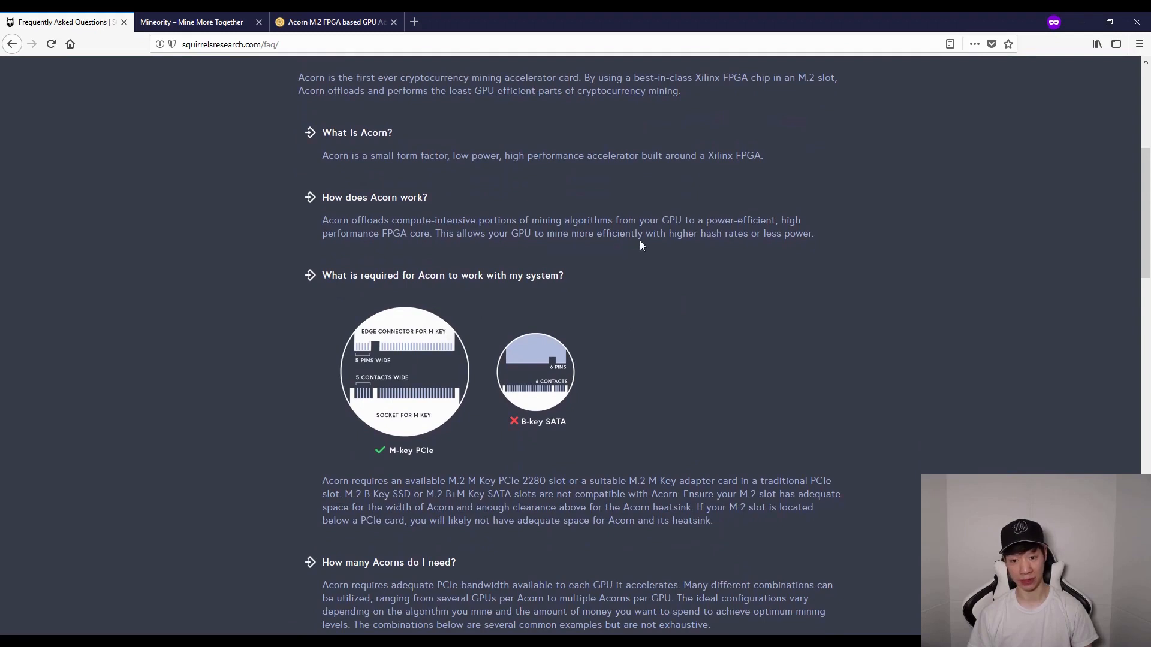
mouse_move(750, 251)
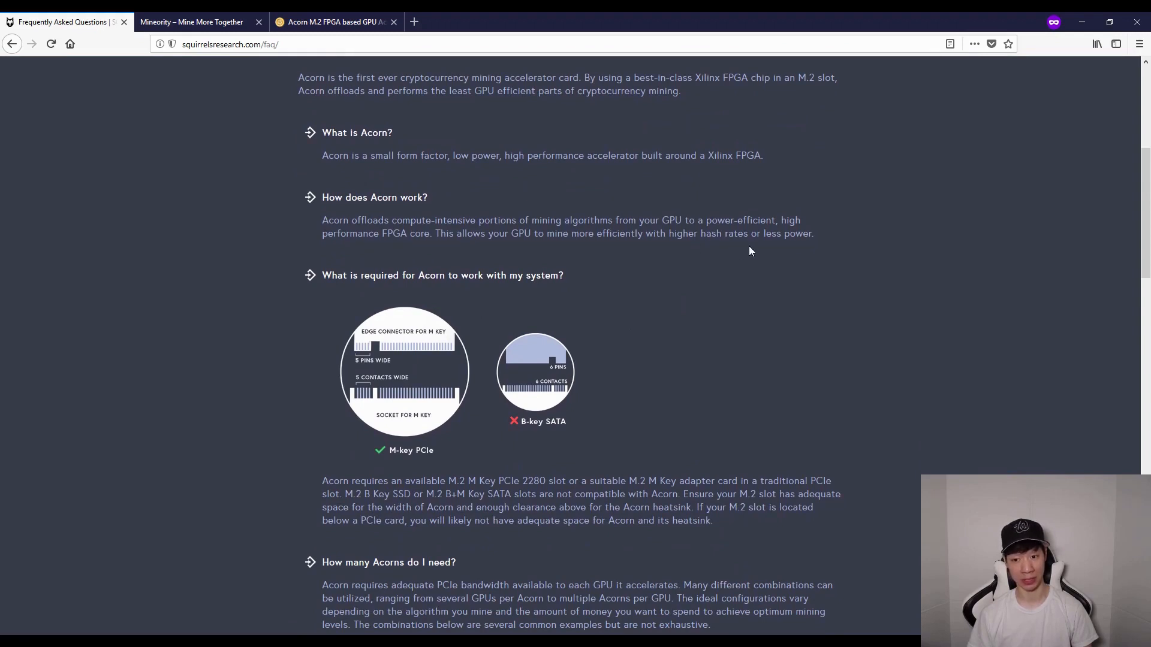
scroll(down, 3)
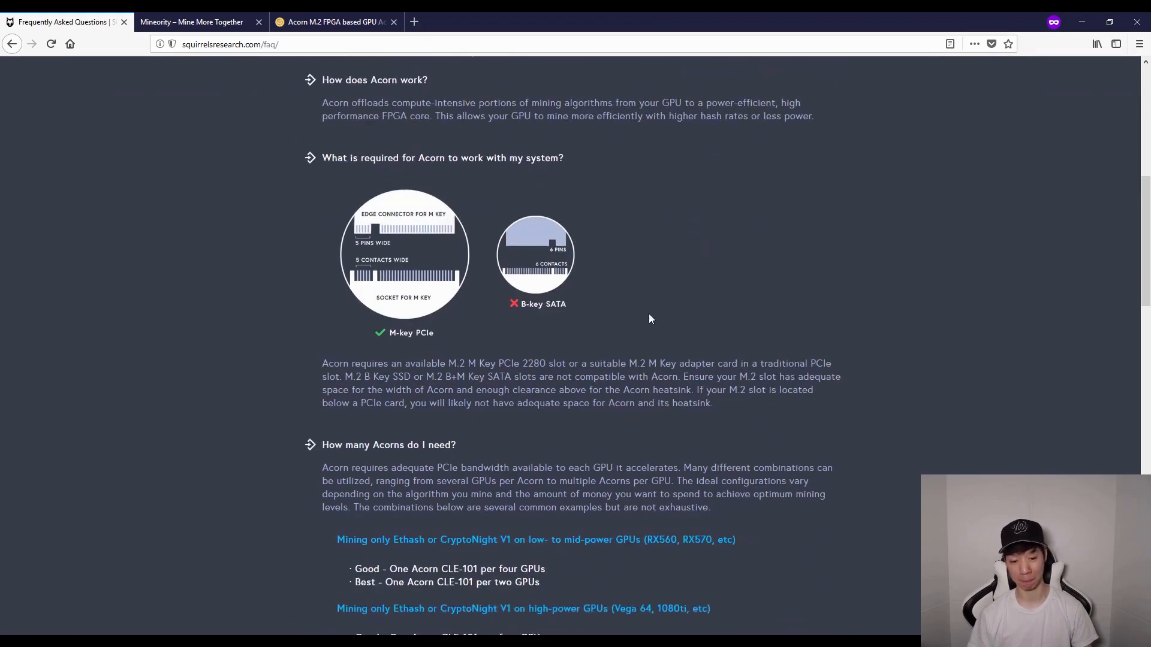
scroll(down, 3)
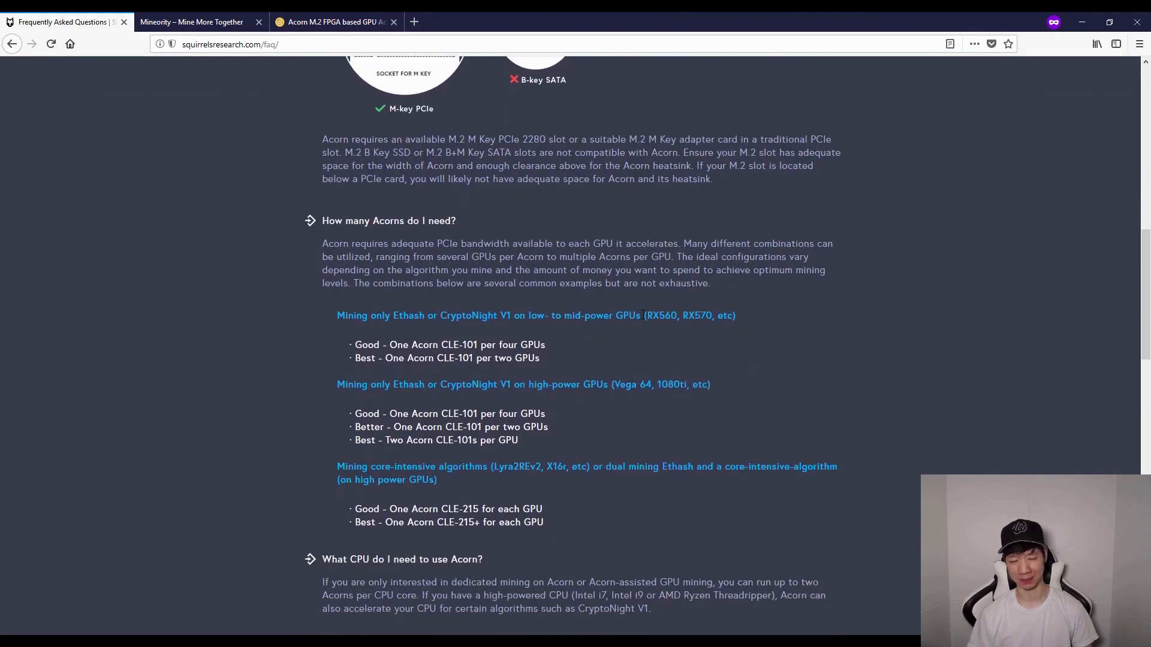
mouse_move(323, 259)
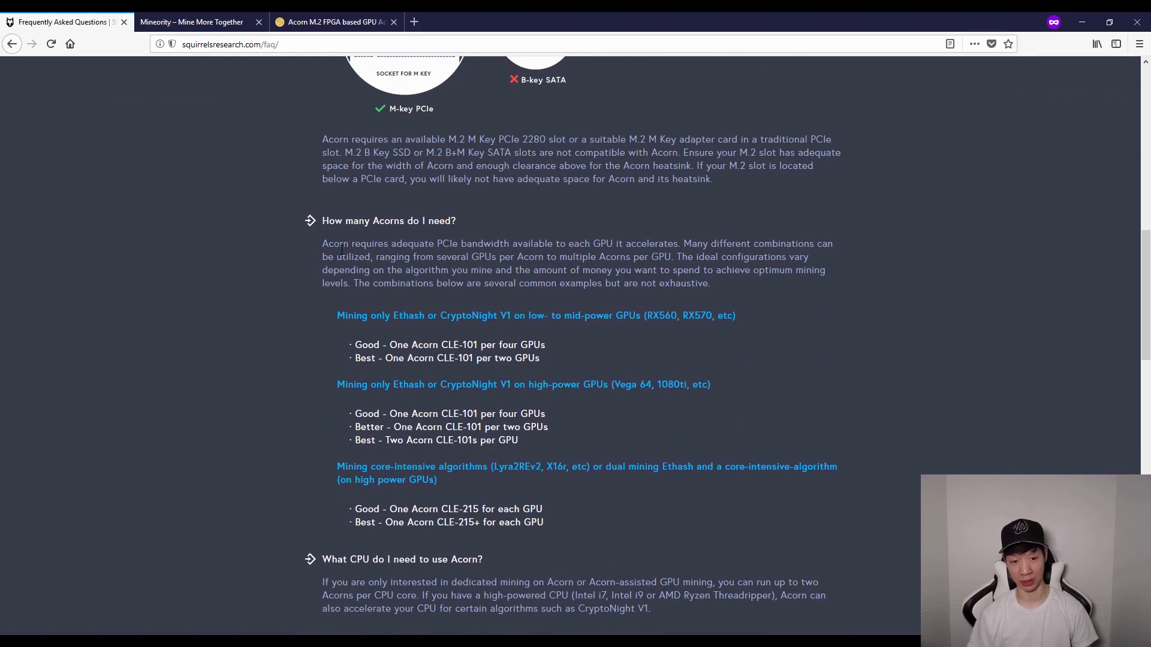
mouse_move(317, 248)
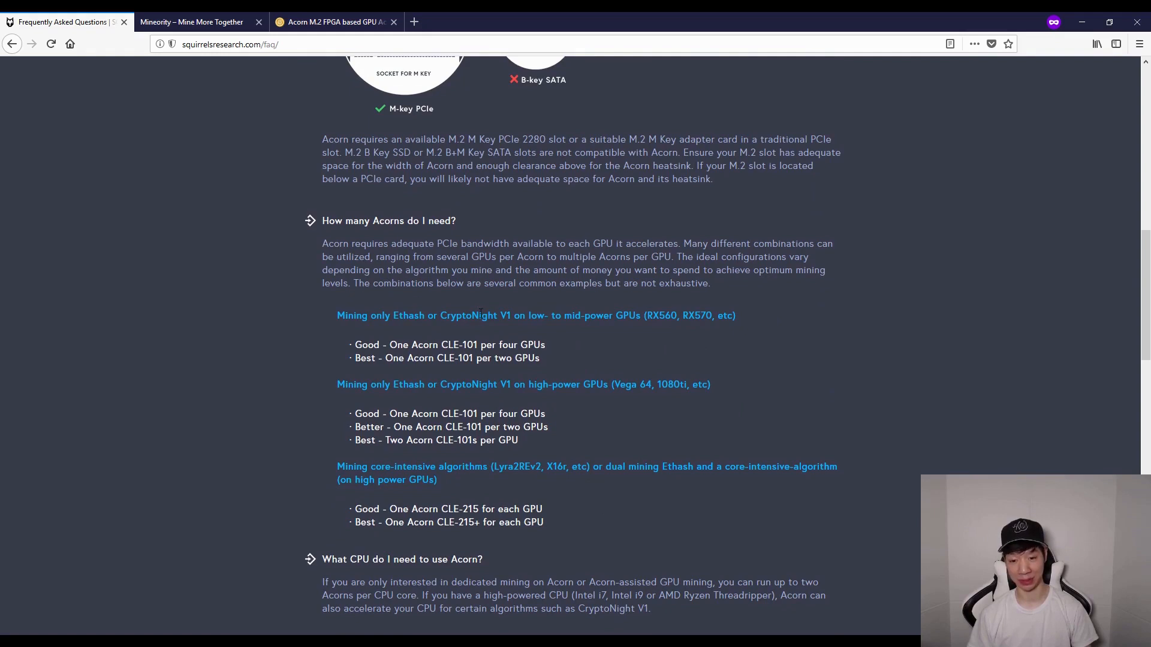
mouse_move(344, 333)
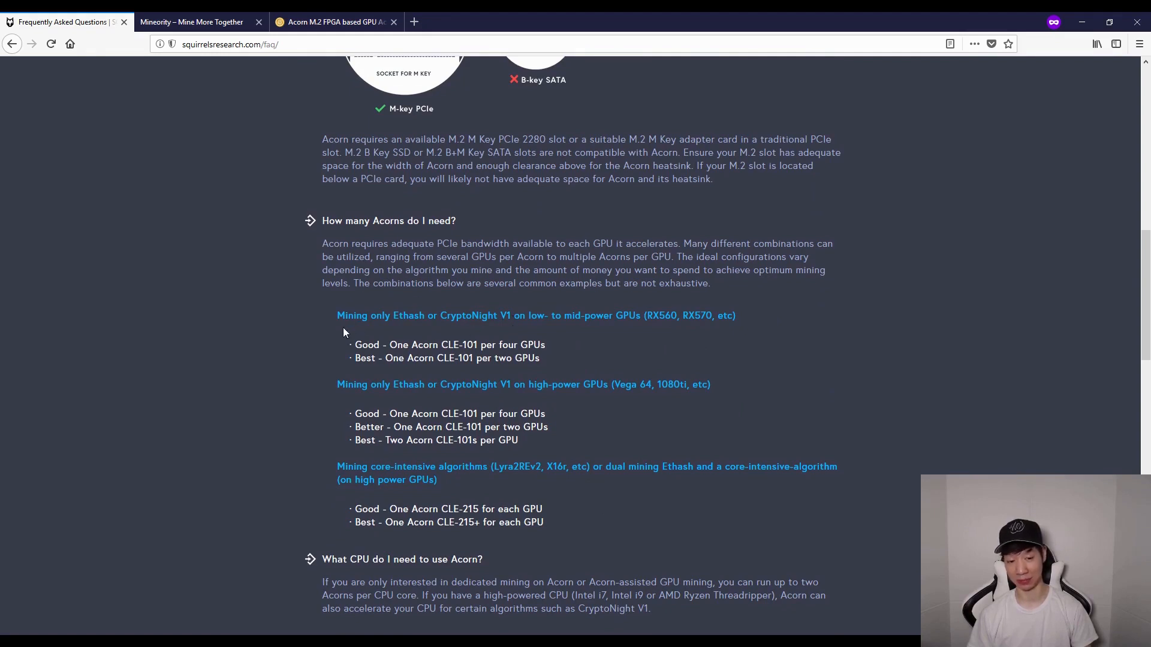
mouse_move(336, 319)
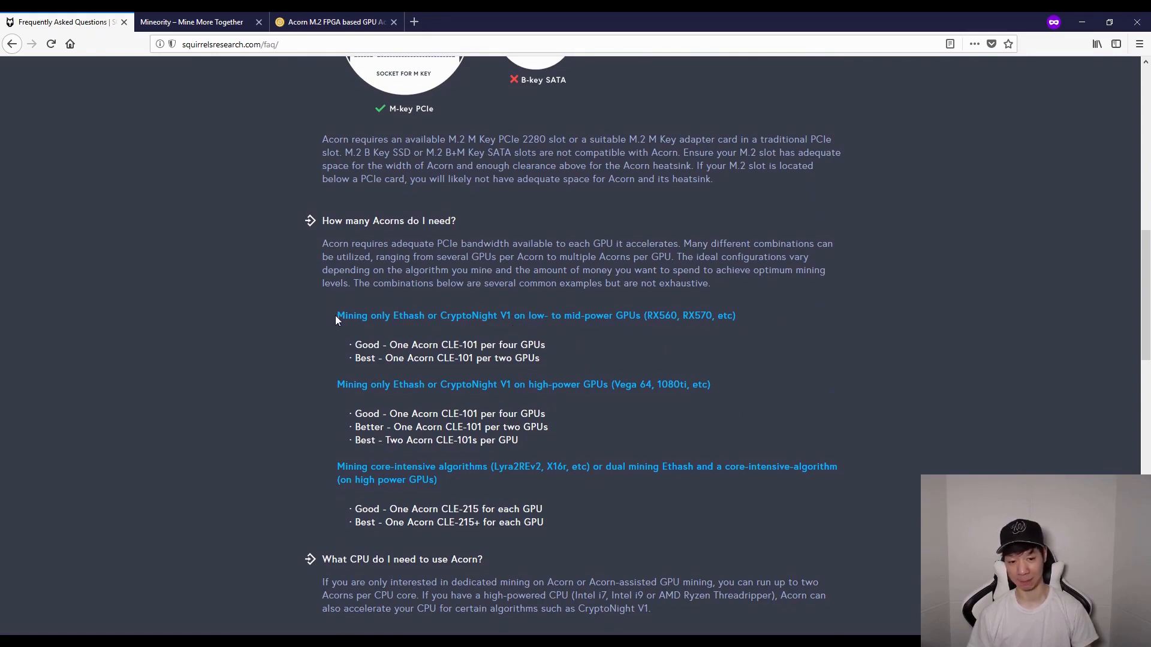
mouse_move(320, 228)
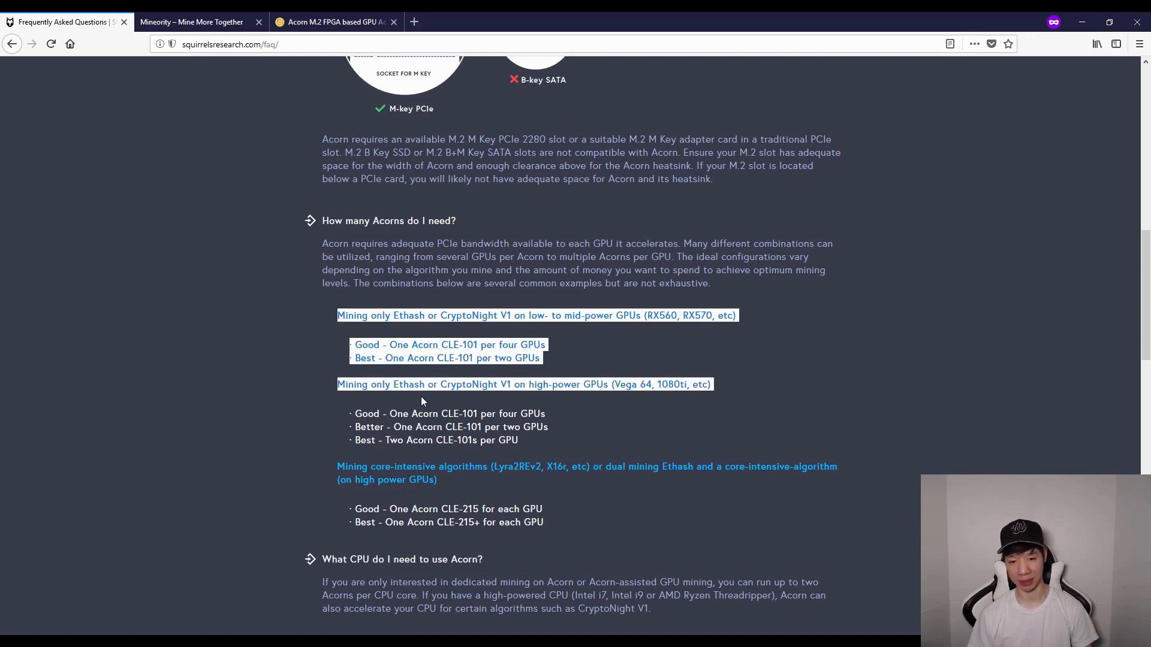
scroll(down, 3)
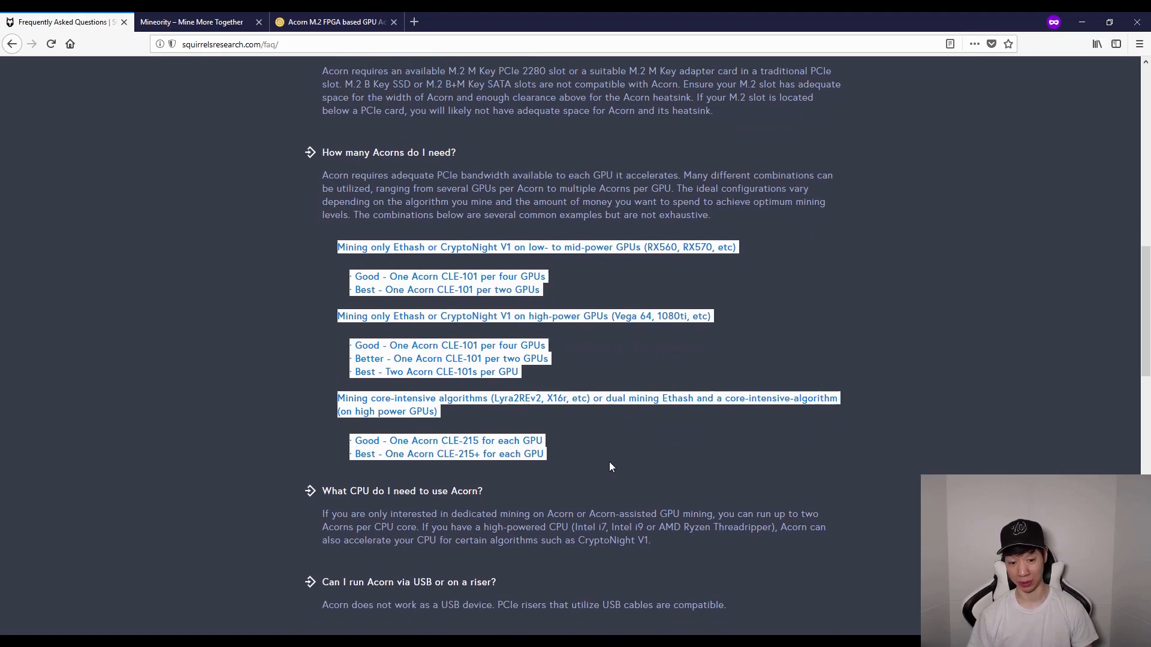
click(614, 464)
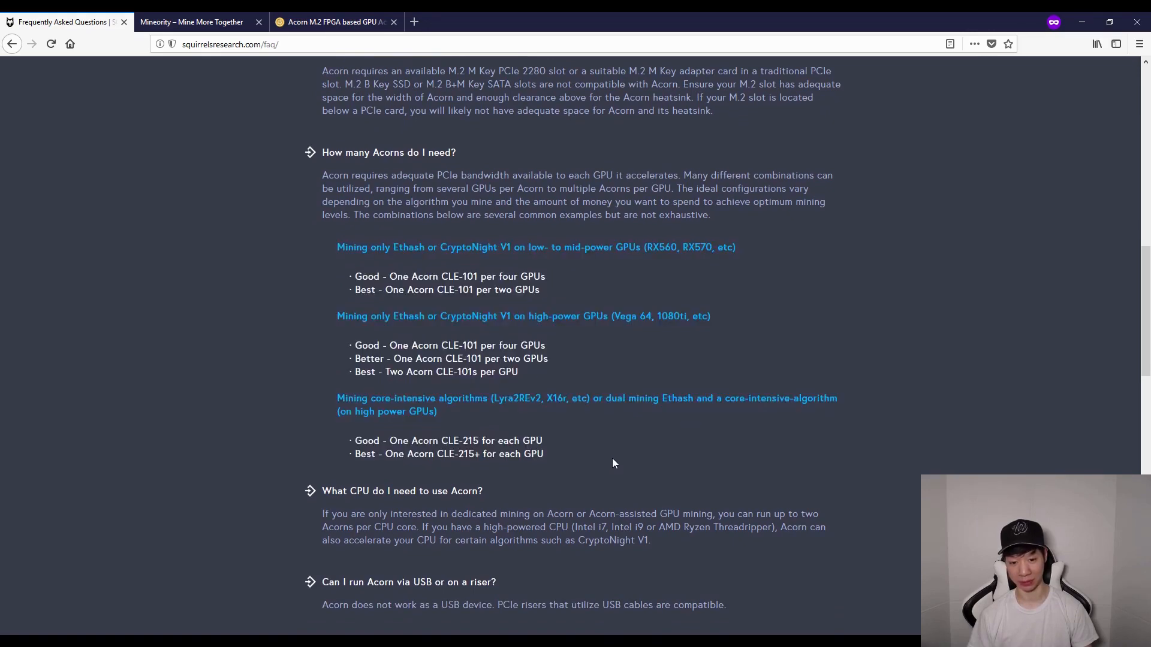
mouse_move(499, 424)
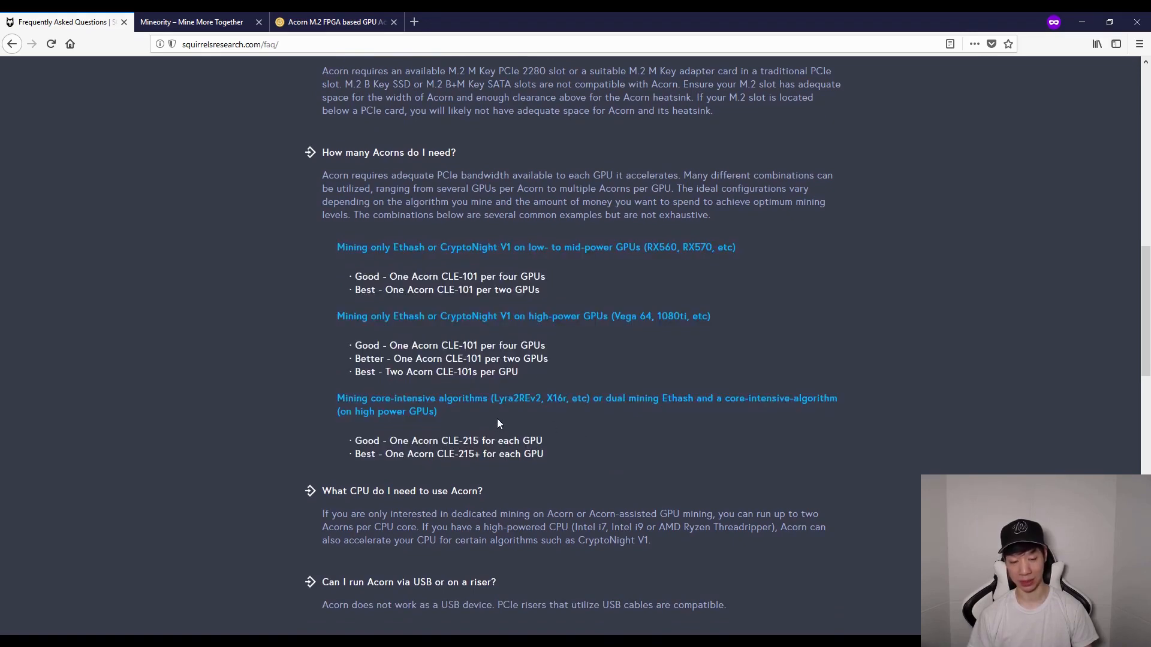
scroll(up, 3)
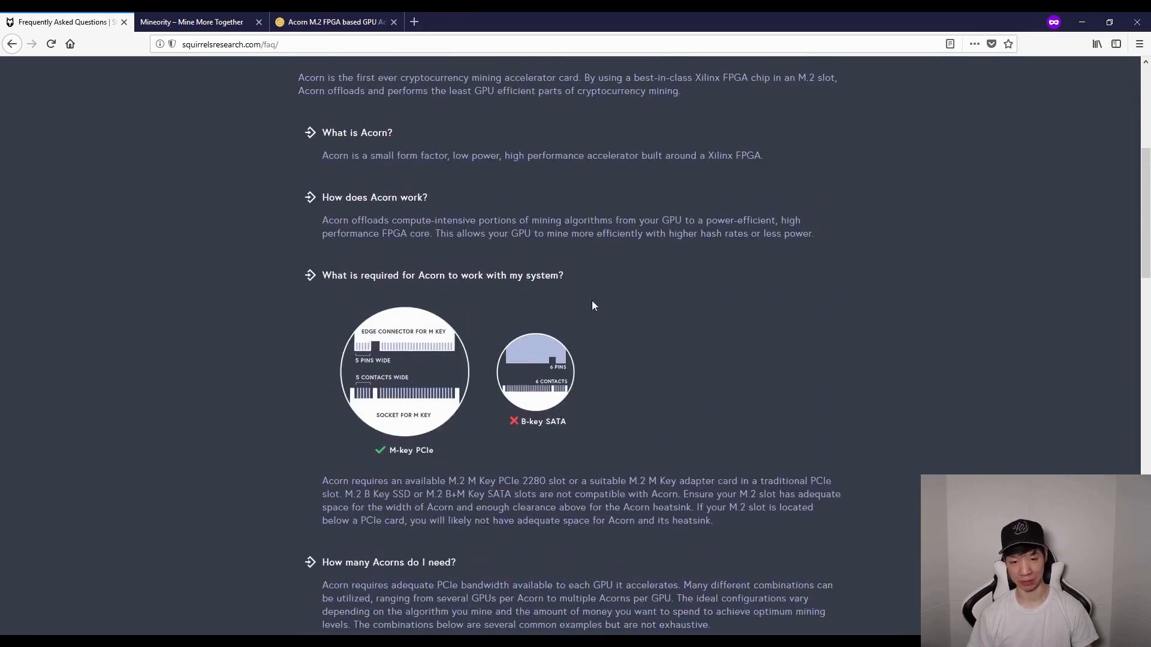
scroll(up, 3)
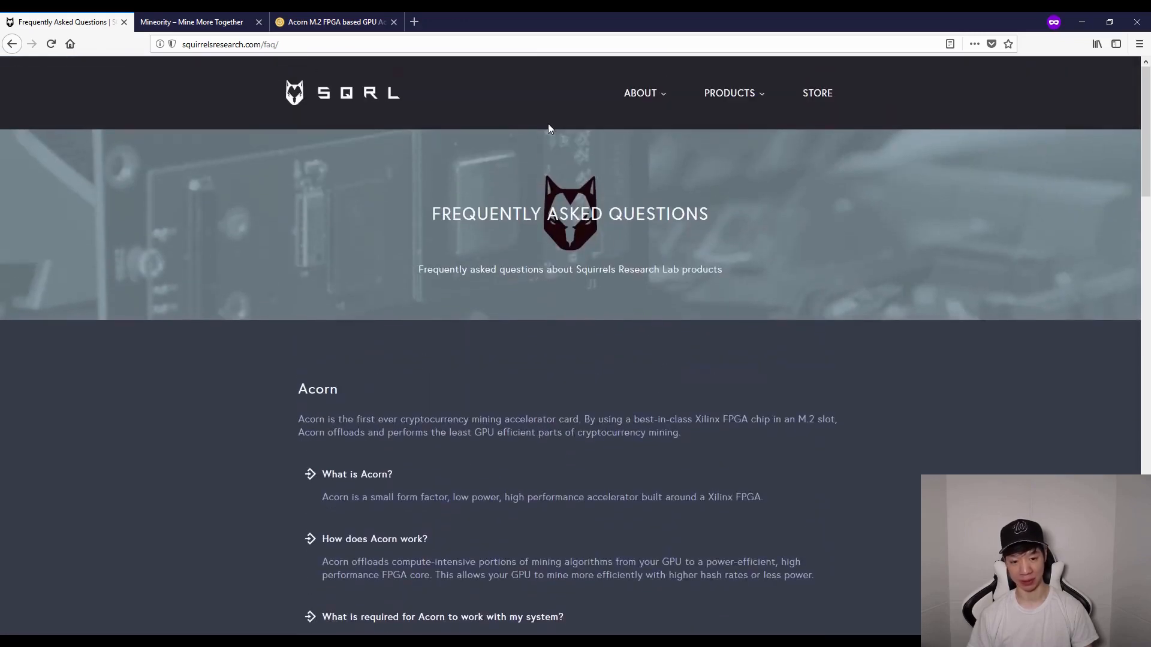
click(640, 93)
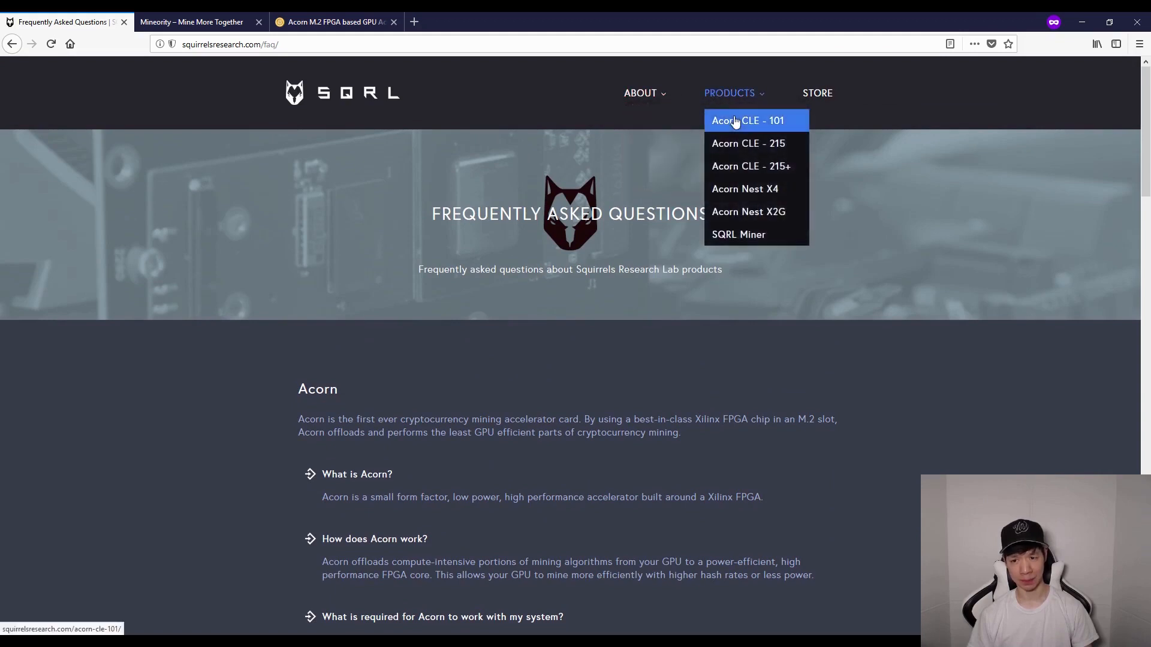
click(747, 121)
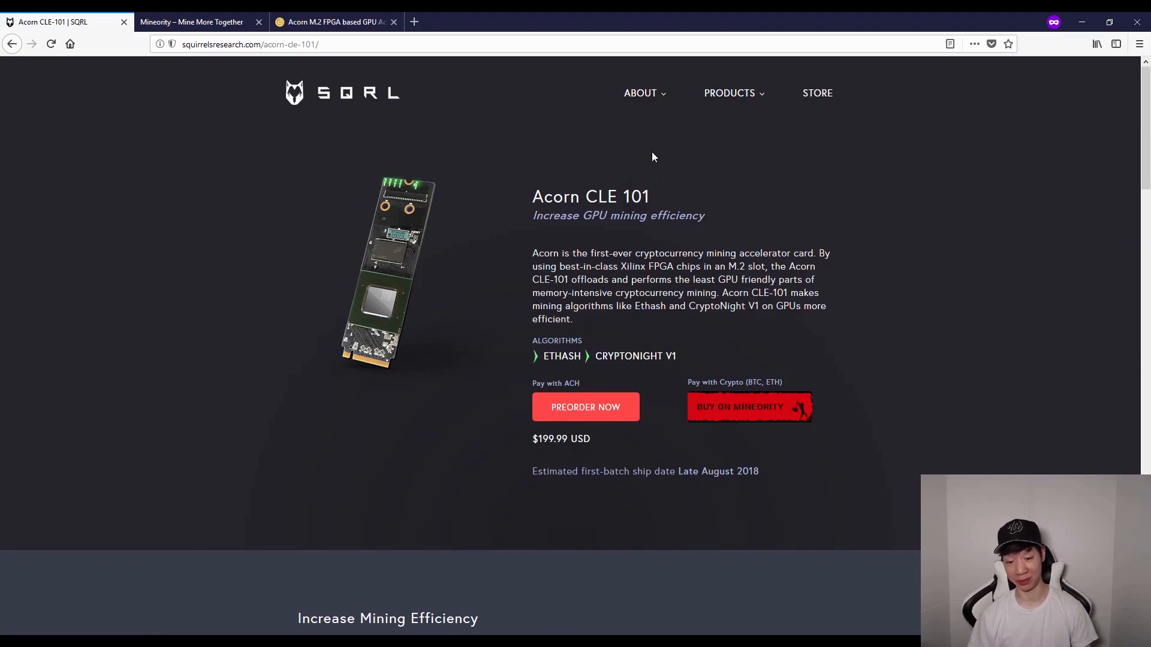
mouse_move(656, 389)
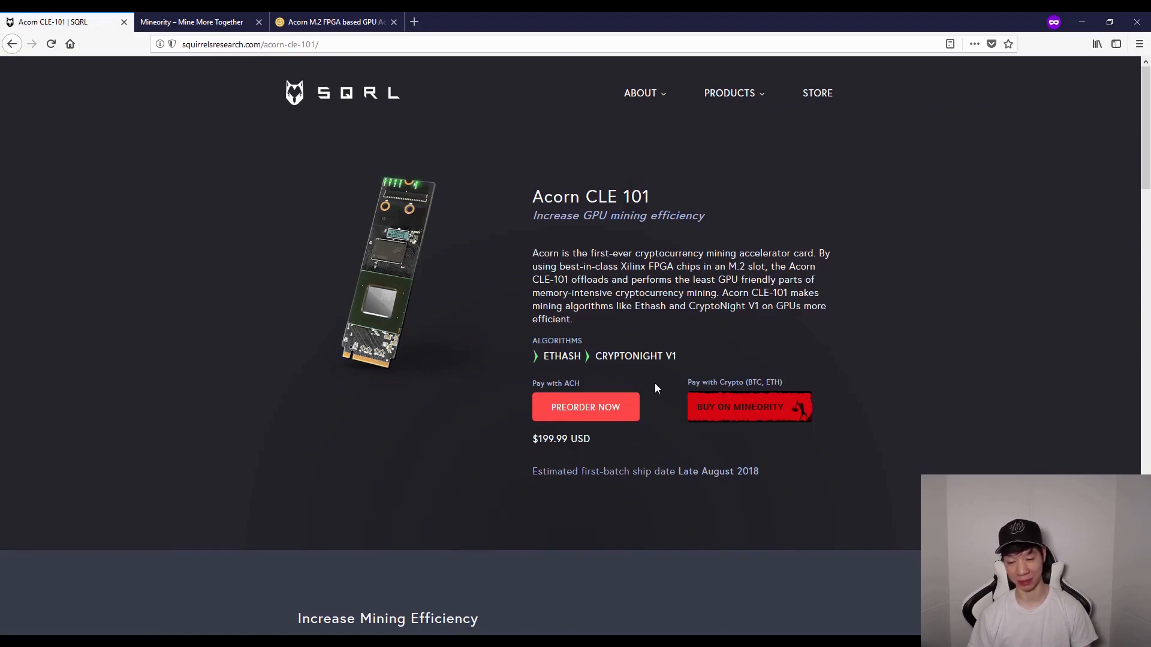
mouse_move(674, 152)
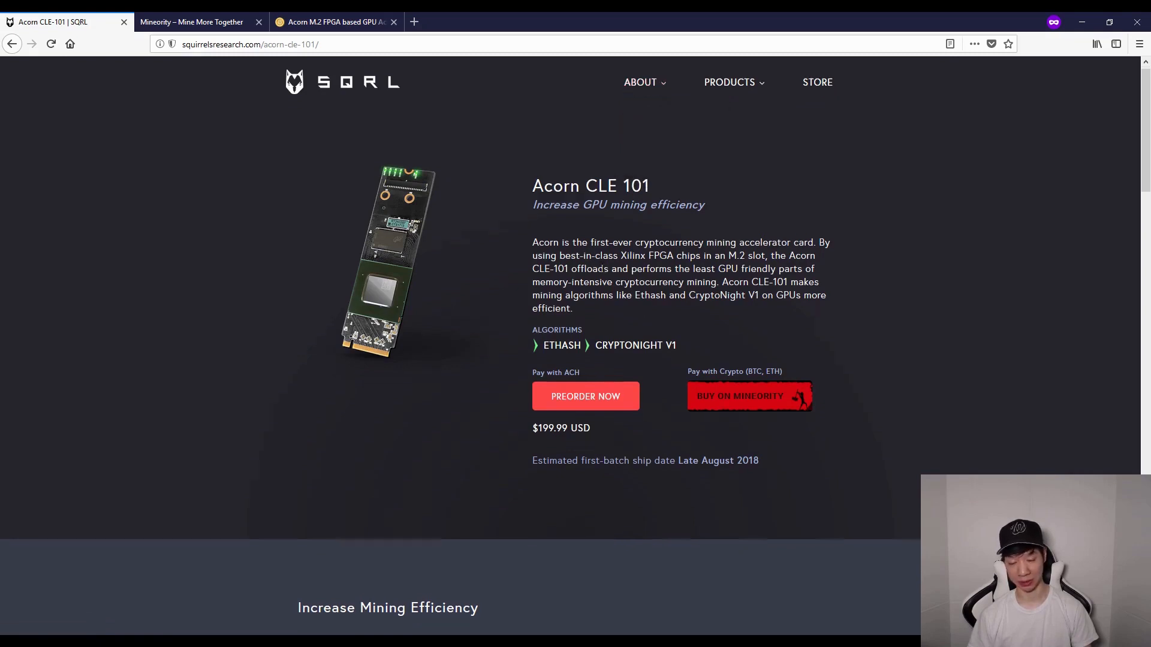
click(641, 82)
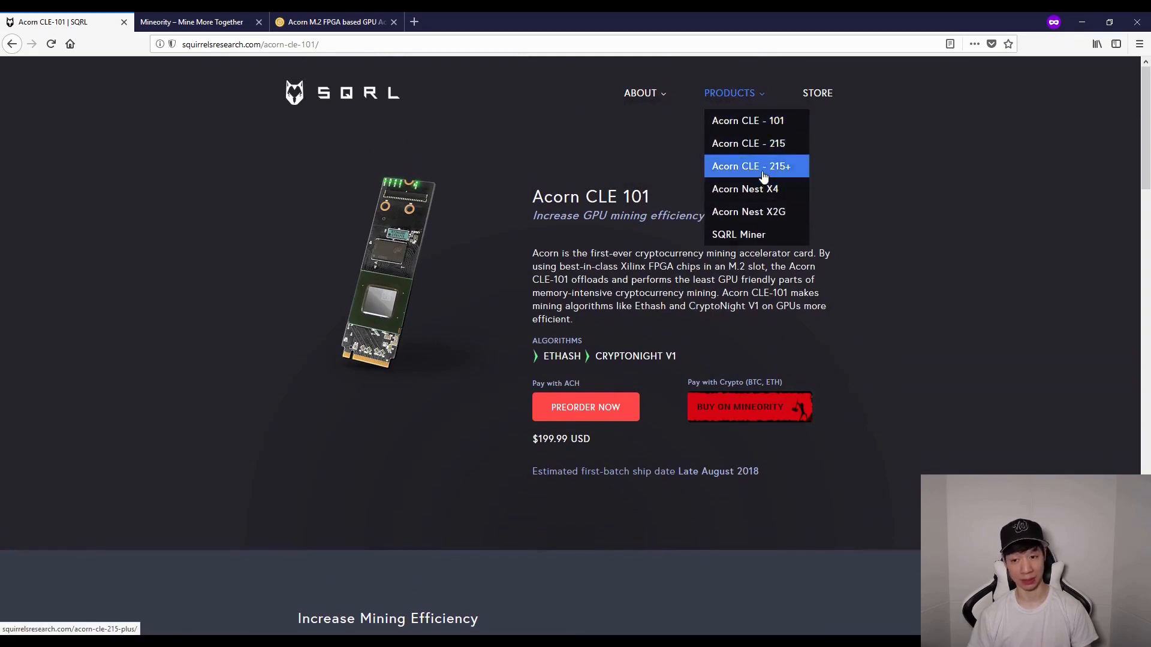
mouse_move(748, 144)
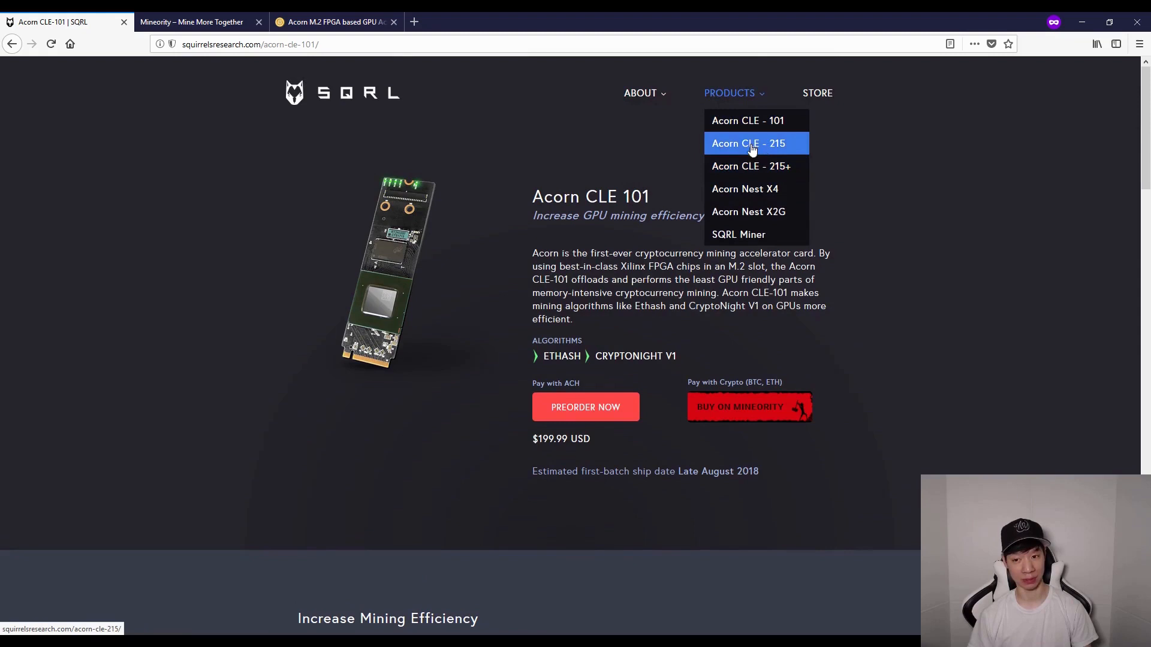
mouse_move(723, 154)
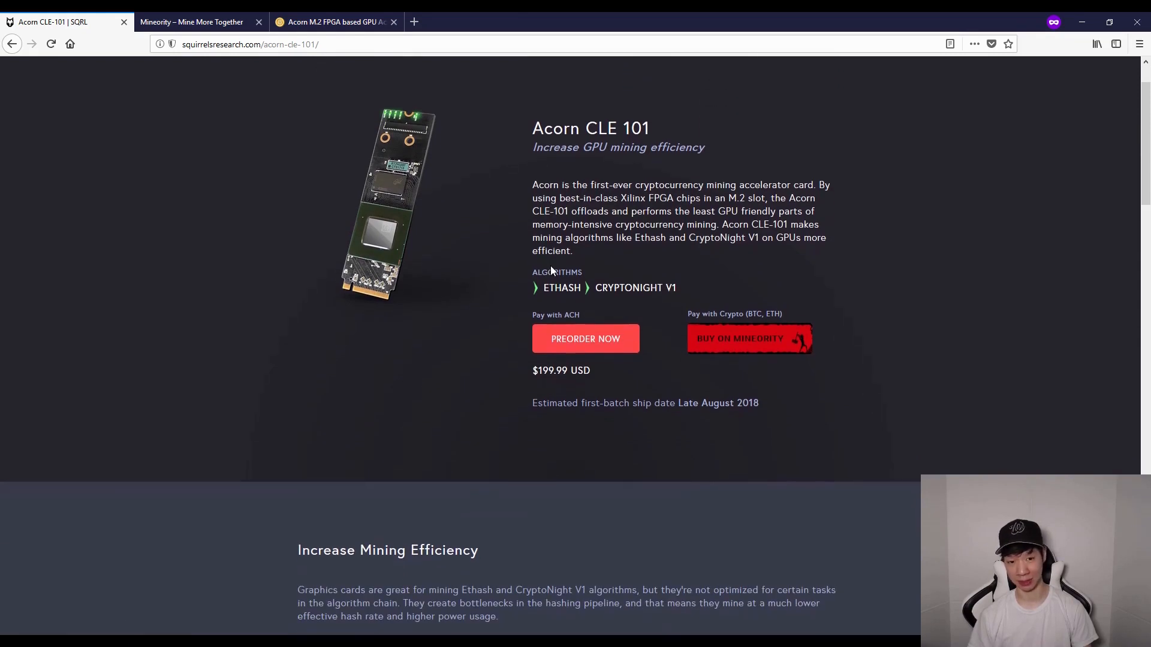
scroll(up, 3)
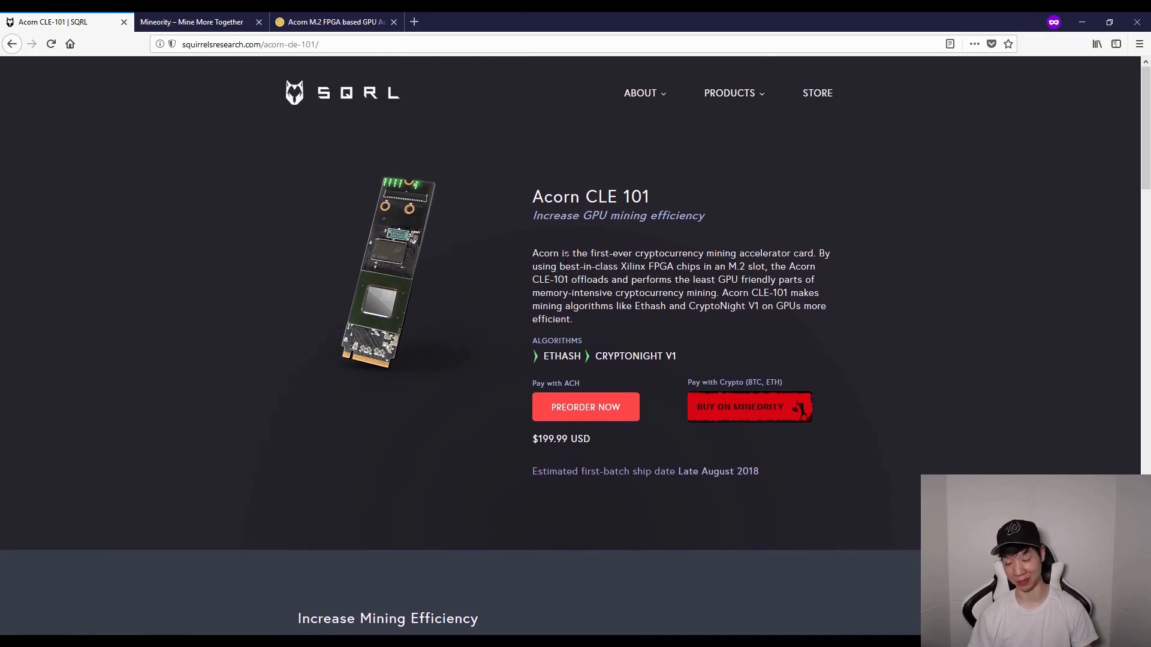
Scroll down the CLE-101 page to the Accelerated performance table
scroll(down, 3)
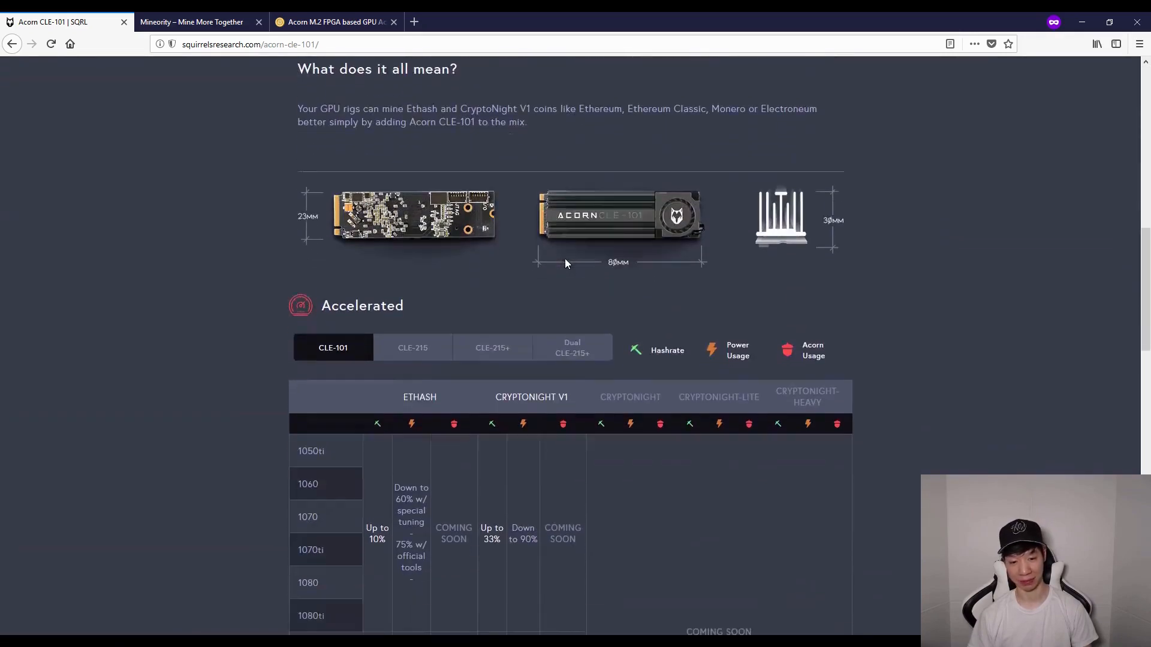
scroll(down, 3)
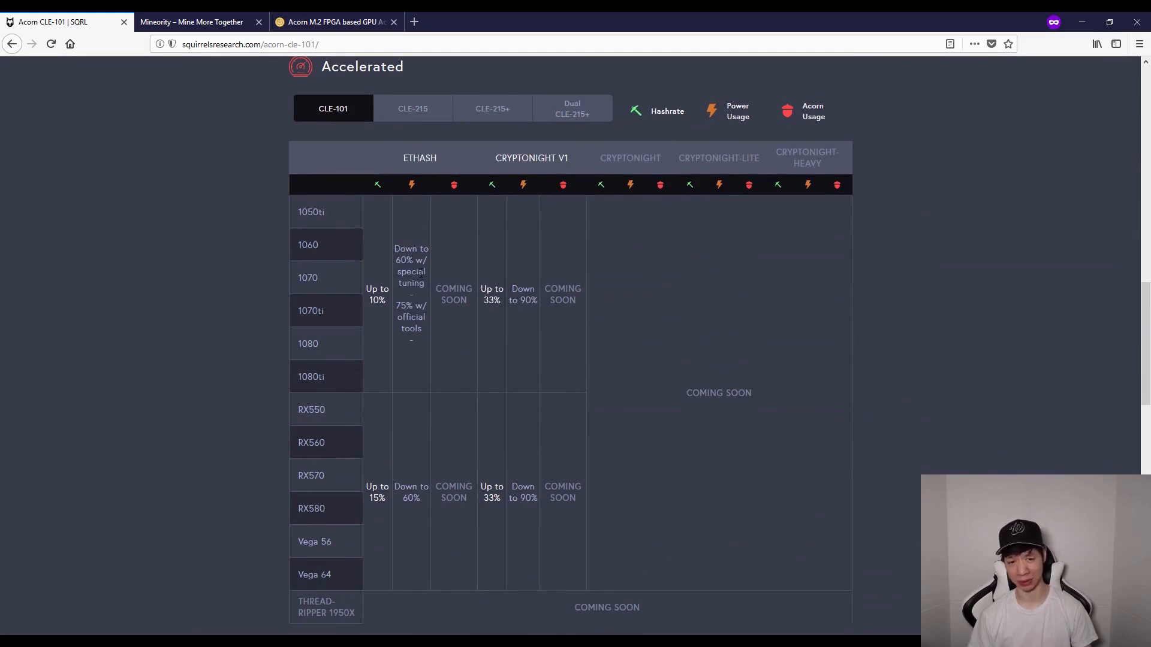
scroll(down, 3)
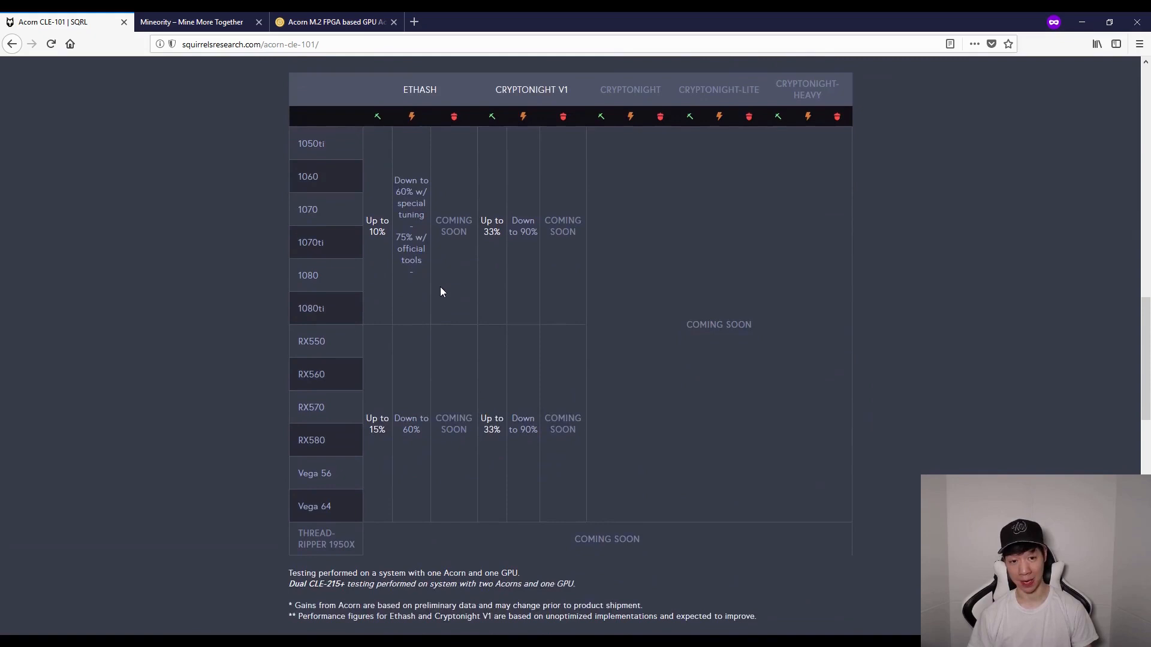
scroll(up, 3)
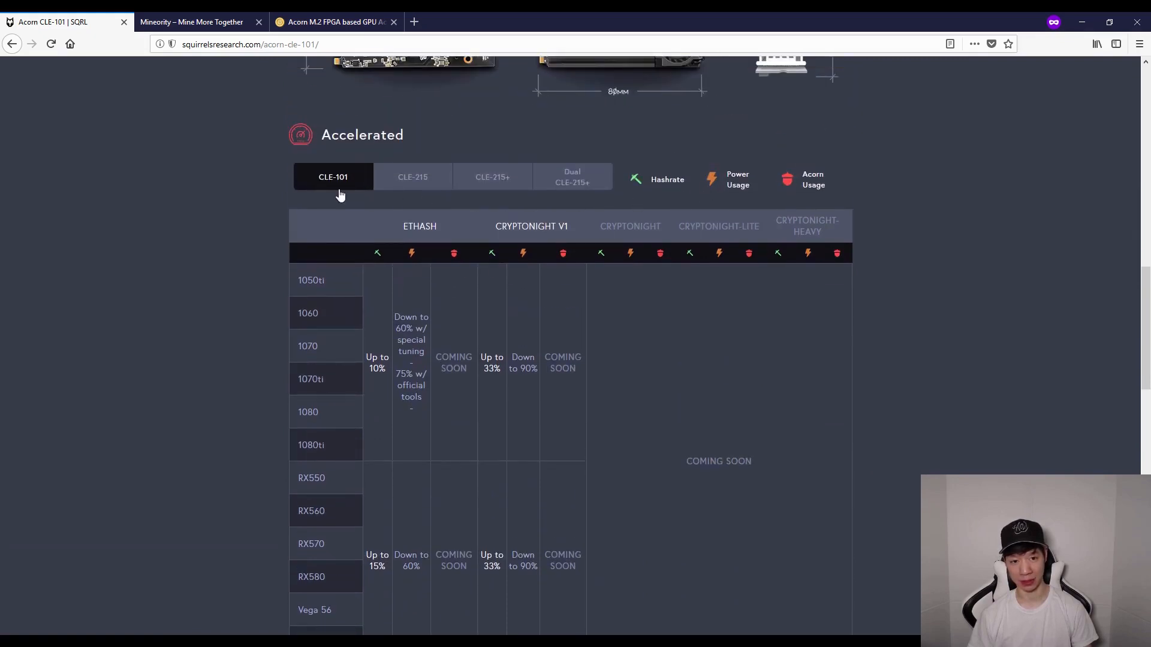
scroll(down, 3)
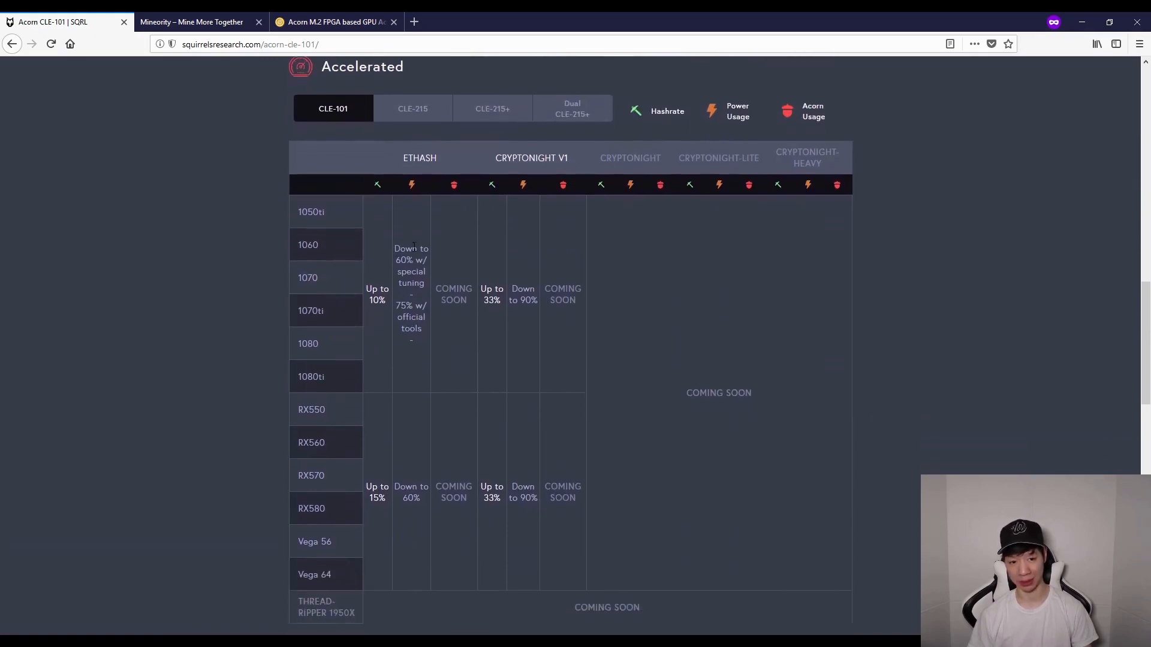
scroll(down, 3)
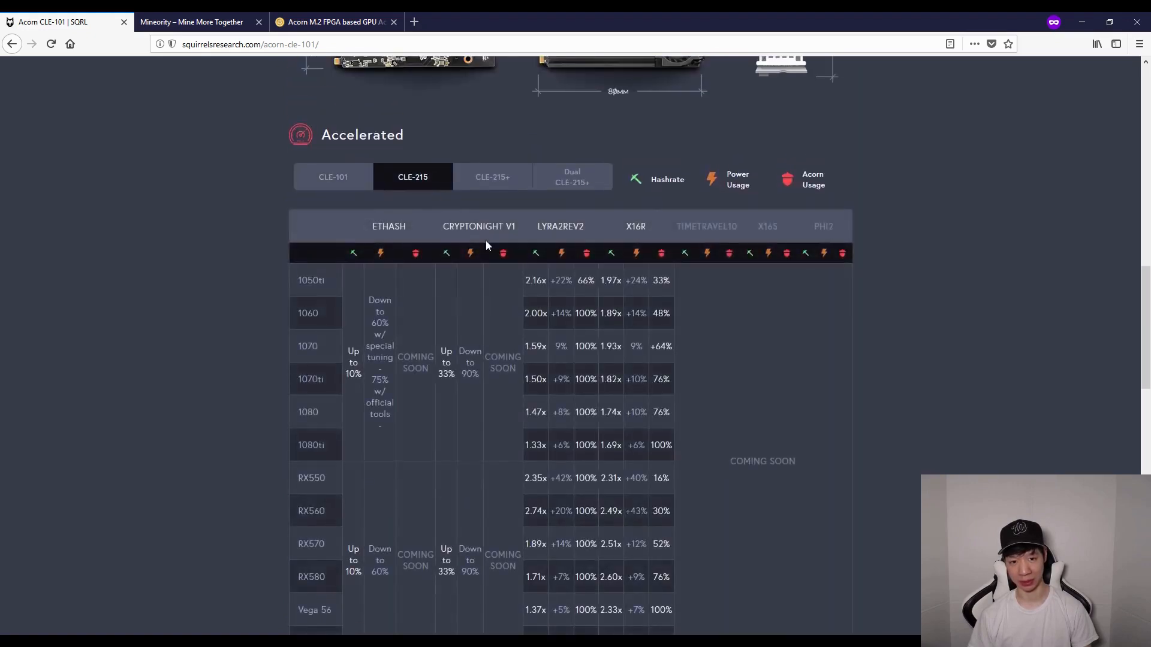
scroll(down, 3)
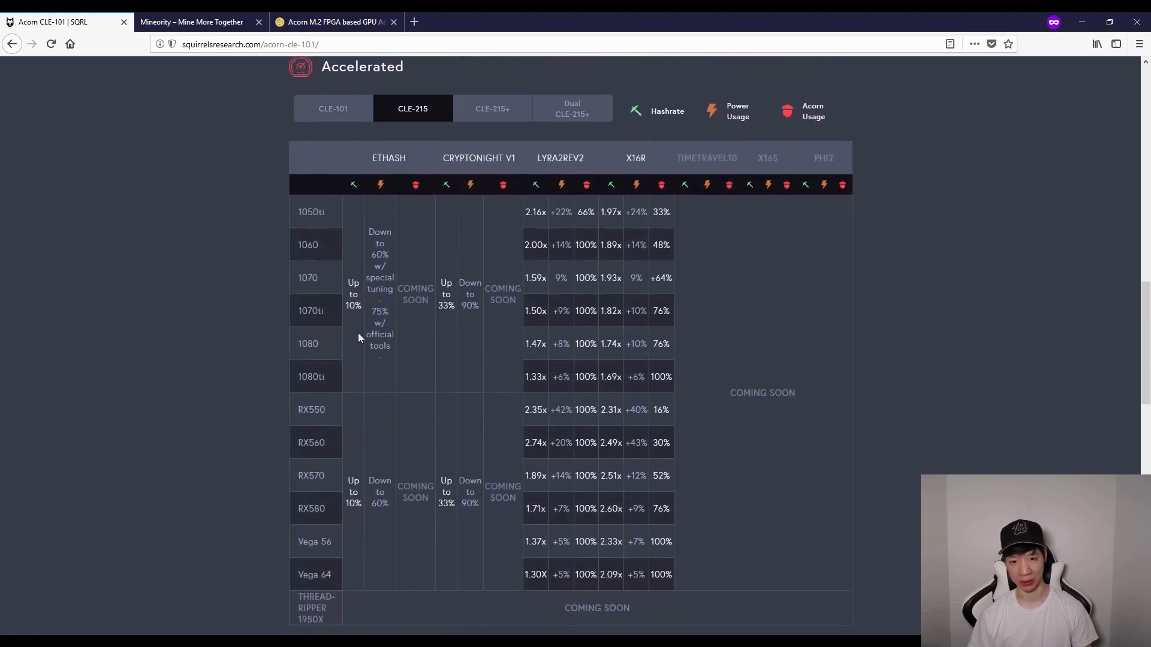
mouse_move(530, 163)
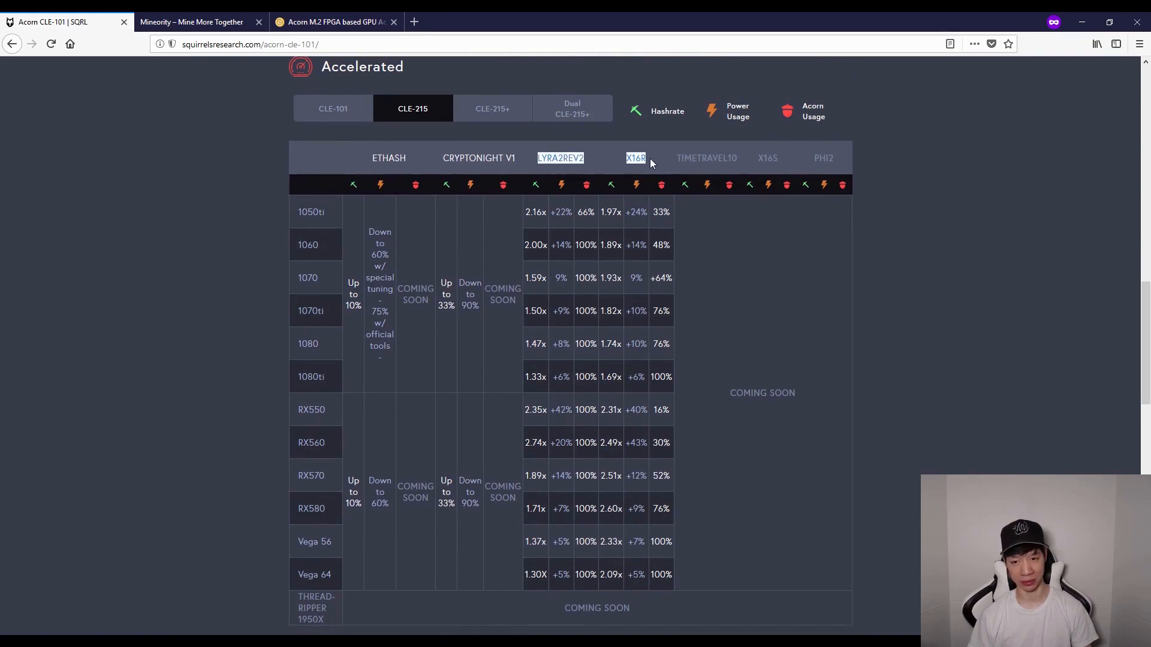
mouse_move(546, 465)
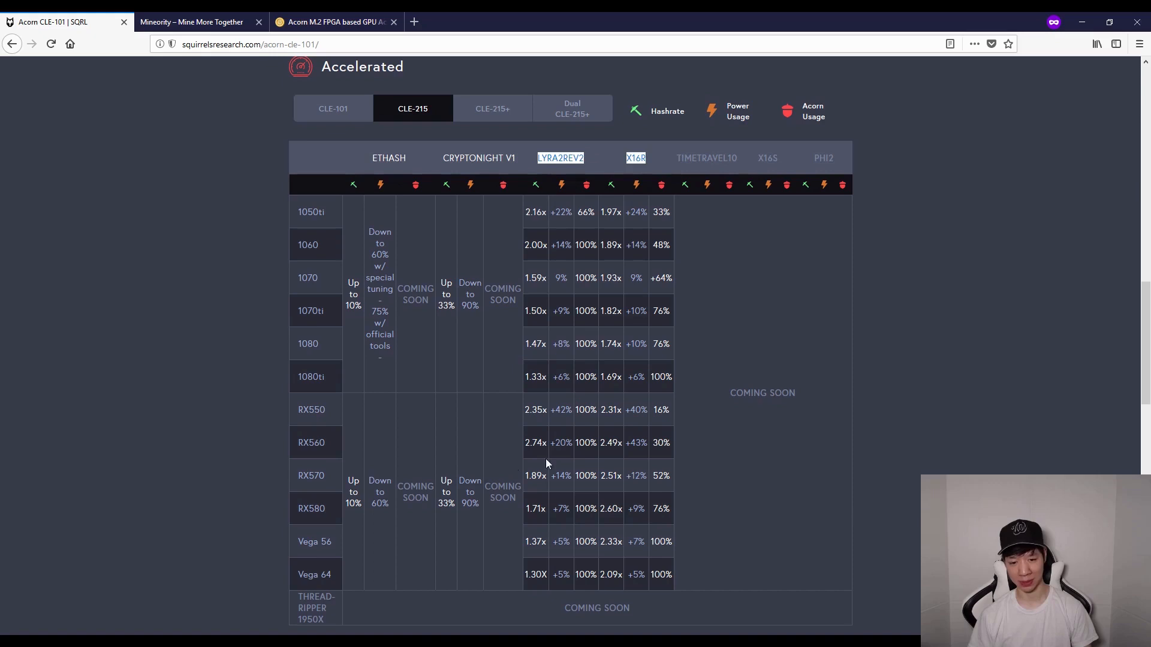
View the CLE-215+ and Dual CLE-215+ acceleration figures, then scroll back to the top
click(492, 109)
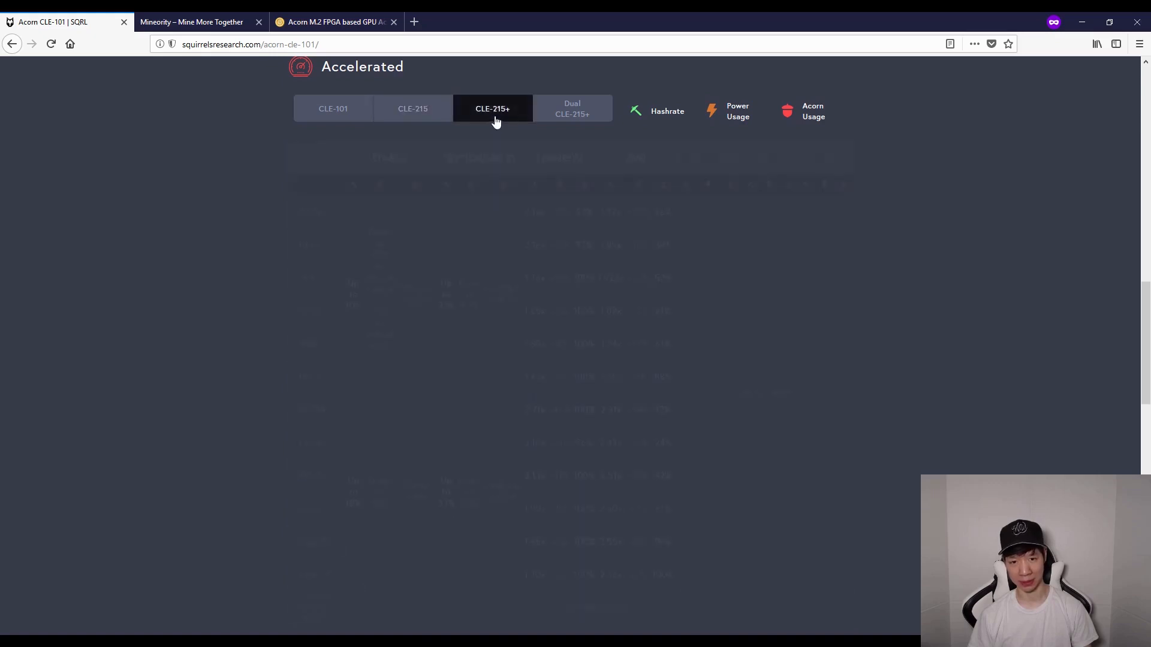
click(493, 108)
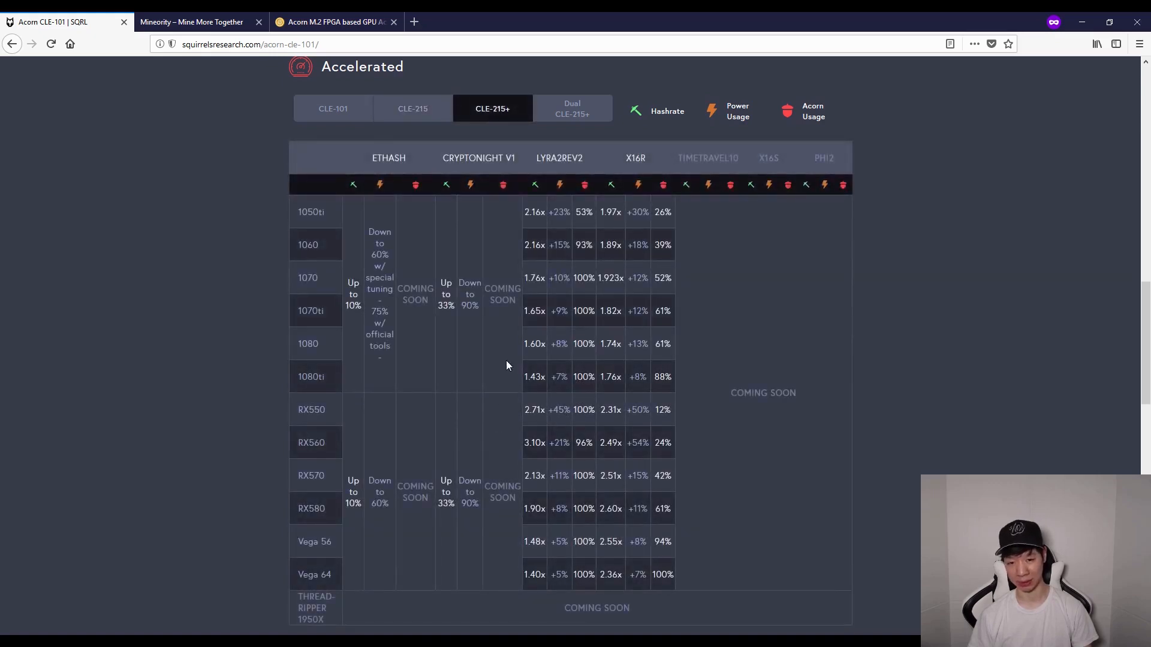
mouse_move(582, 137)
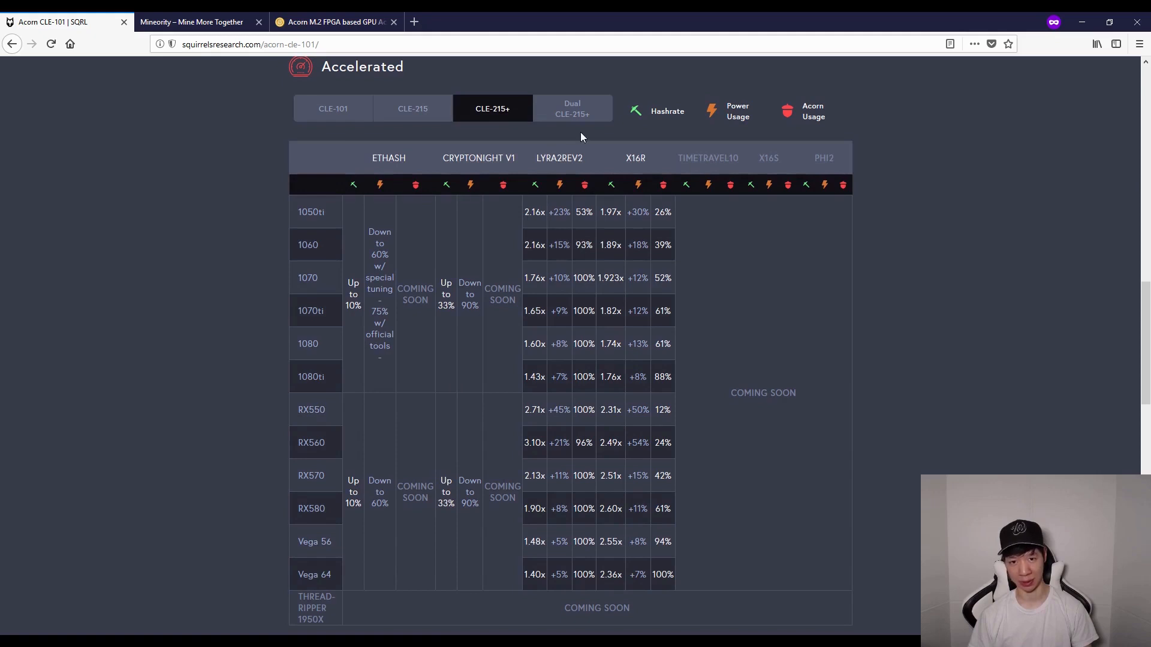
click(572, 108)
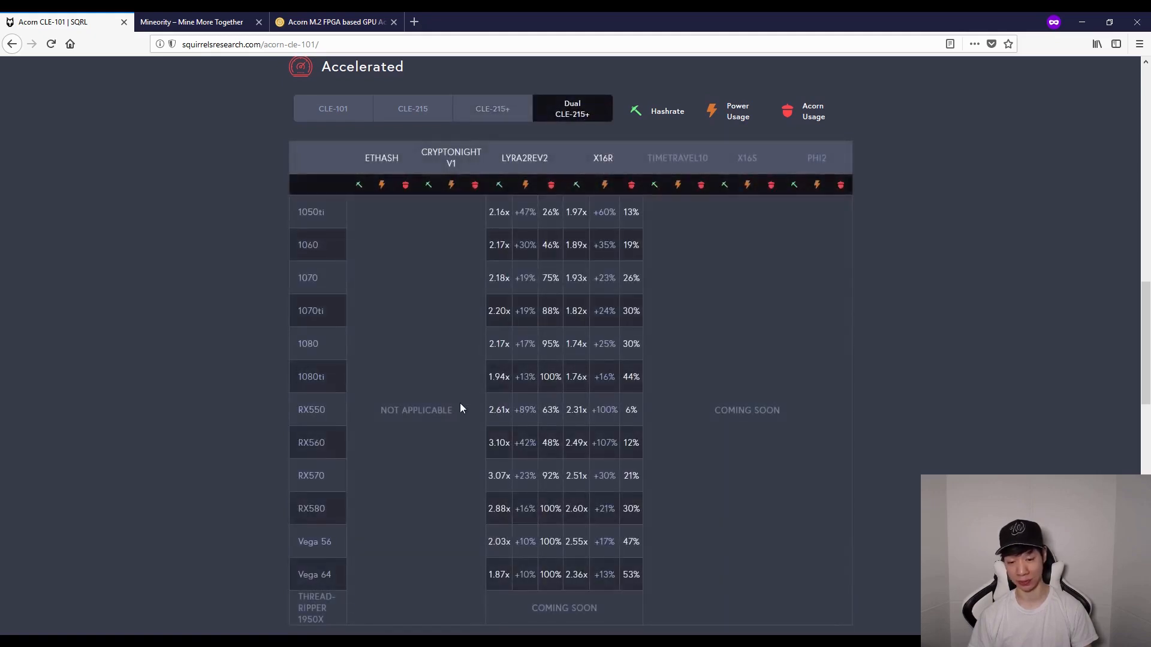
scroll(up, 3)
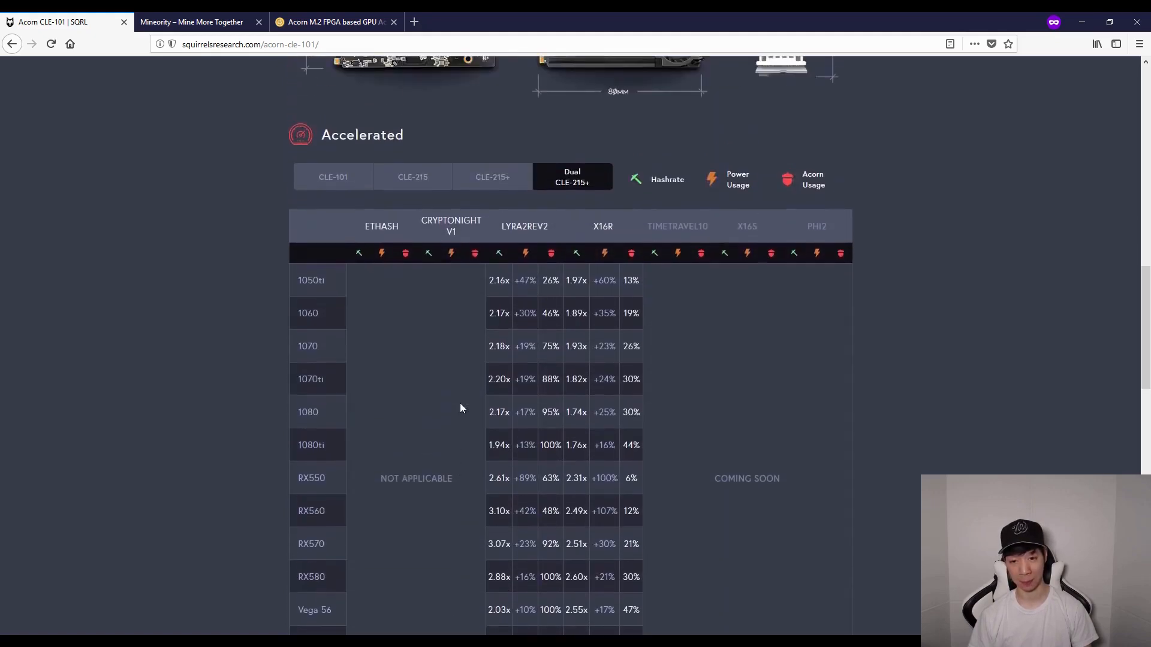
scroll(up, 3)
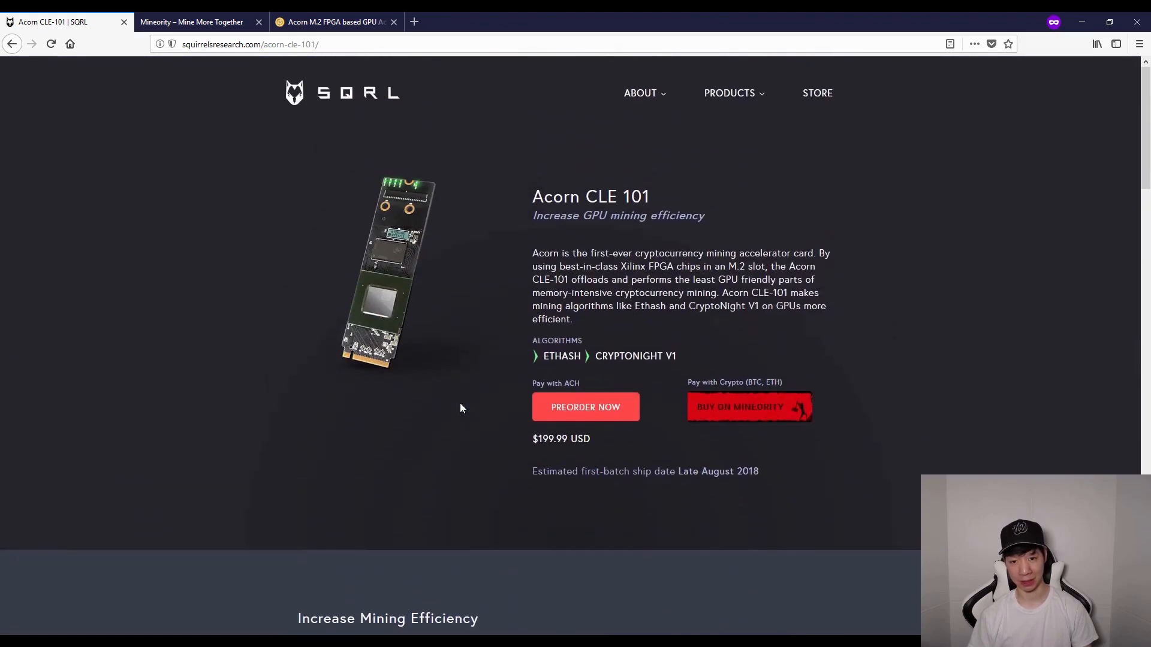
mouse_move(585, 406)
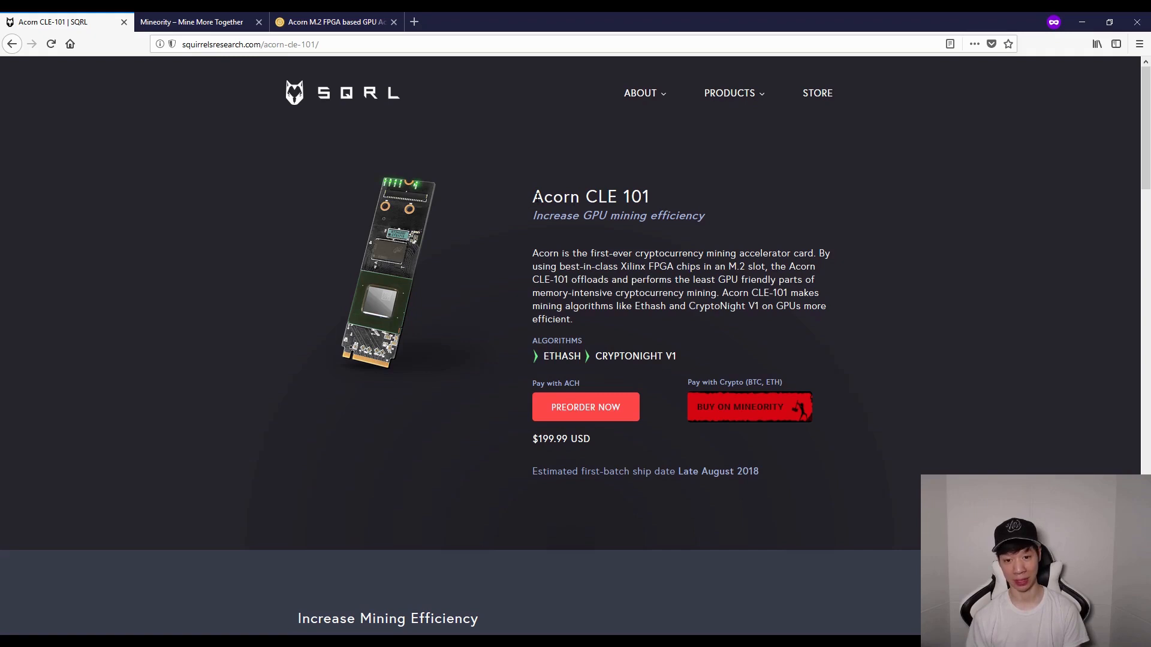
double_click(590, 197)
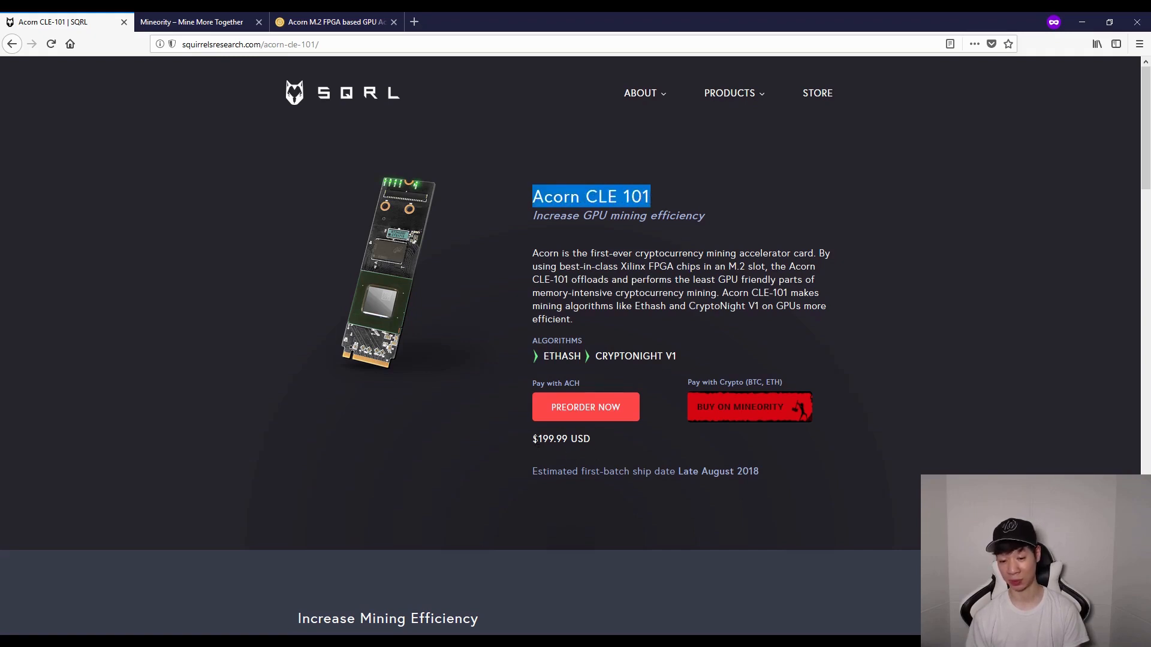
double_click(562, 438)
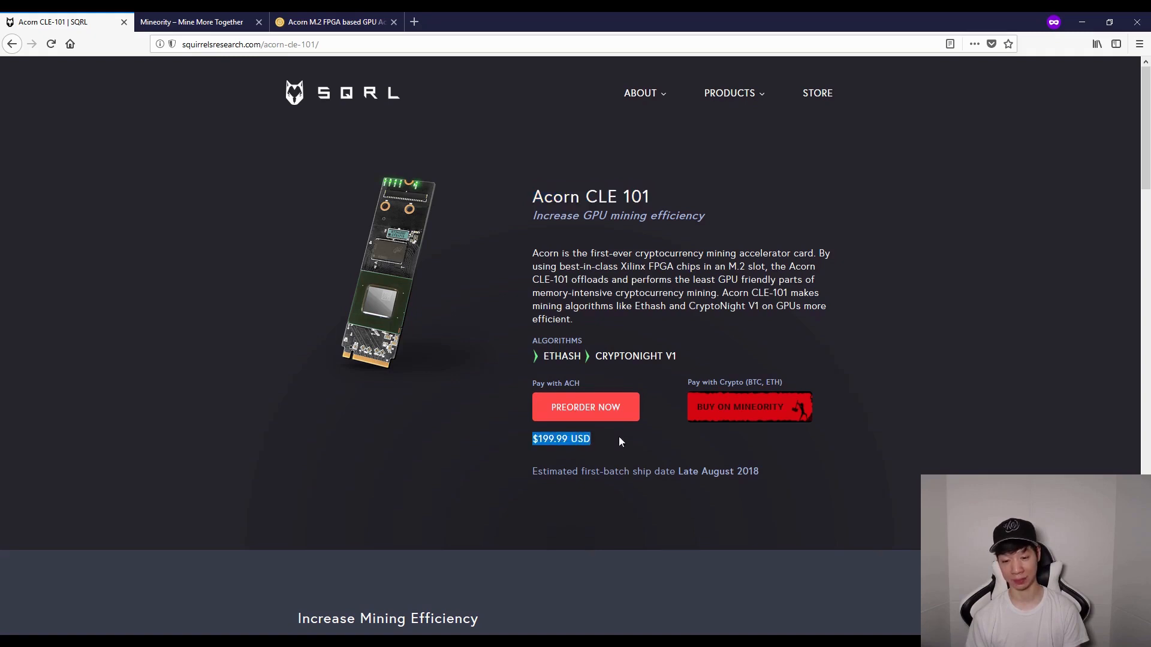
scroll(down, 3)
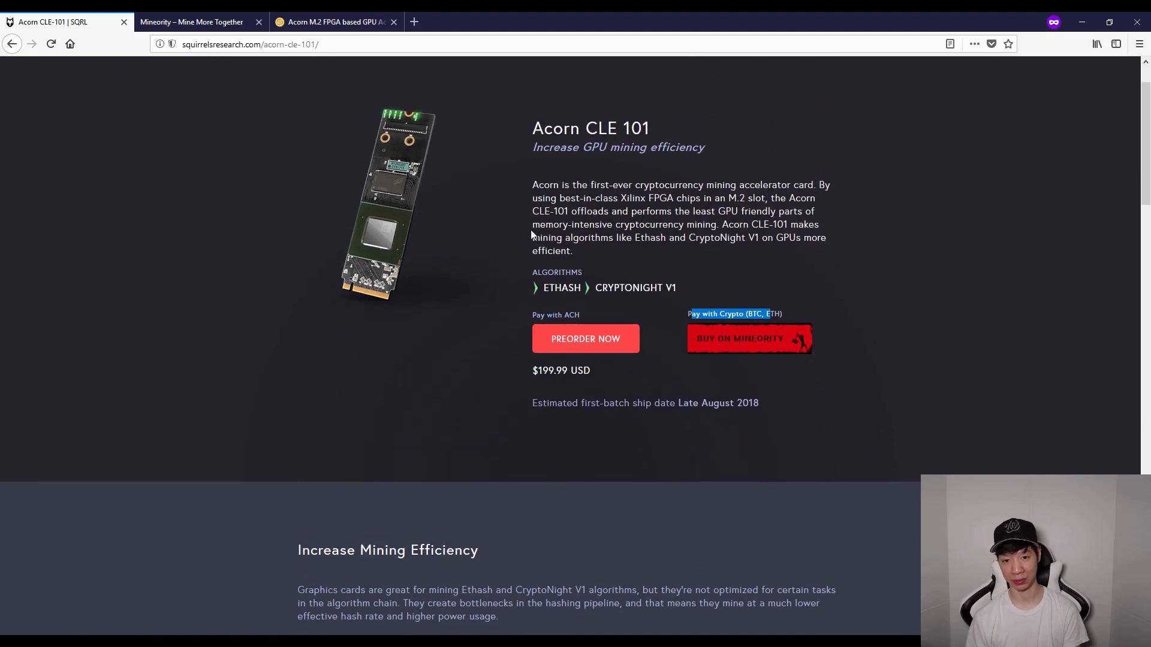
click(729, 93)
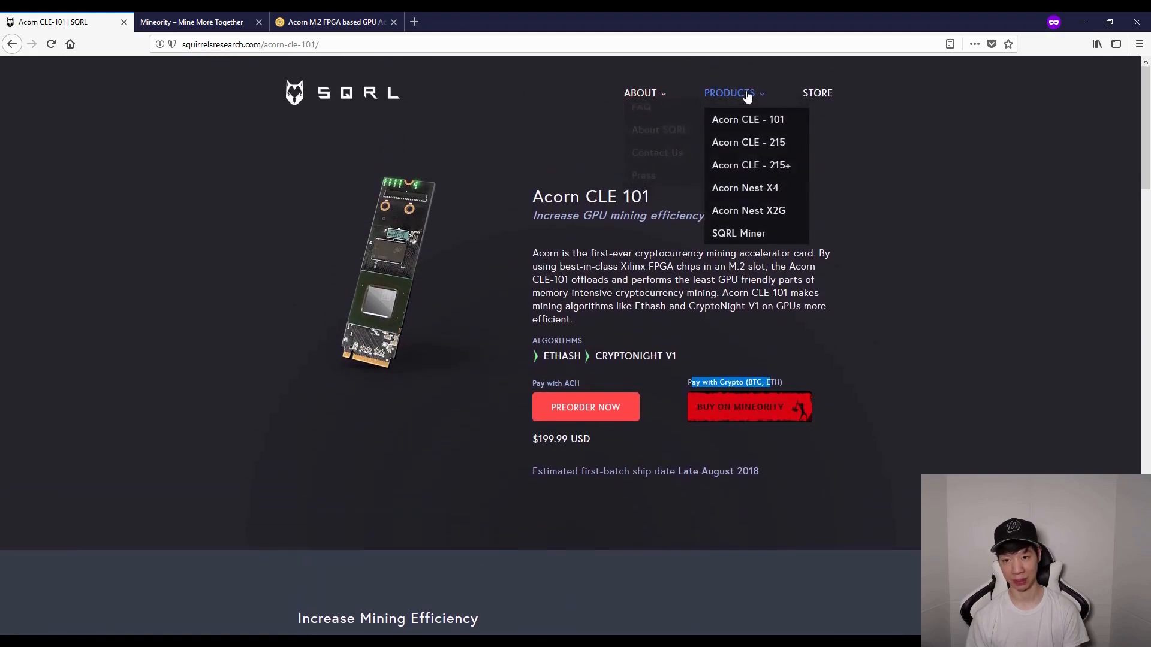
Browse the Acorn CLE 215 product page, priced $299.99
click(748, 142)
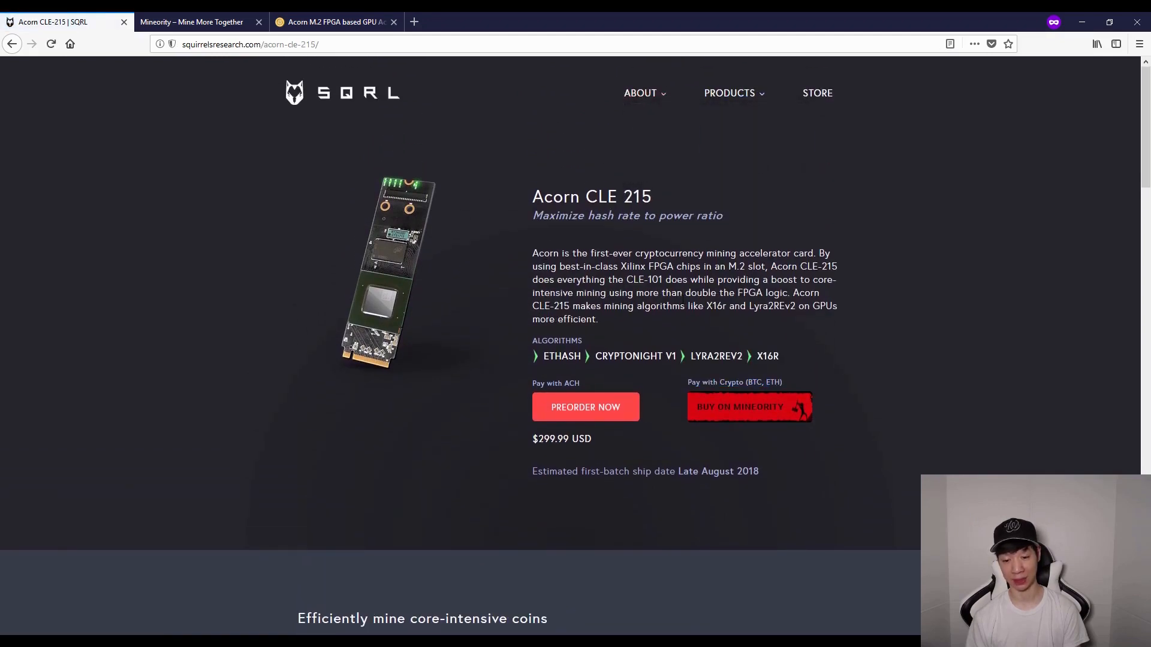
scroll(down, 3)
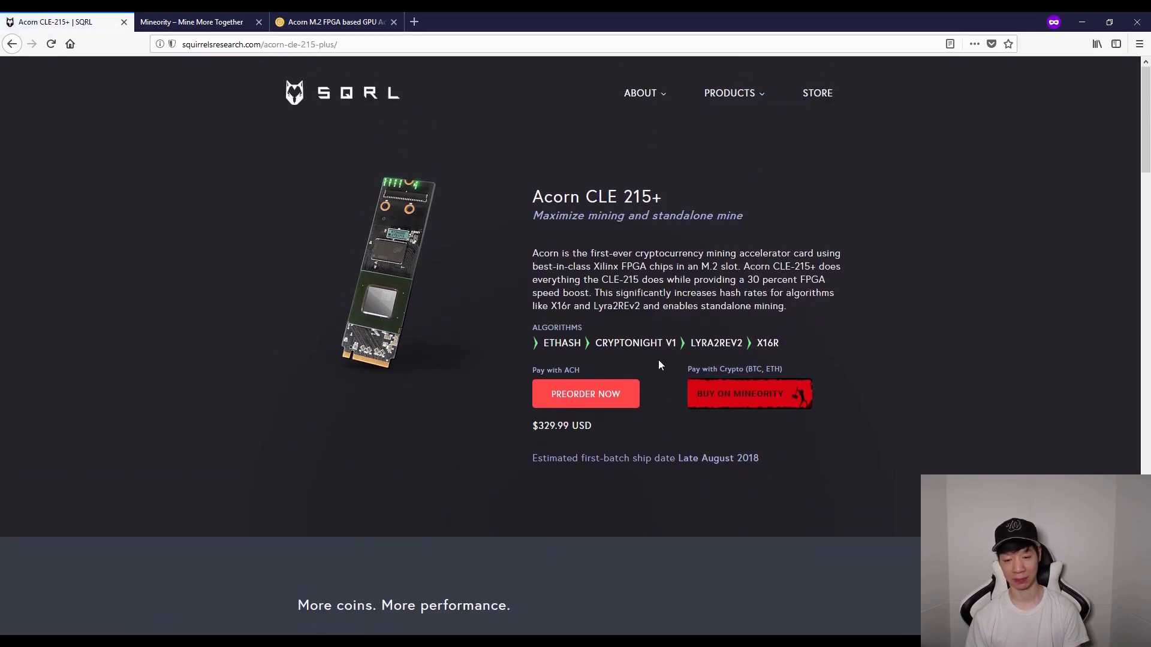
scroll(down, 3)
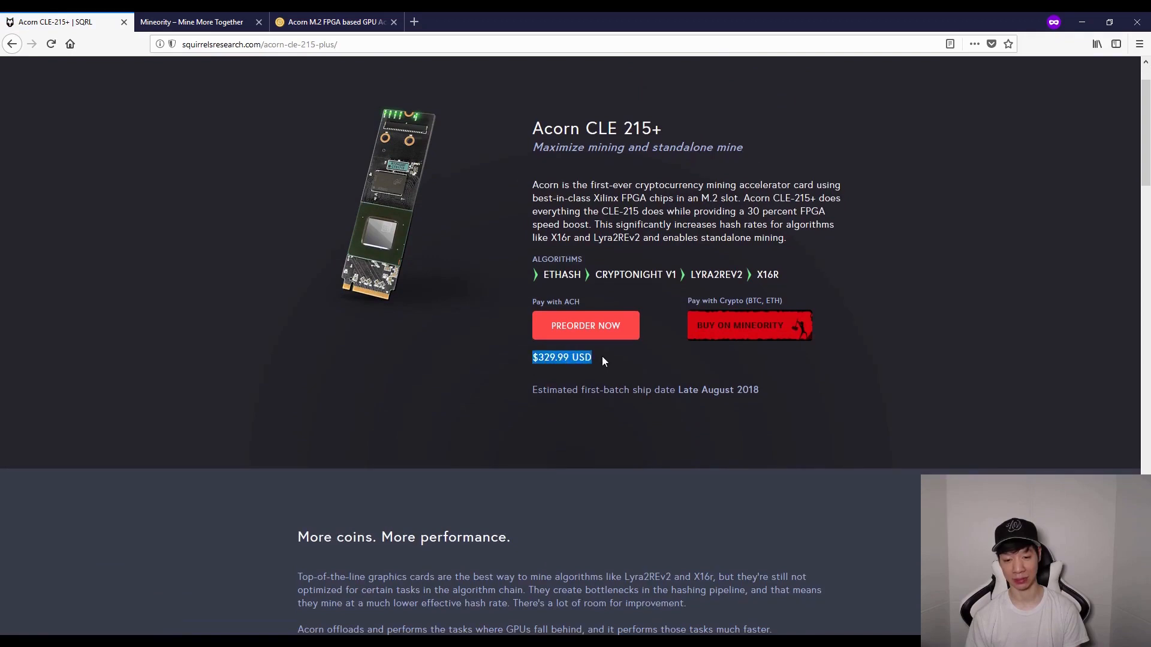
scroll(up, 3)
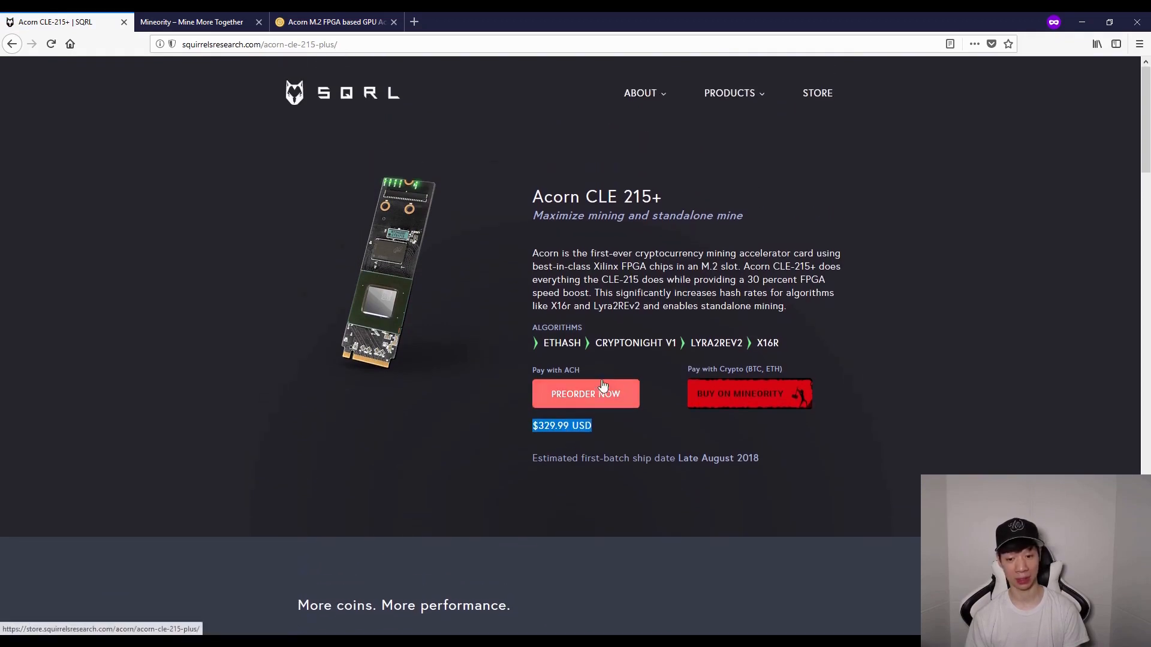
mouse_move(637, 383)
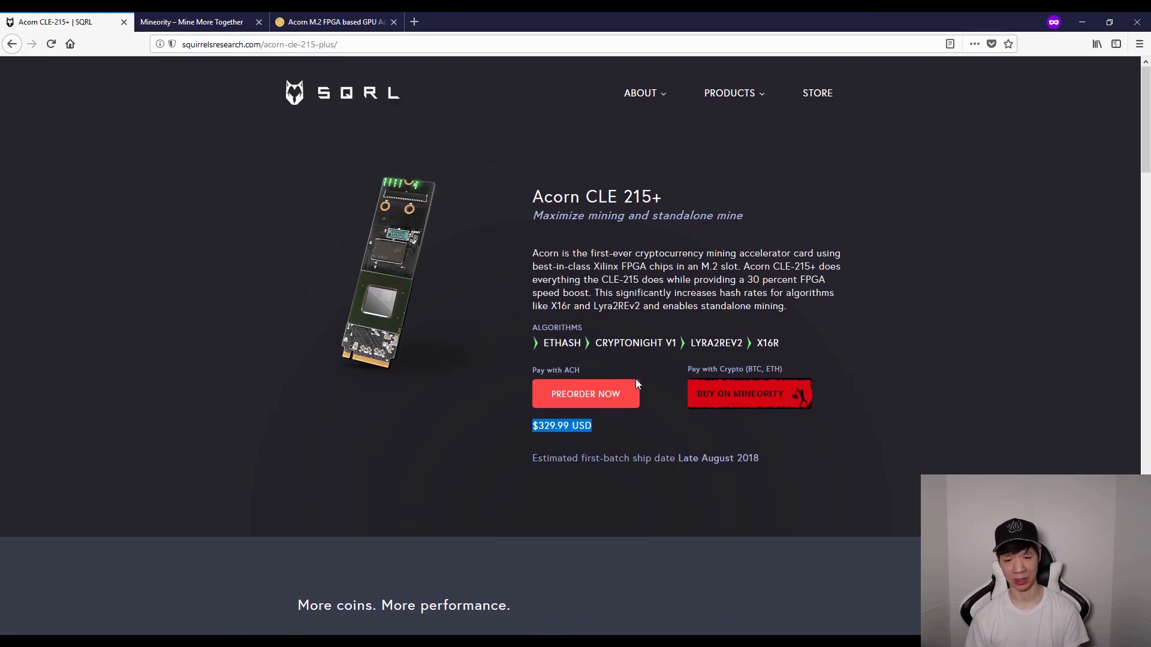
mouse_move(370, 102)
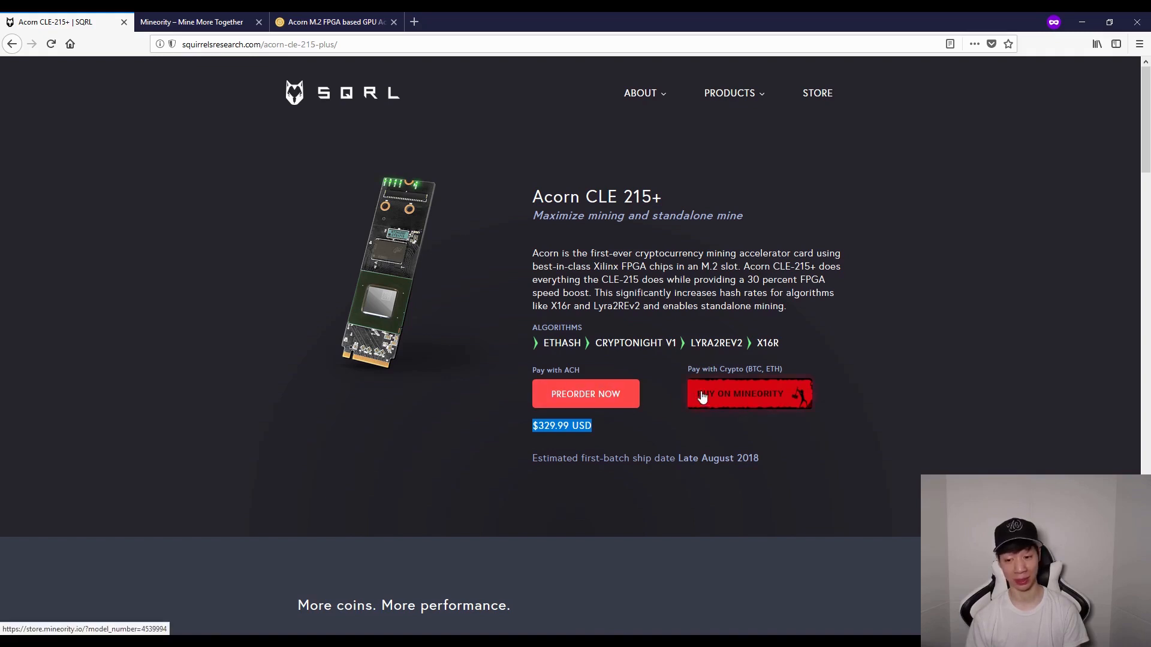
mouse_move(585, 387)
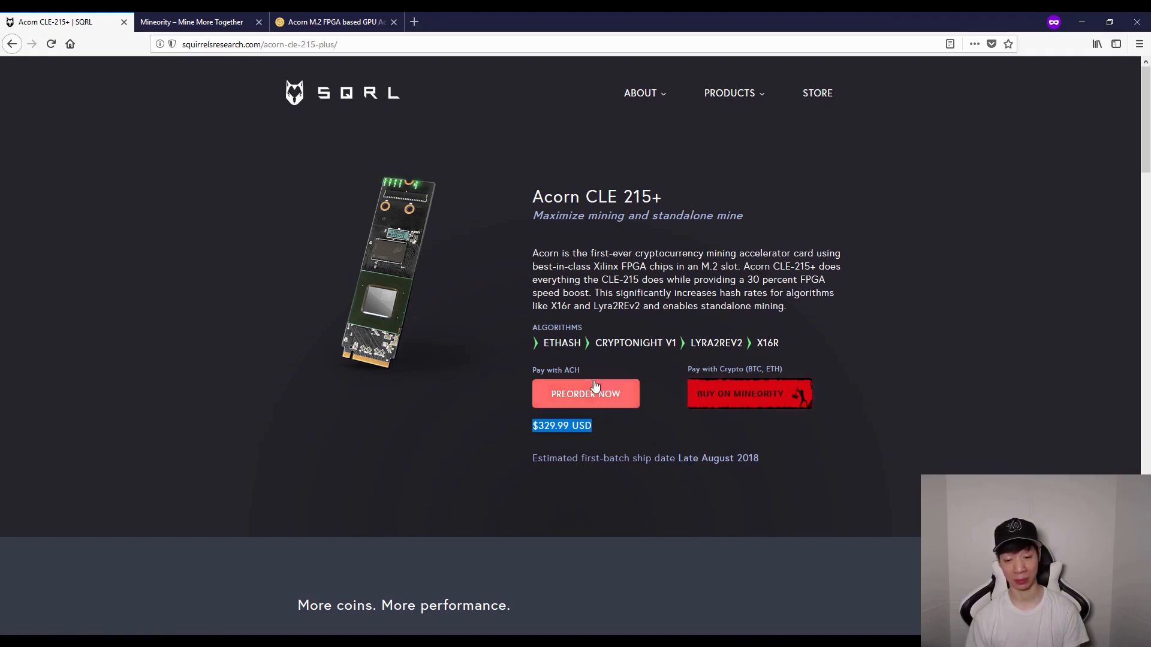
mouse_move(542, 407)
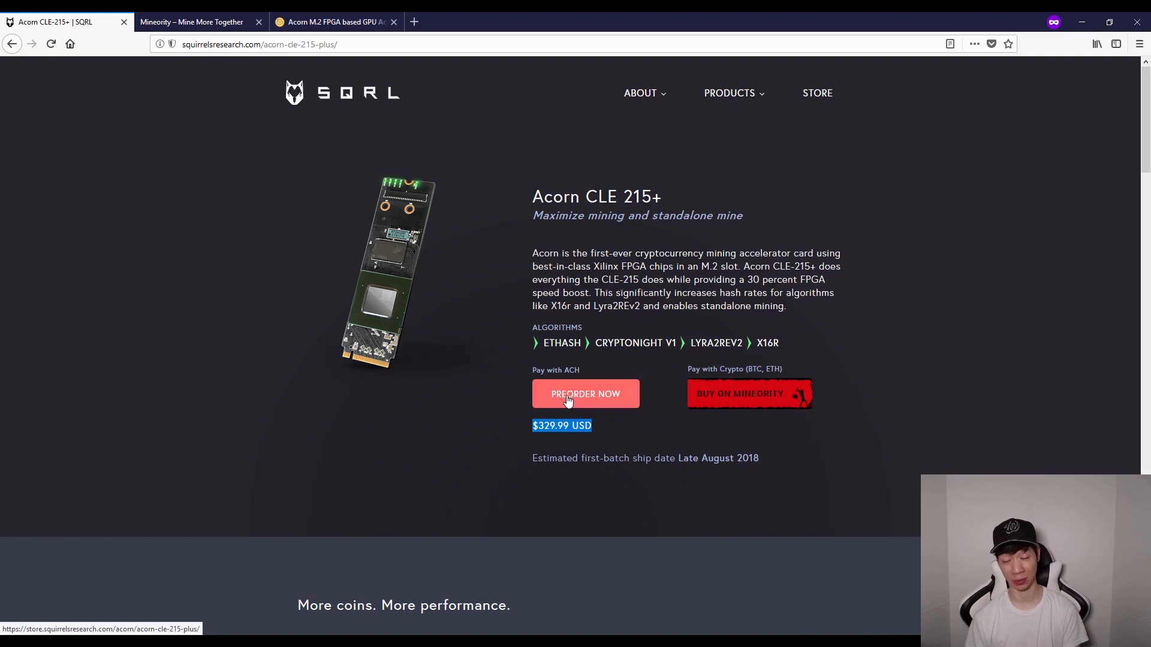
mouse_move(749, 394)
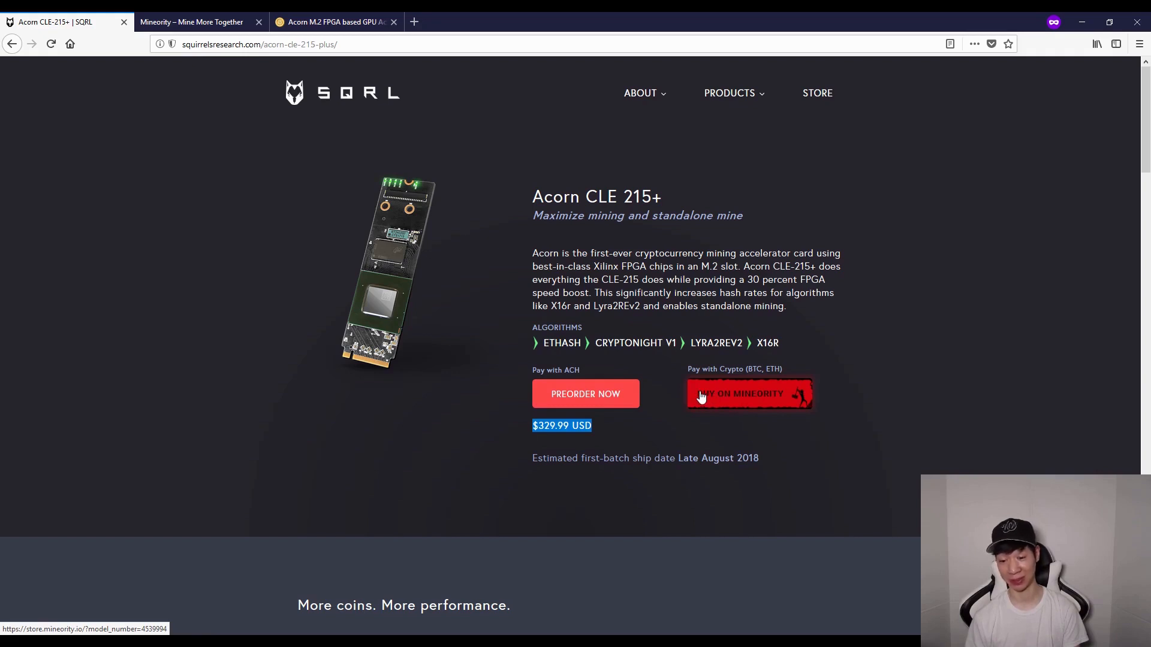
mouse_move(684, 377)
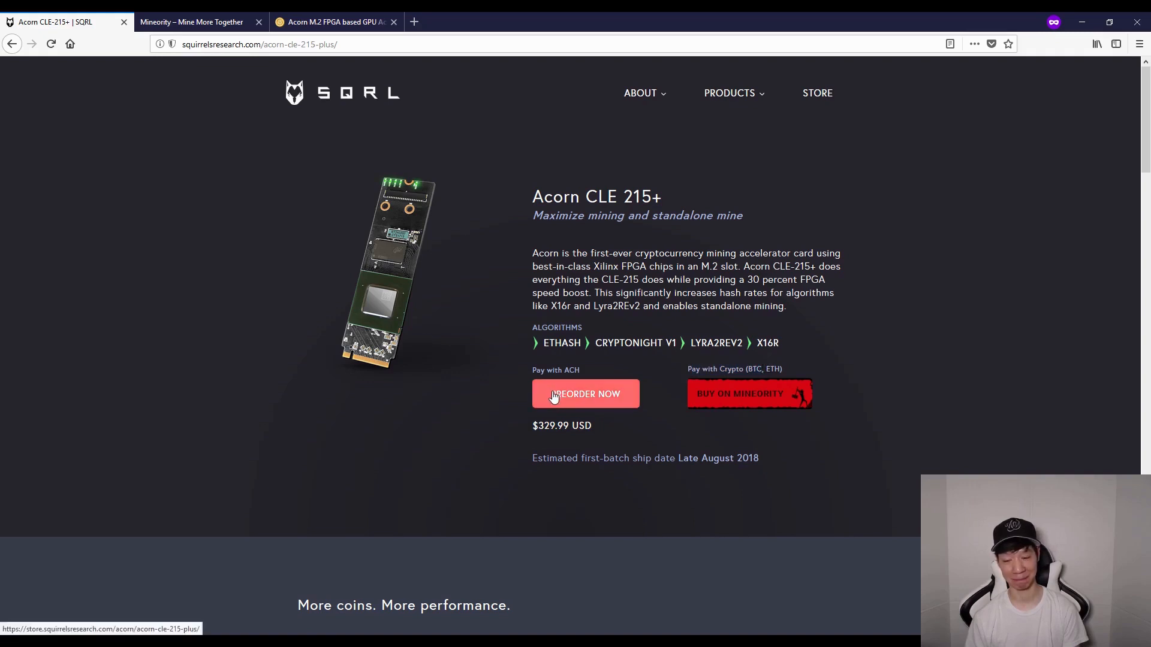
mouse_move(903, 465)
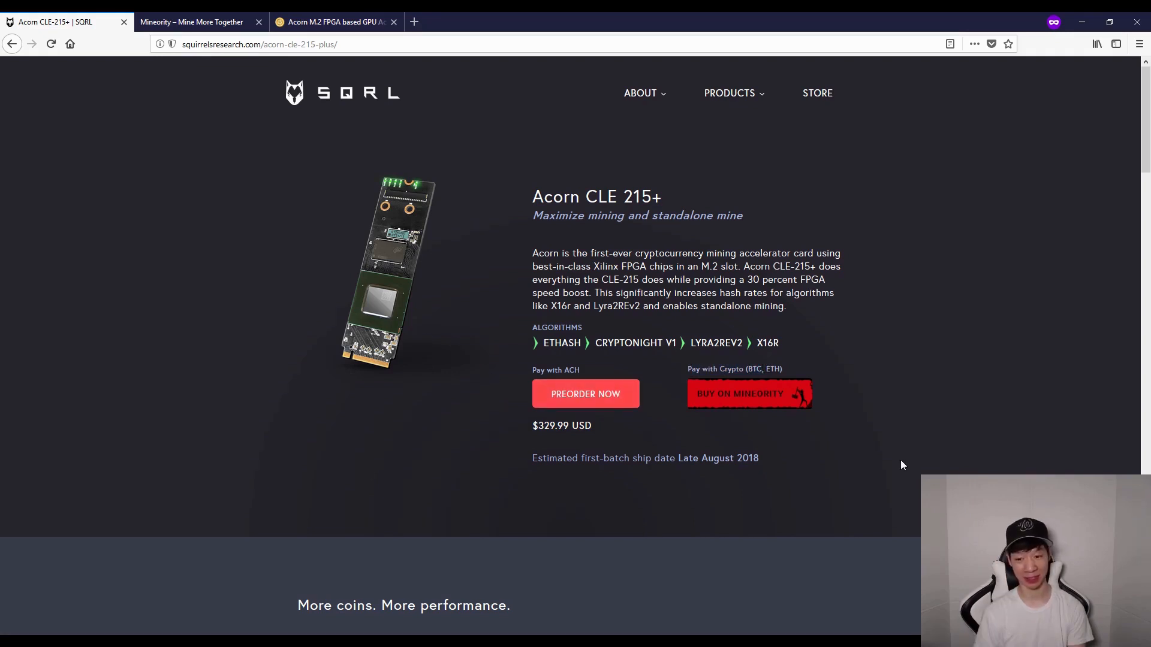
mouse_move(849, 466)
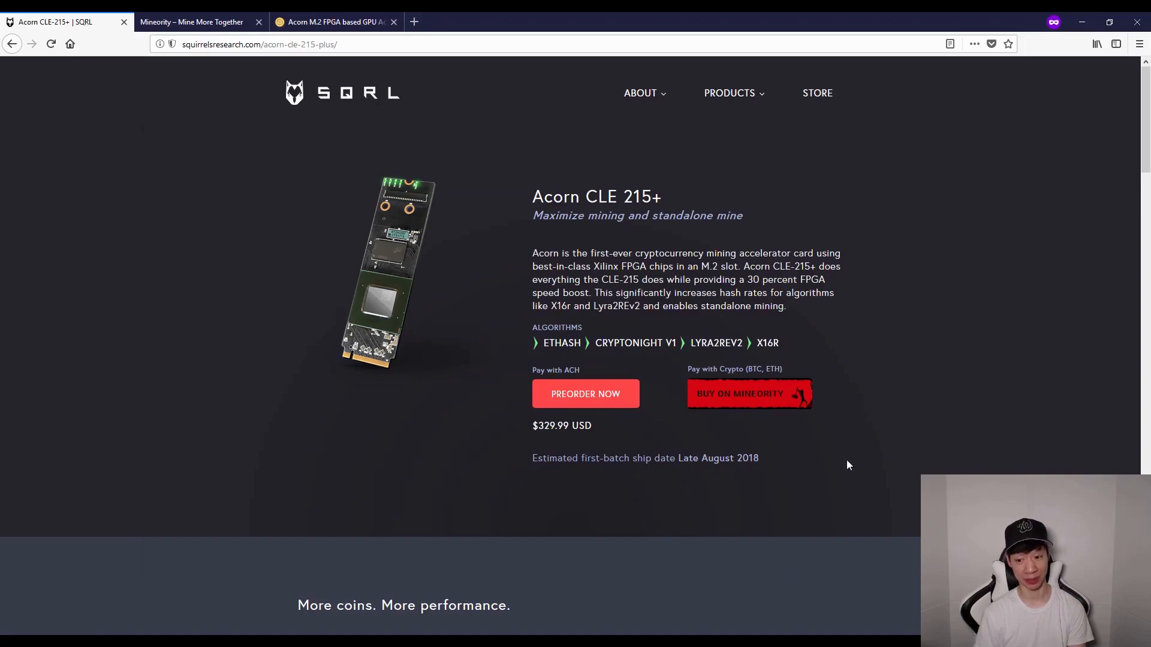
Follow Buy on Mineority to the store and open the Acorn CLE - 101 card
click(748, 393)
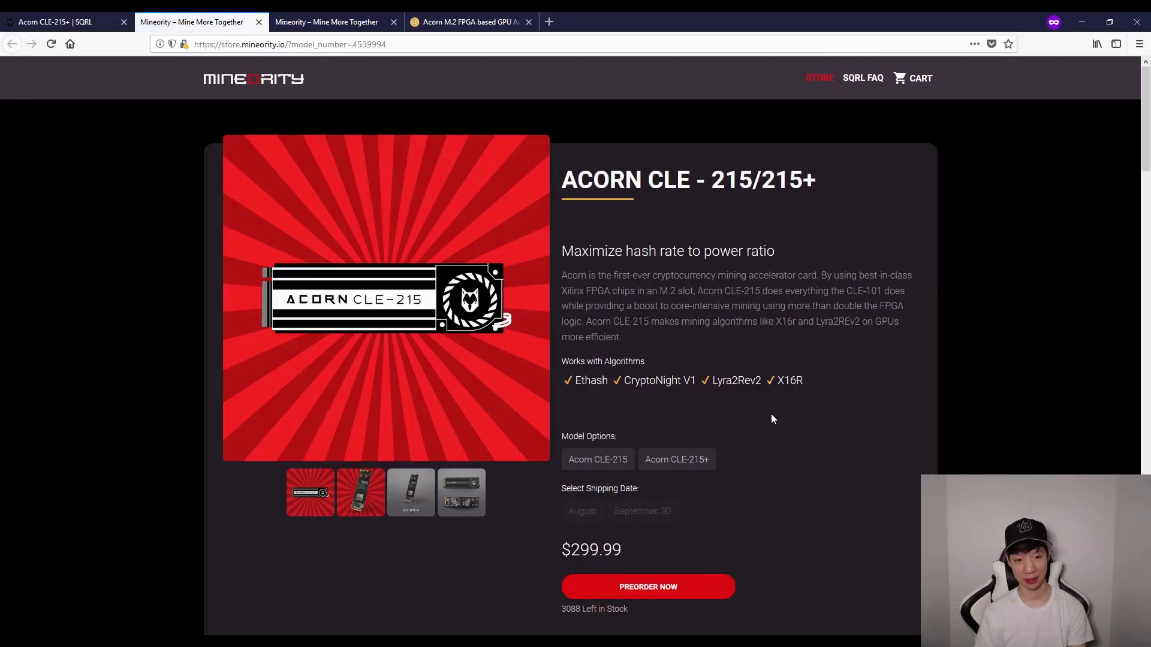
mouse_move(697, 287)
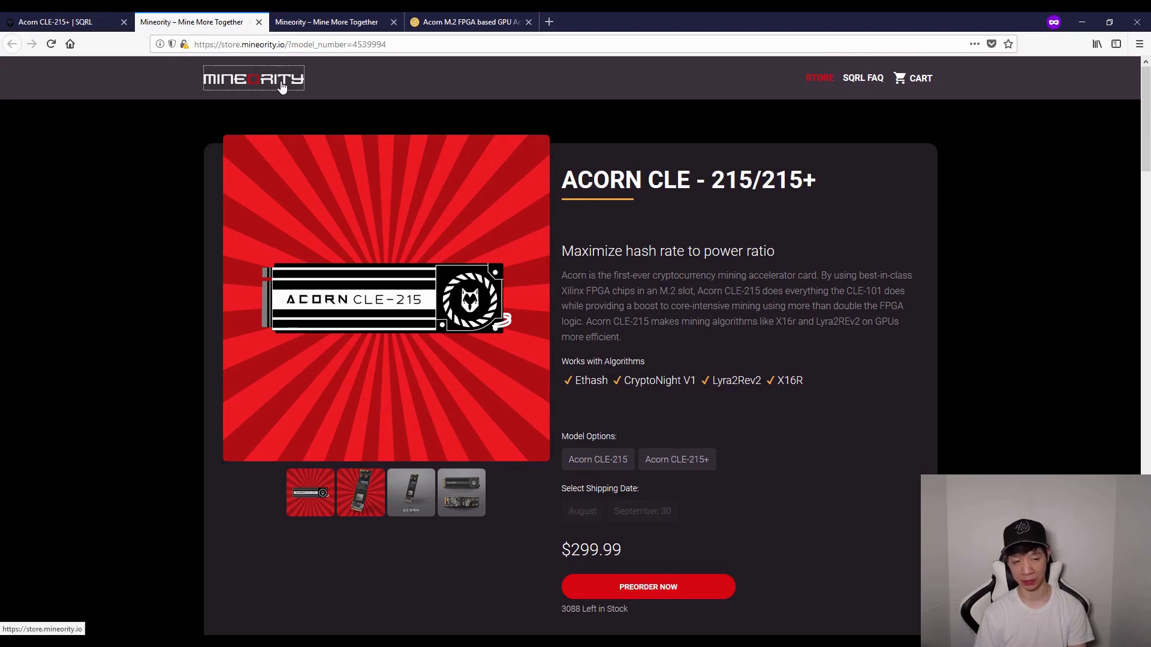
click(252, 79)
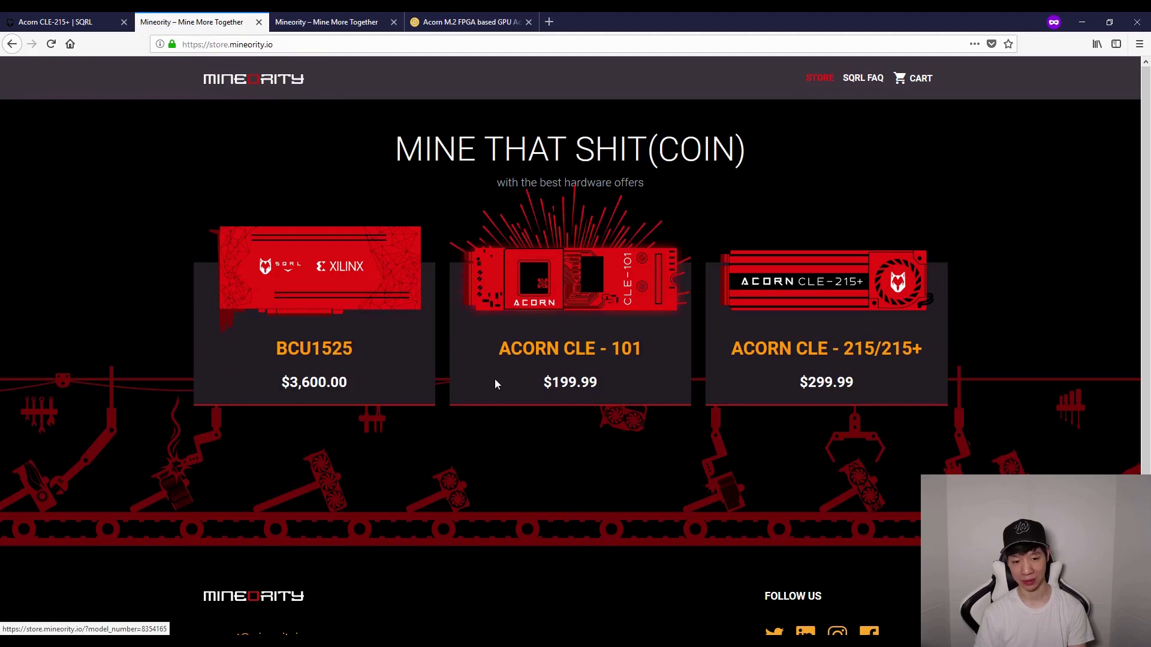
mouse_move(367, 300)
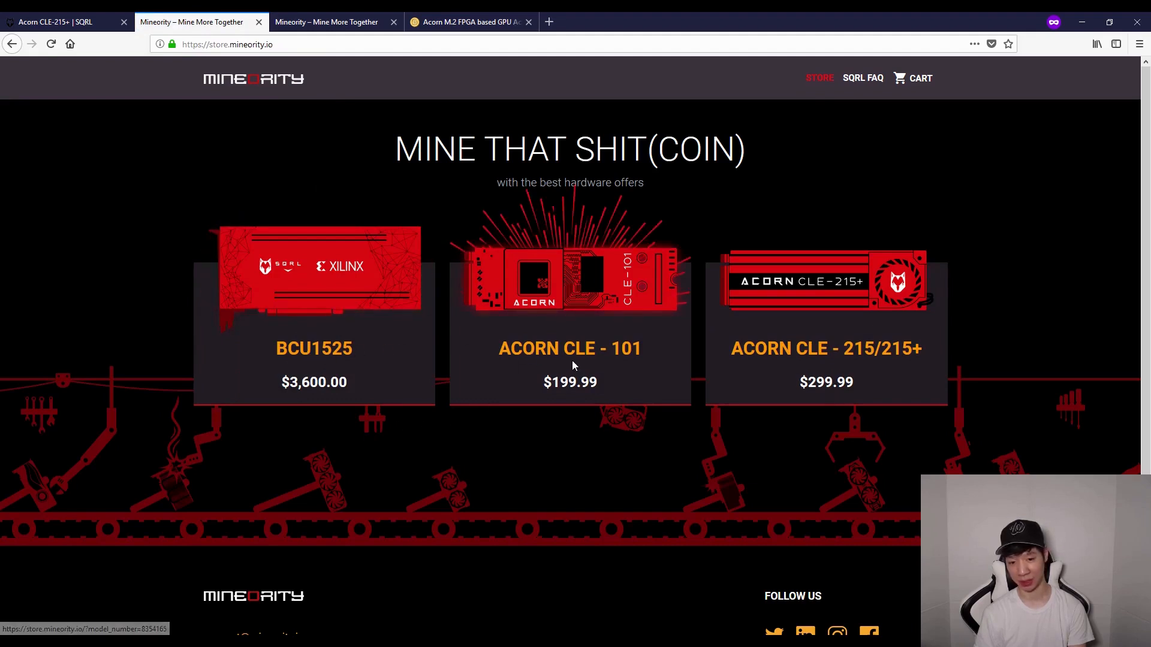
mouse_move(797, 357)
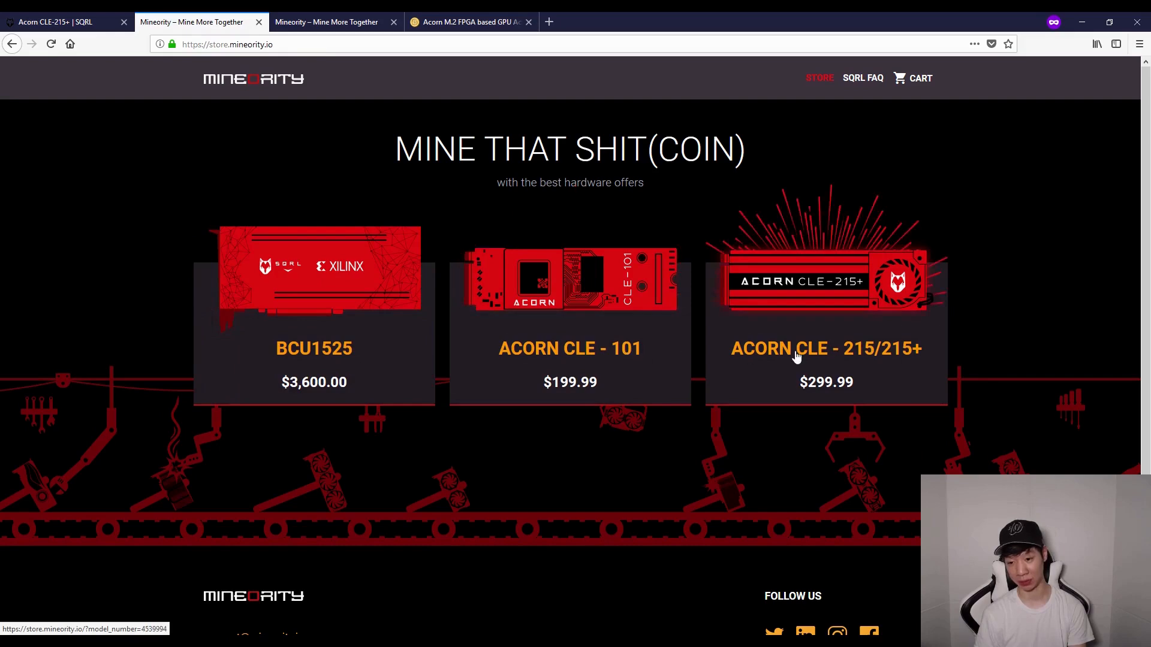
mouse_move(910, 362)
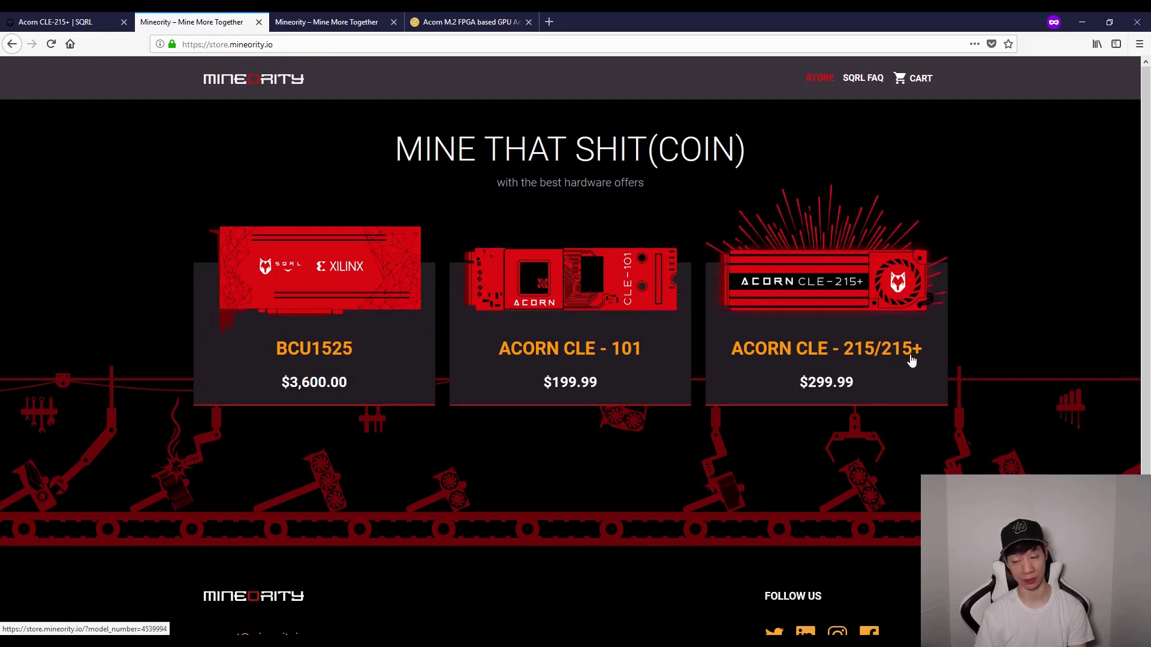
click(570, 316)
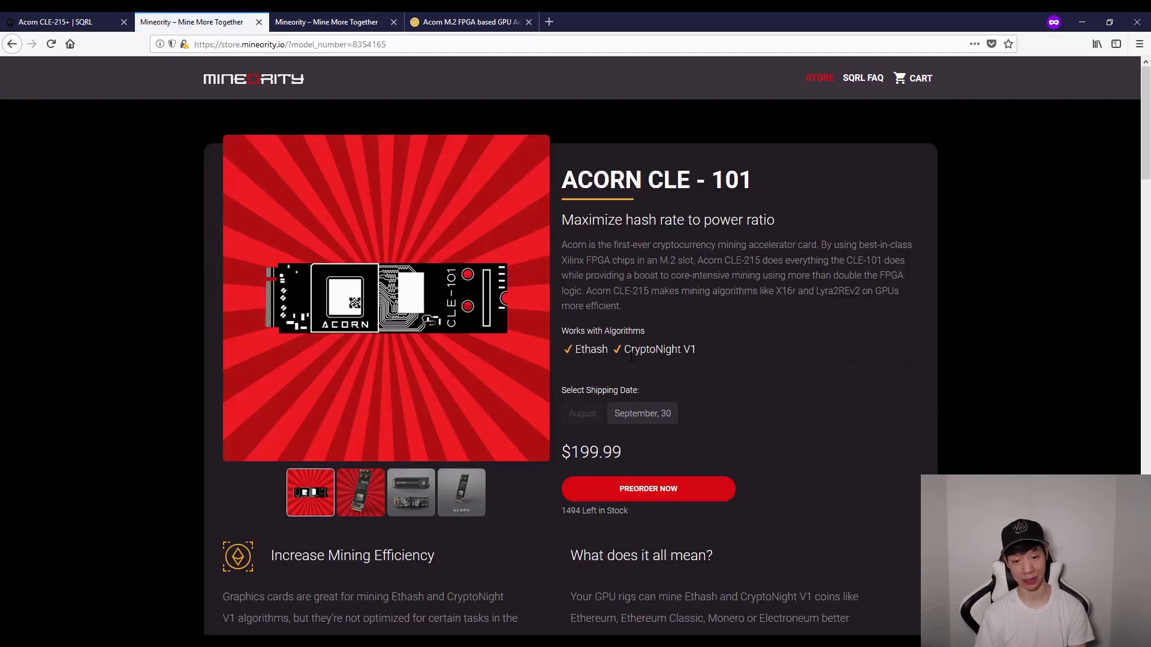
Choose the September 30 shipping date on the Acorn CLE-101 page
scroll(down, 3)
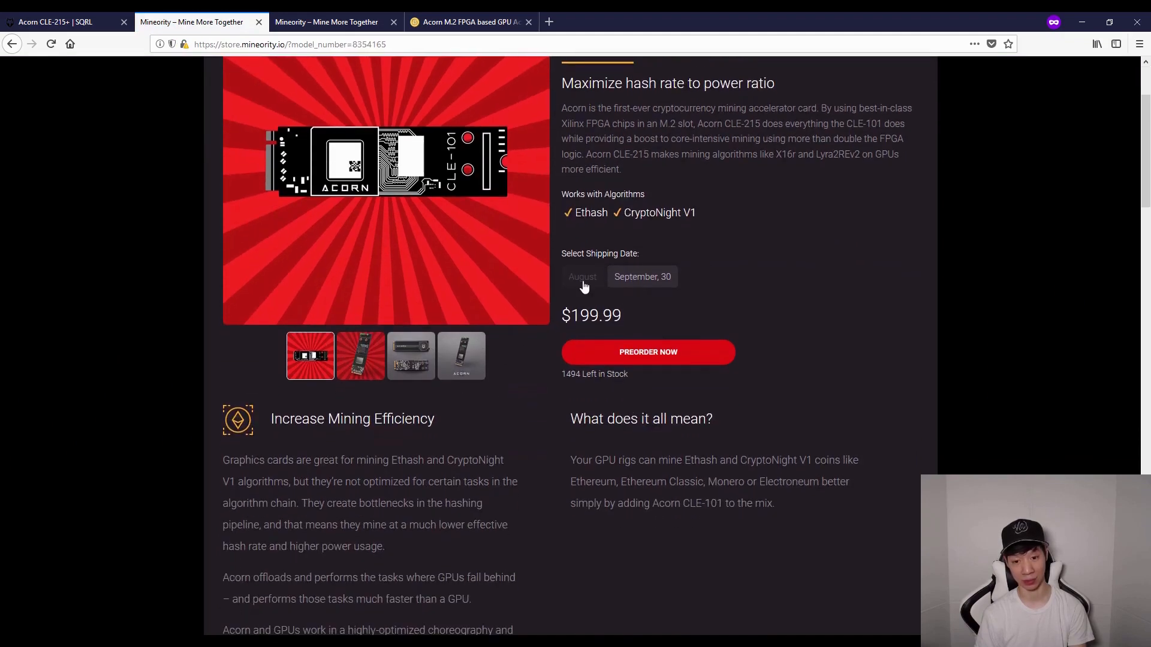
click(641, 277)
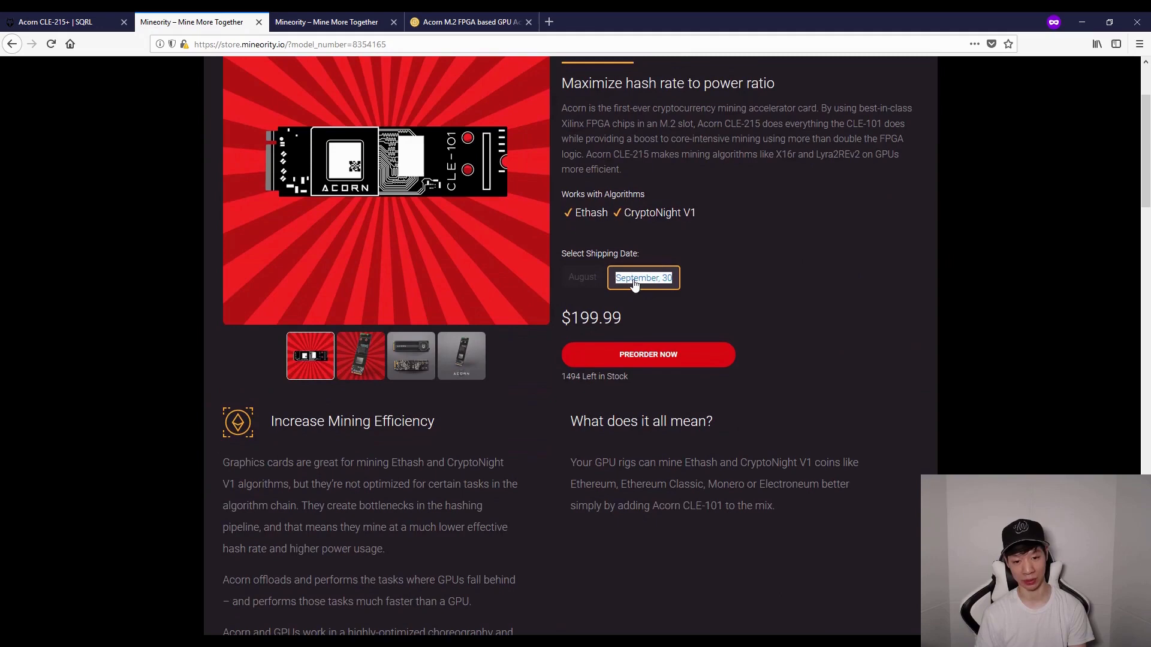
scroll(up, 3)
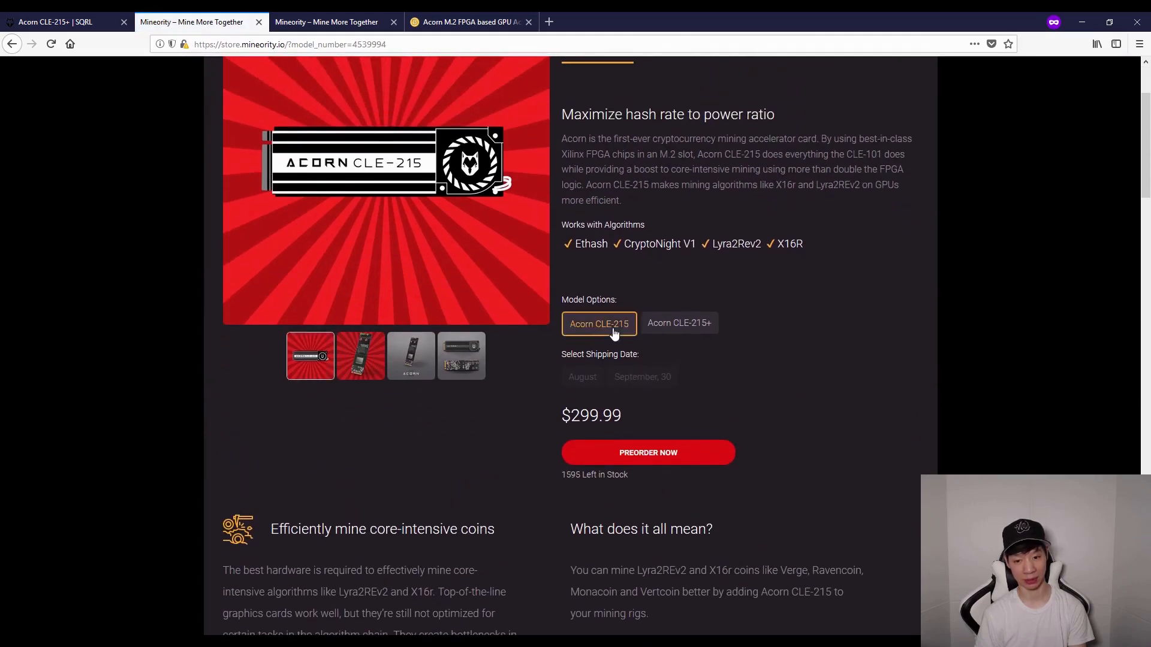
scroll(down, 3)
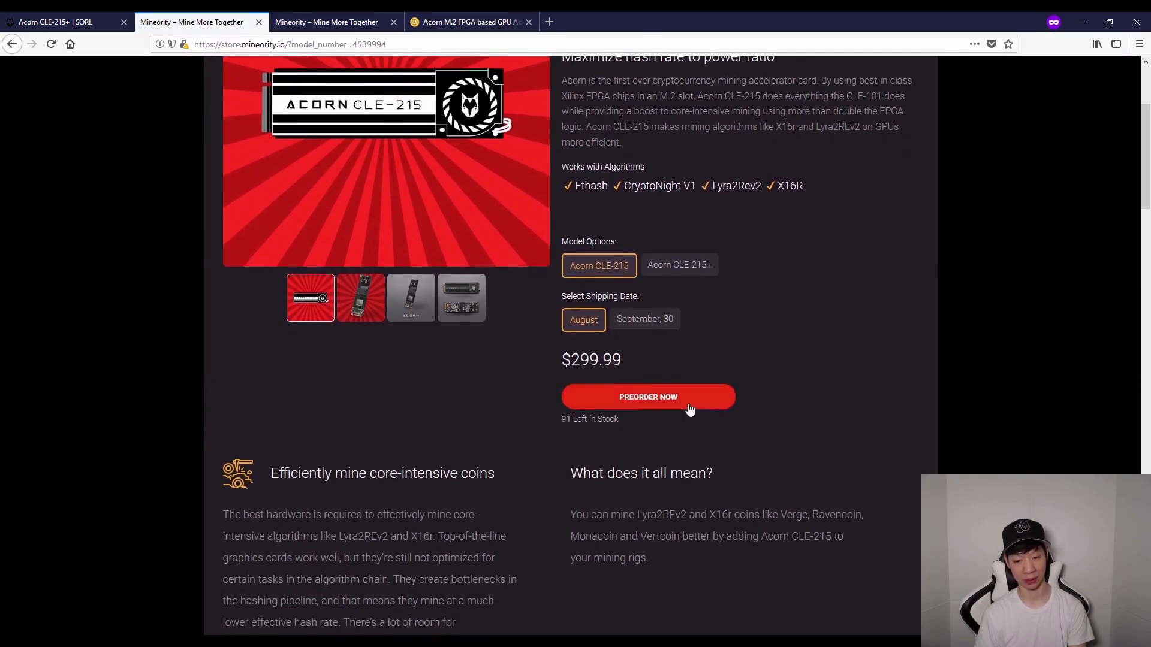
scroll(down, 3)
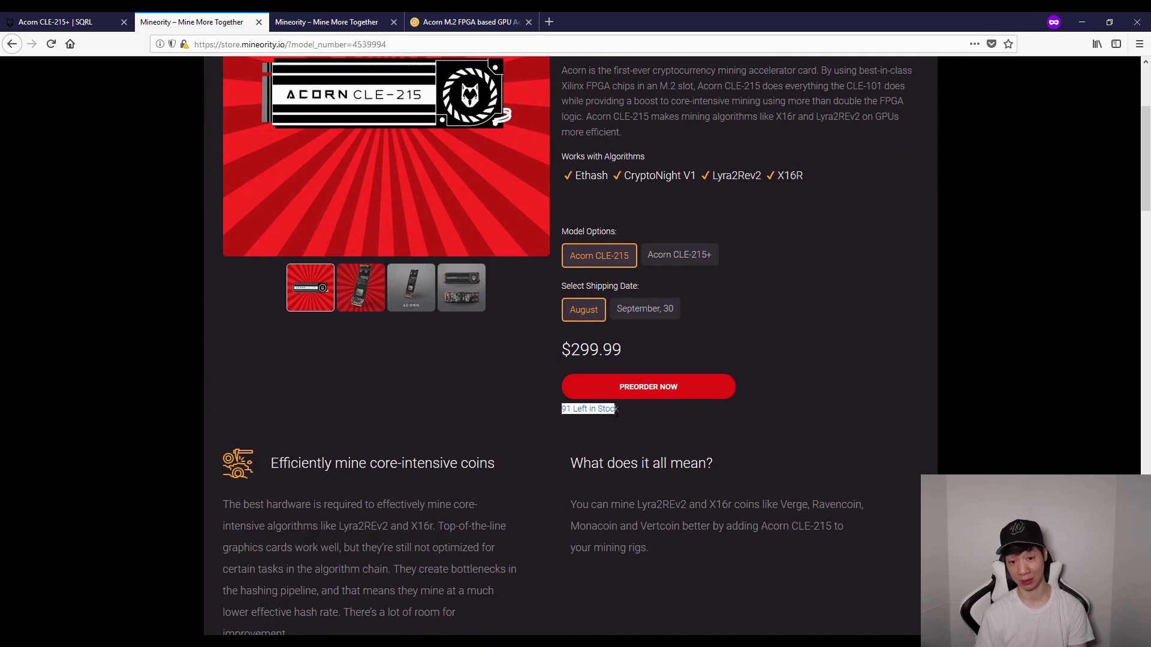
scroll(up, 3)
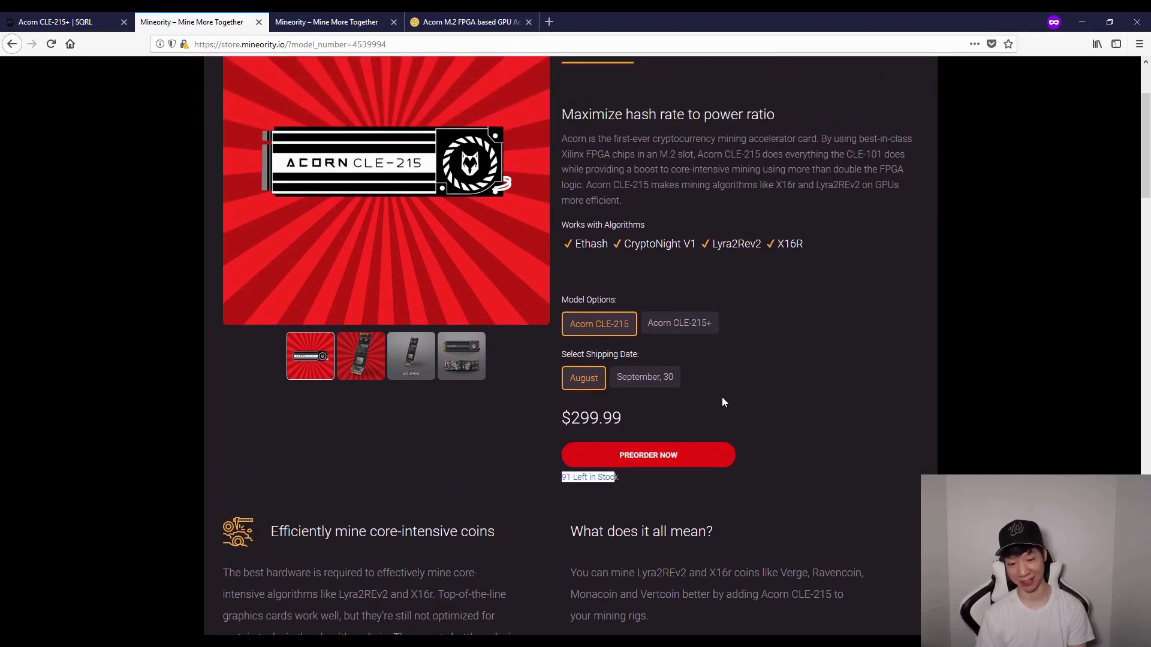
mouse_move(622, 262)
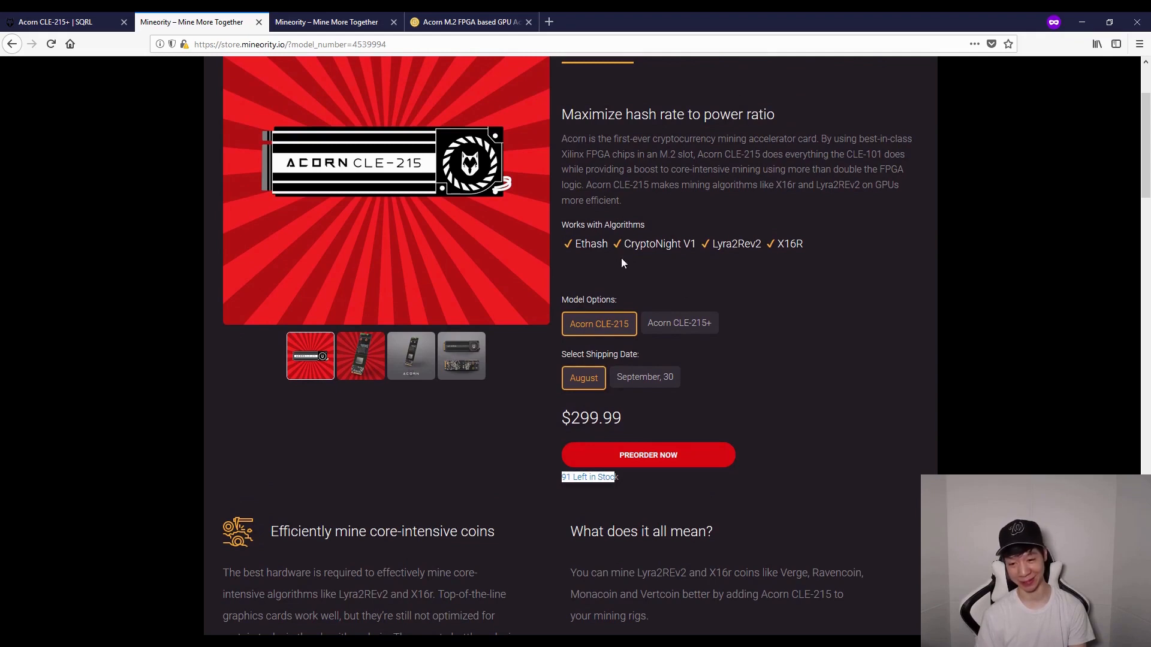
click(643, 377)
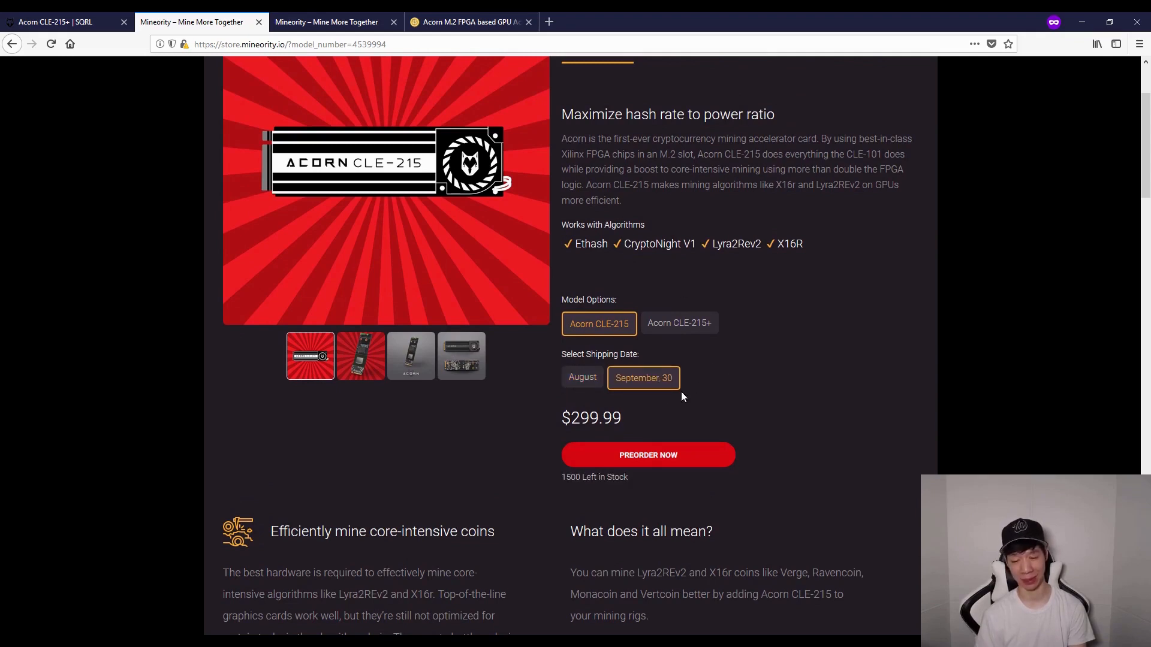
mouse_move(680, 323)
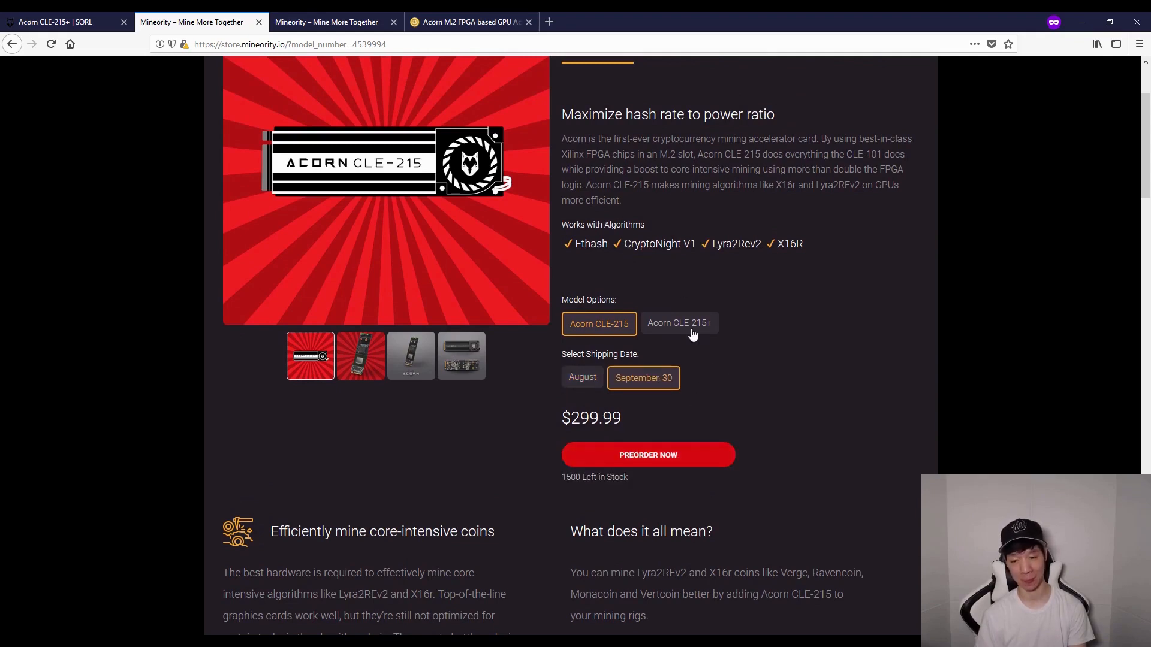
click(677, 324)
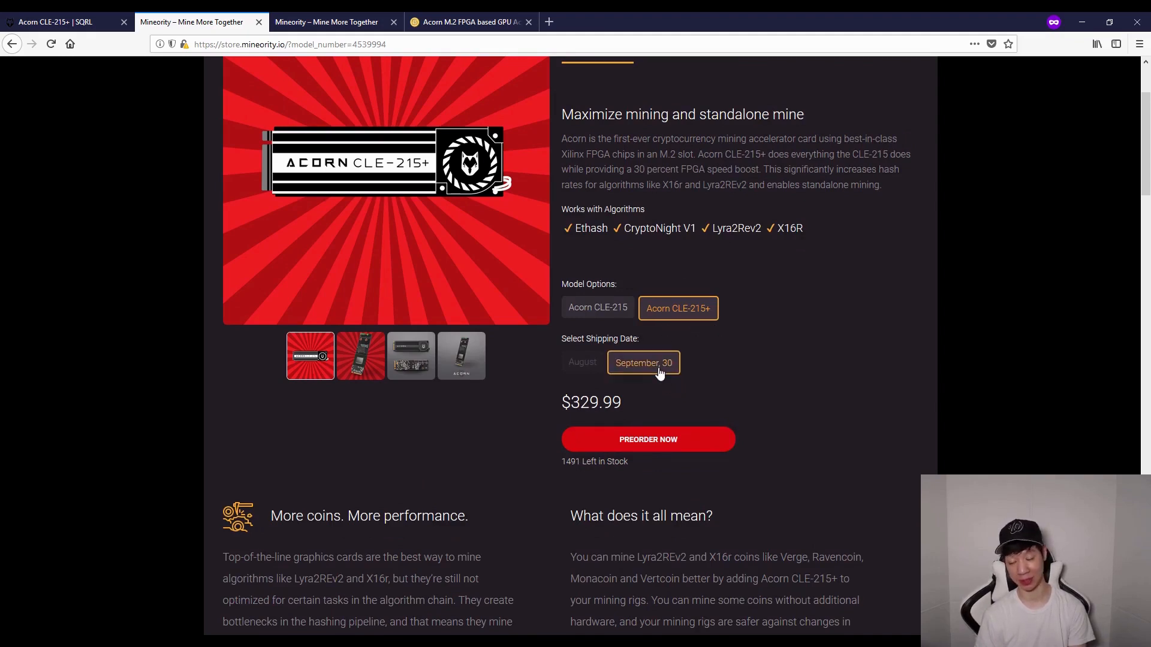
scroll(up, 3)
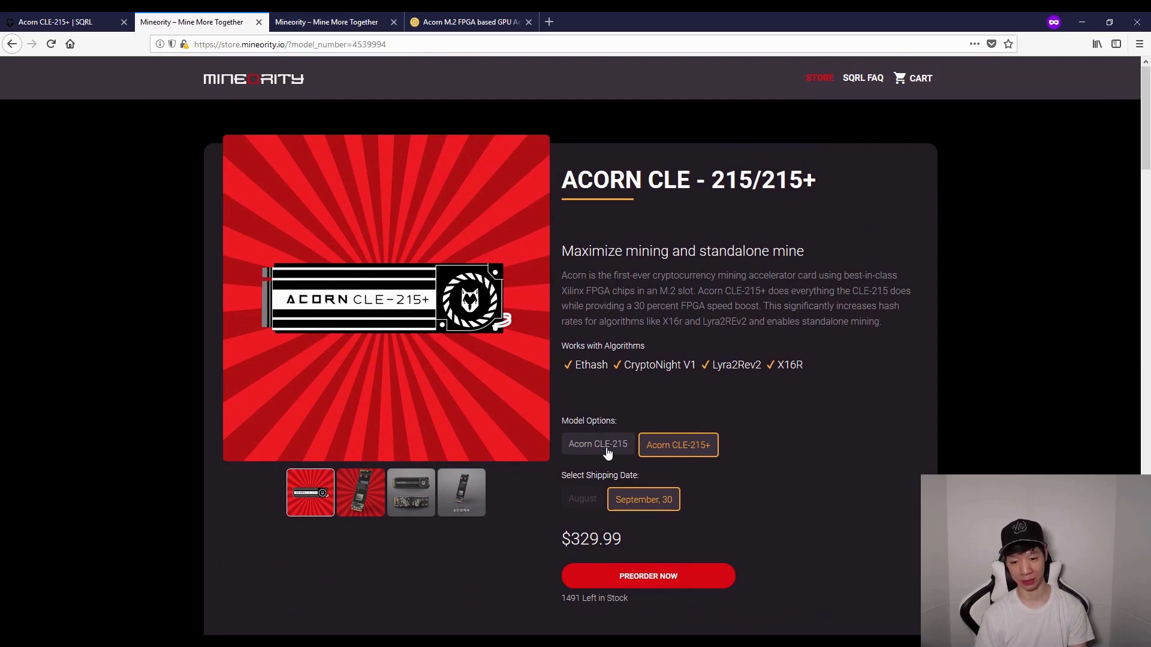
click(597, 444)
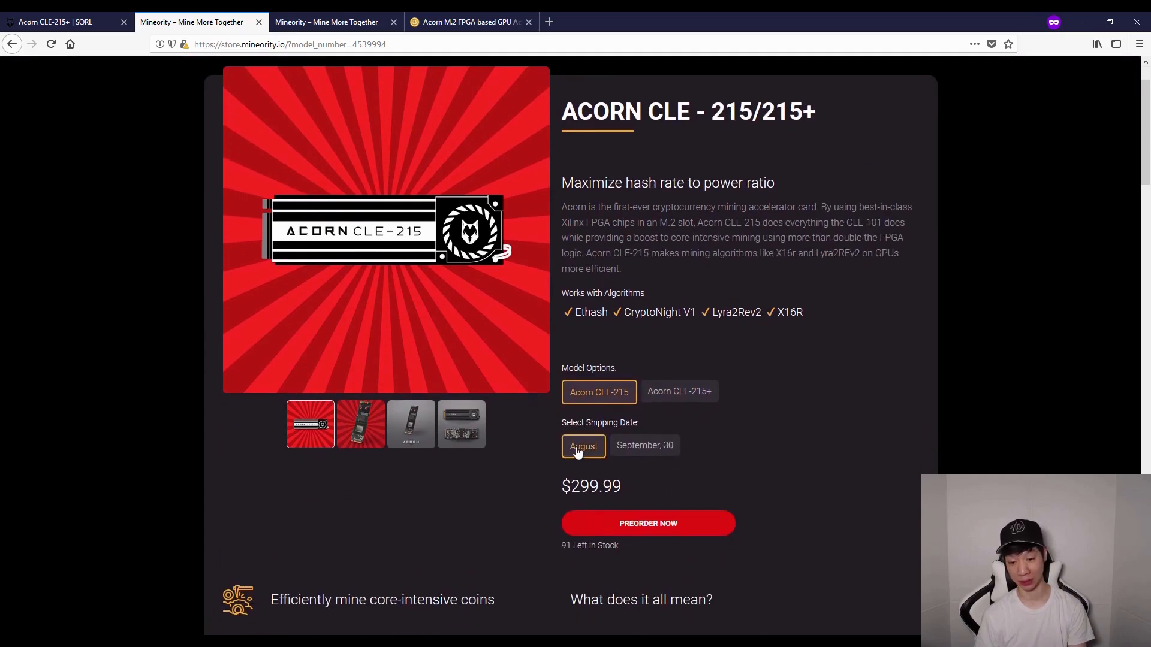
mouse_move(670, 433)
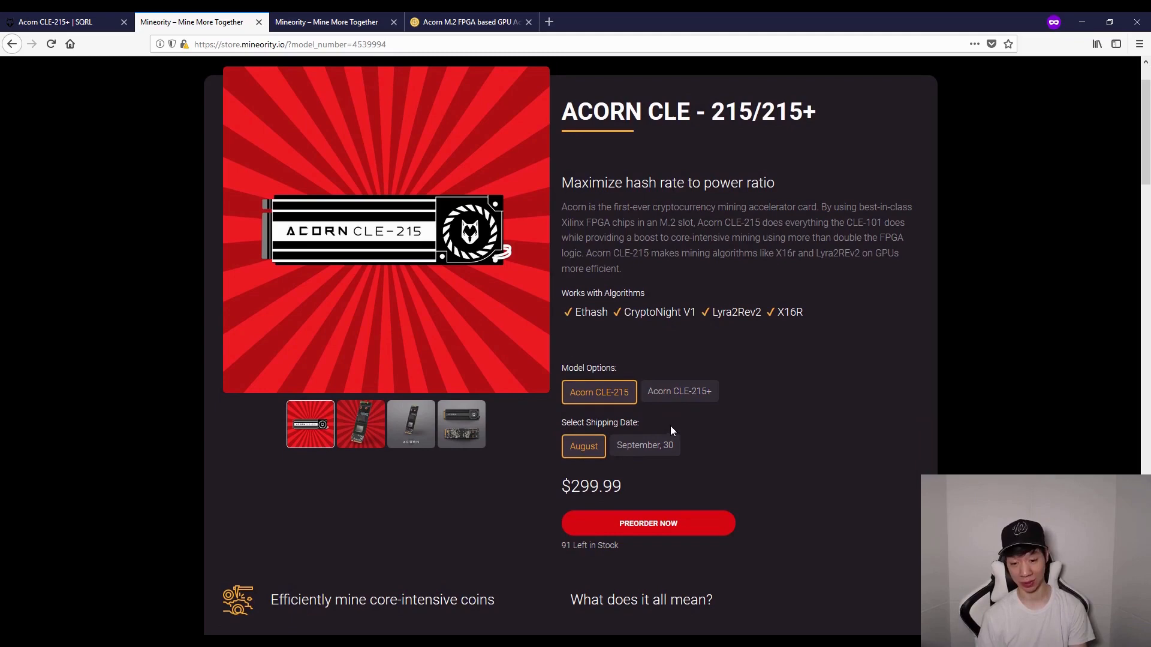
scroll(up, 3)
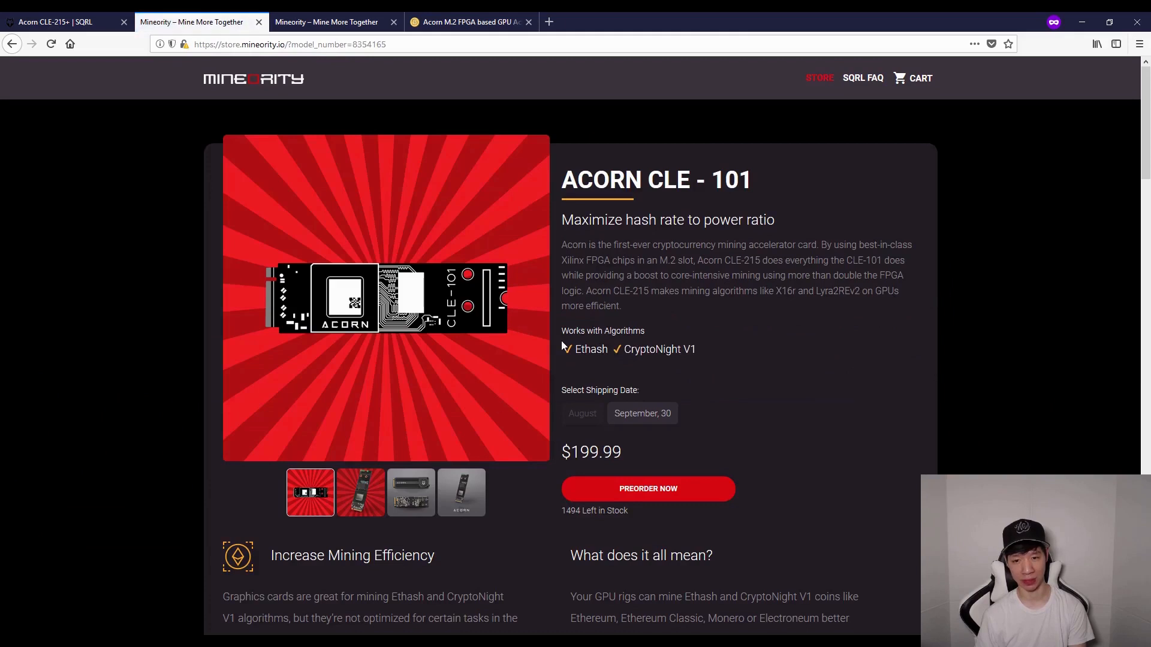
mouse_move(528, 473)
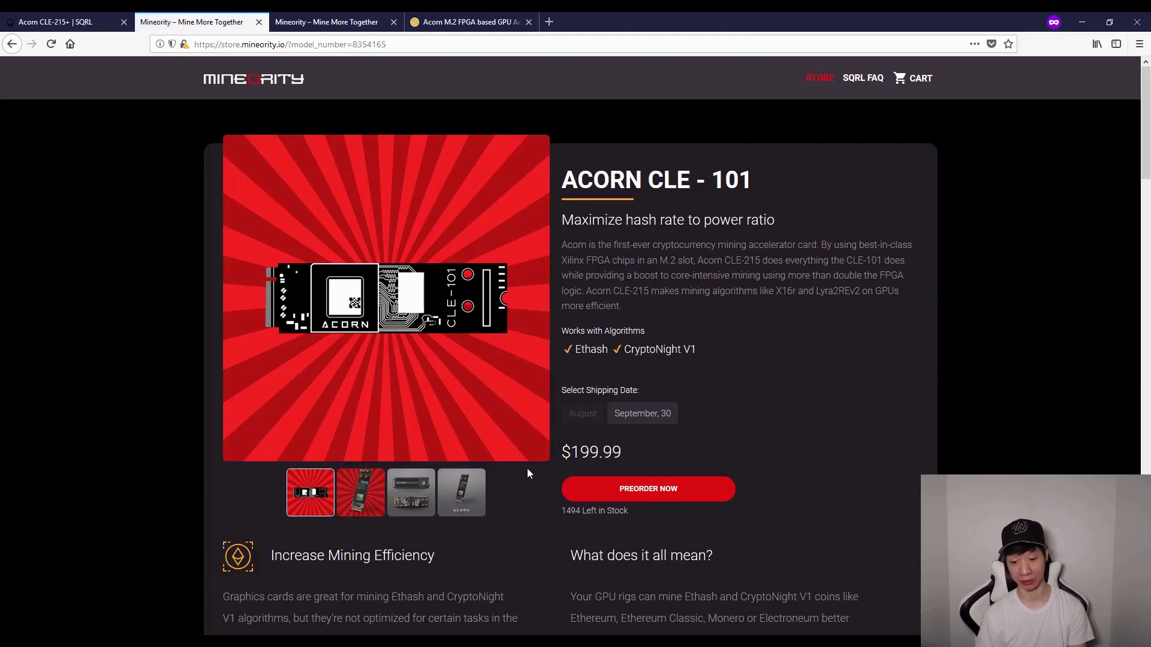
Scroll the Acorn CLE-101 page showing $199.99 and 1494 in stock
scroll(down, 3)
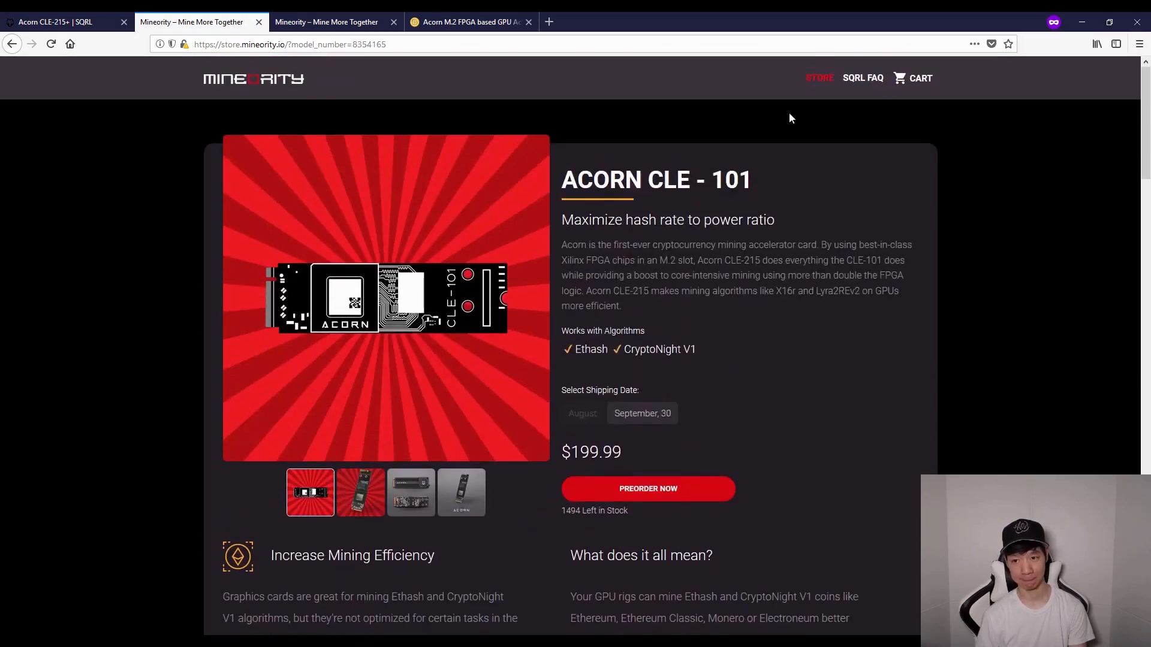
mouse_move(862, 78)
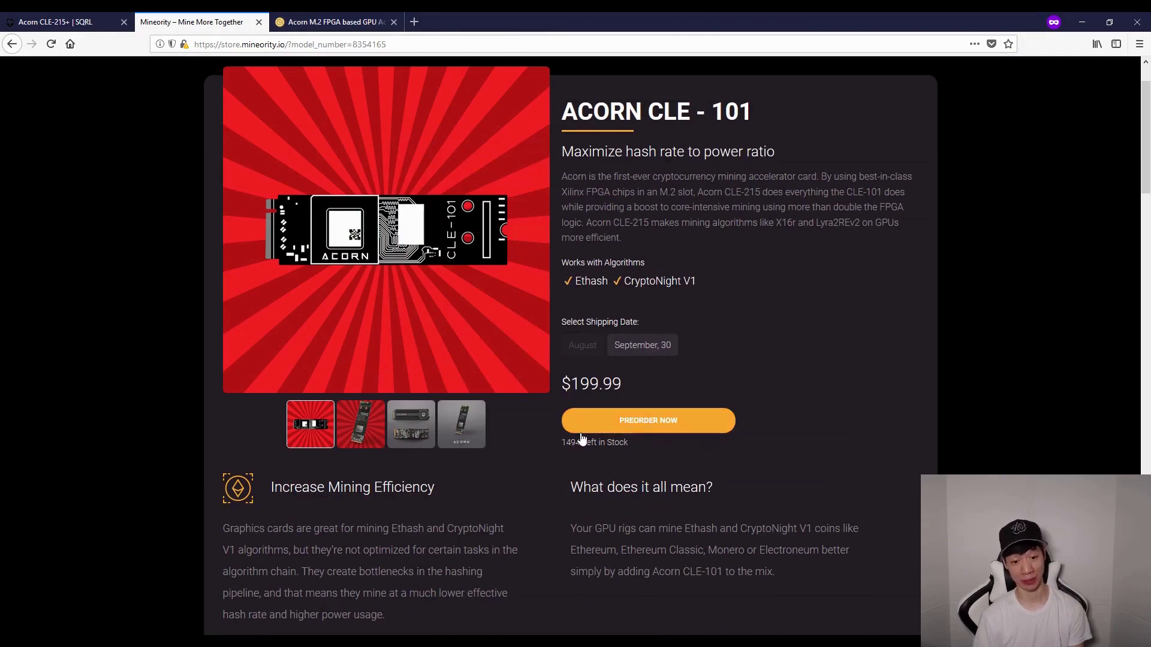
mouse_move(208, 632)
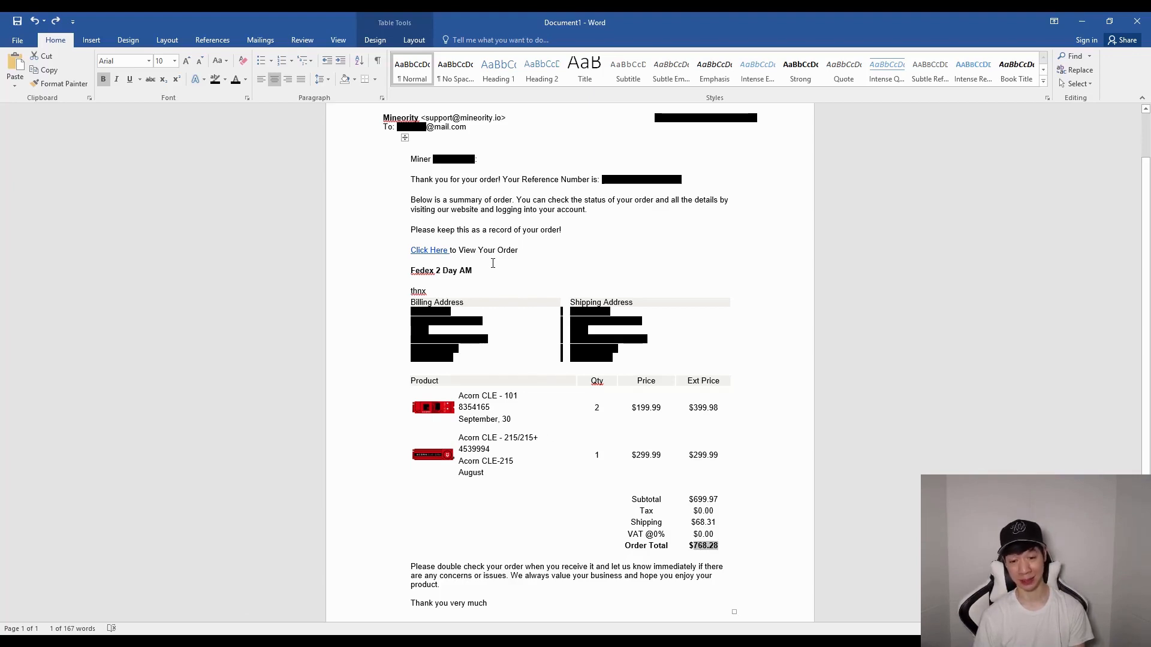
mouse_move(611, 429)
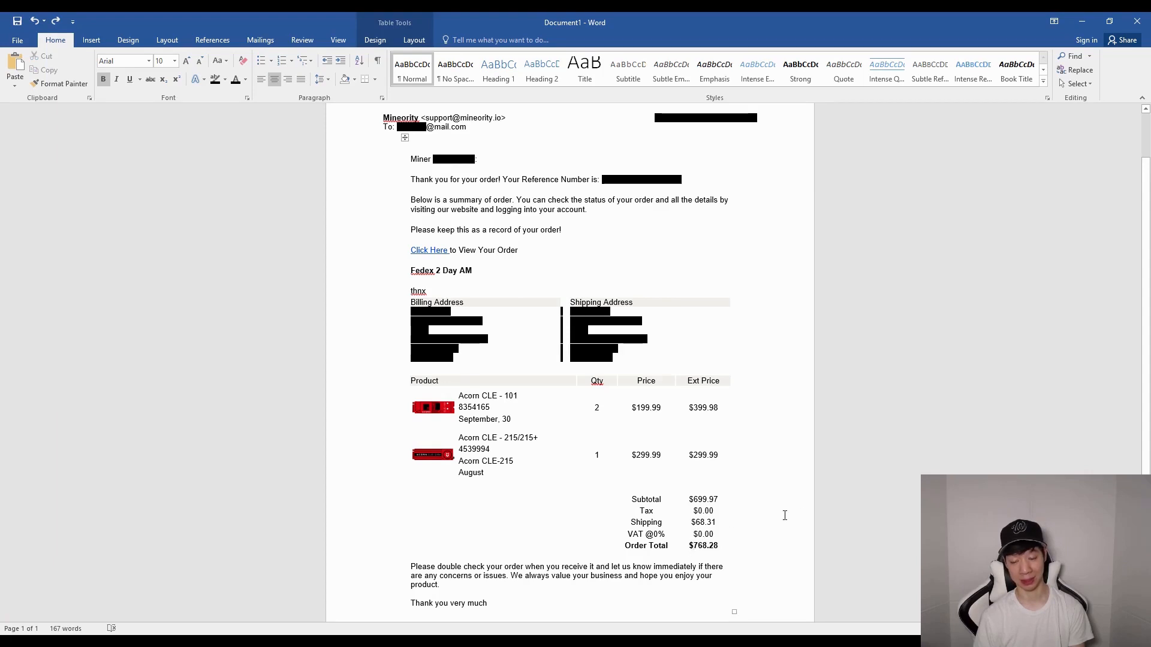
scroll(up, 3)
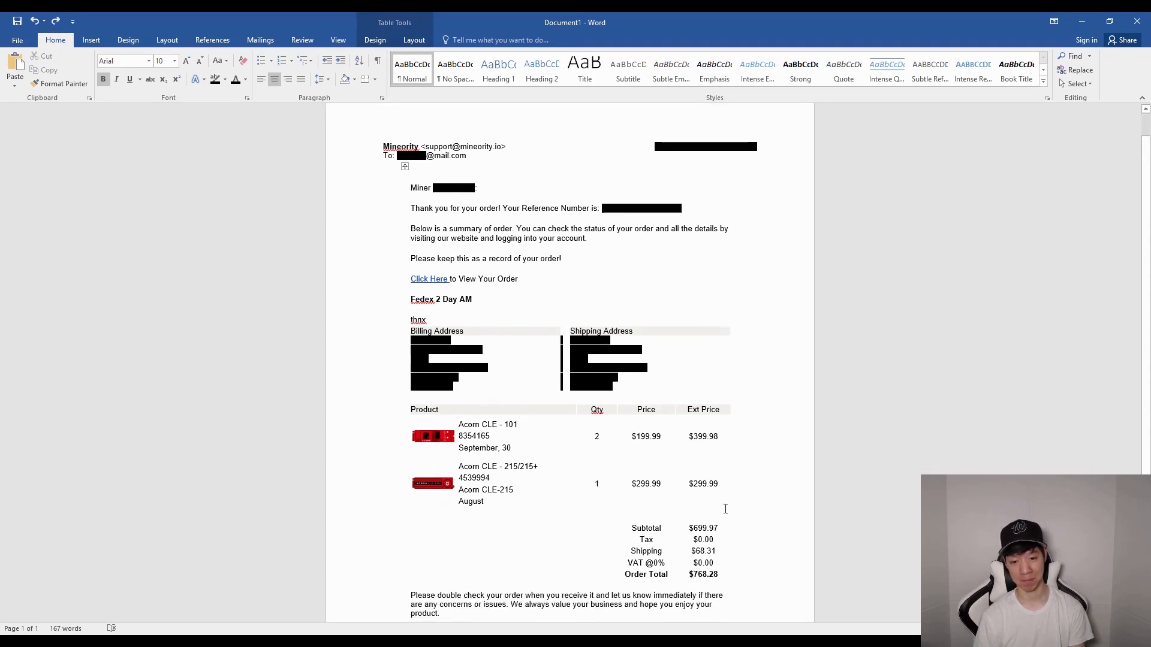
mouse_move(461, 504)
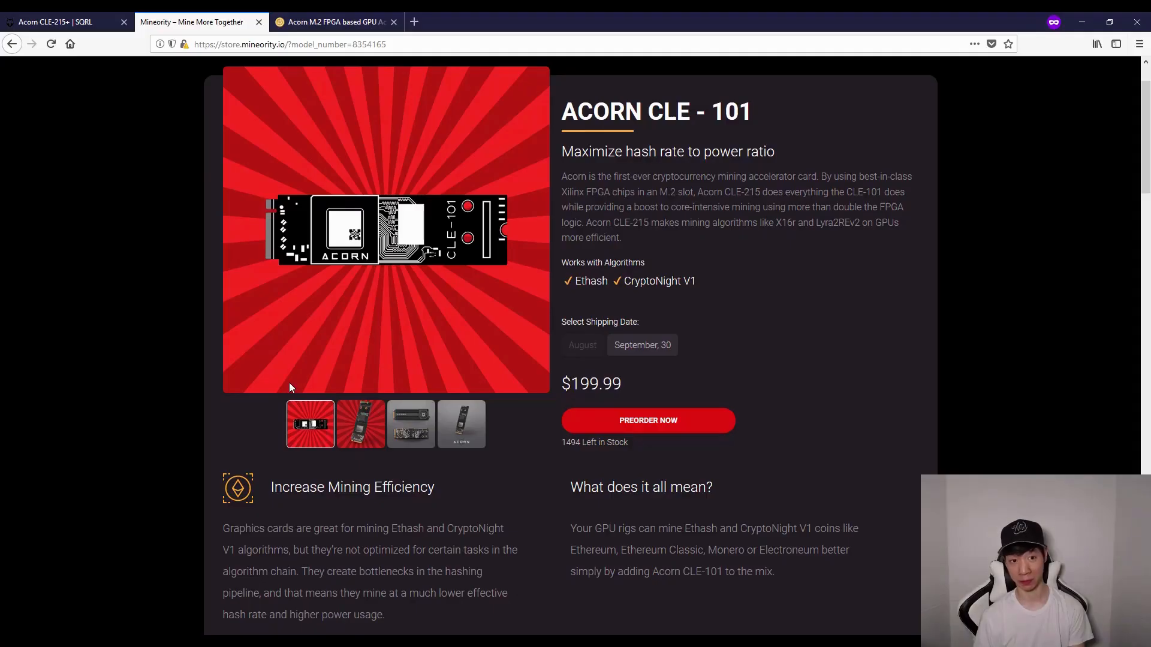
Read GPUHoarder's original post and early replies in the Acorn M.2 FPGA thread
click(332, 22)
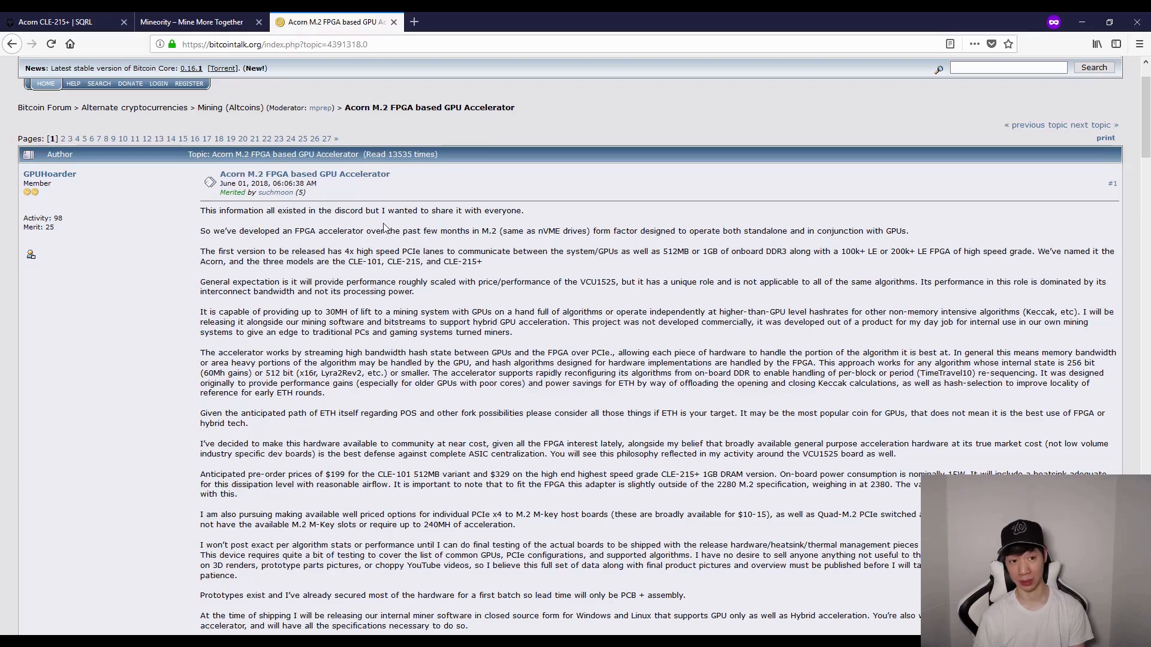
scroll(up, 3)
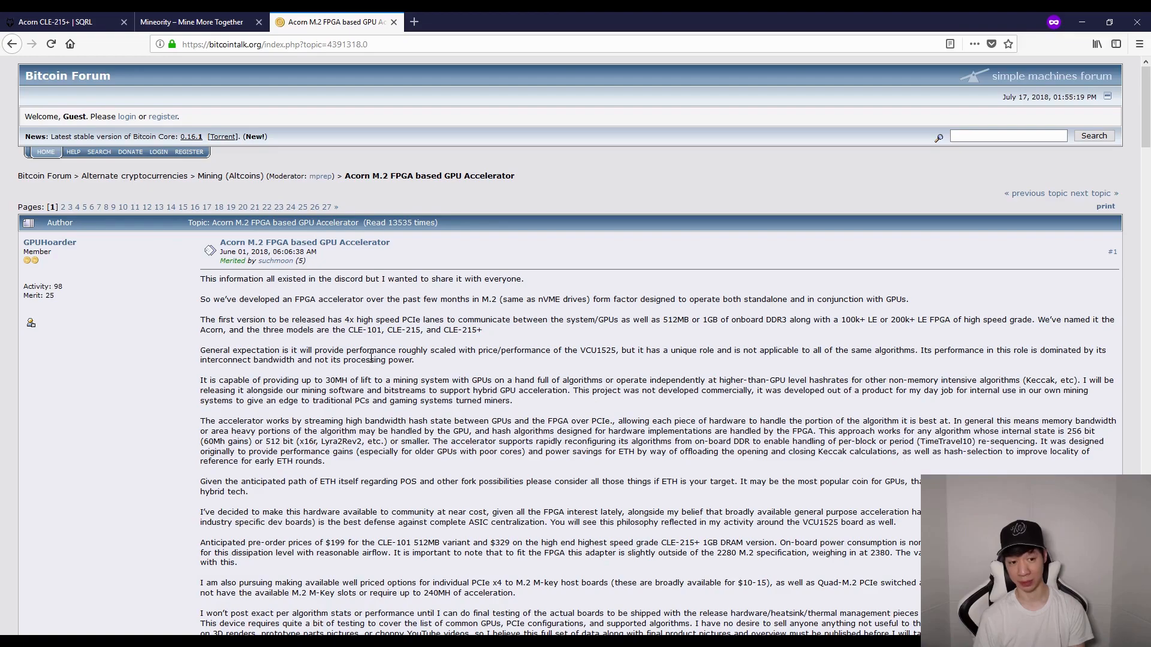
scroll(down, 3)
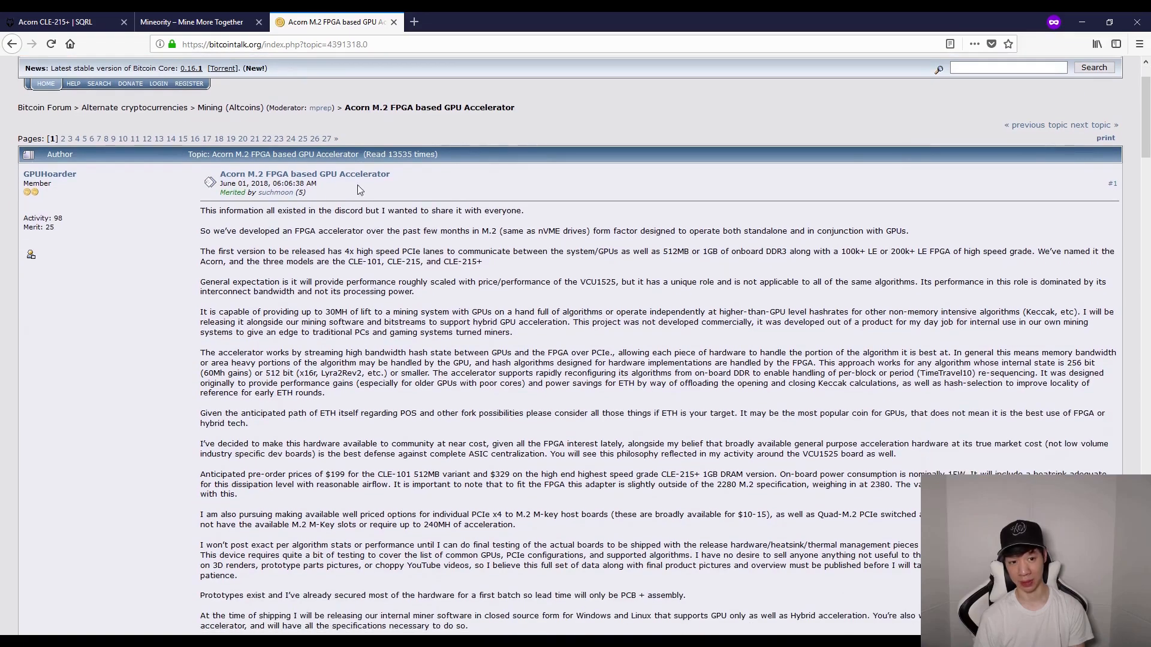
scroll(down, 3)
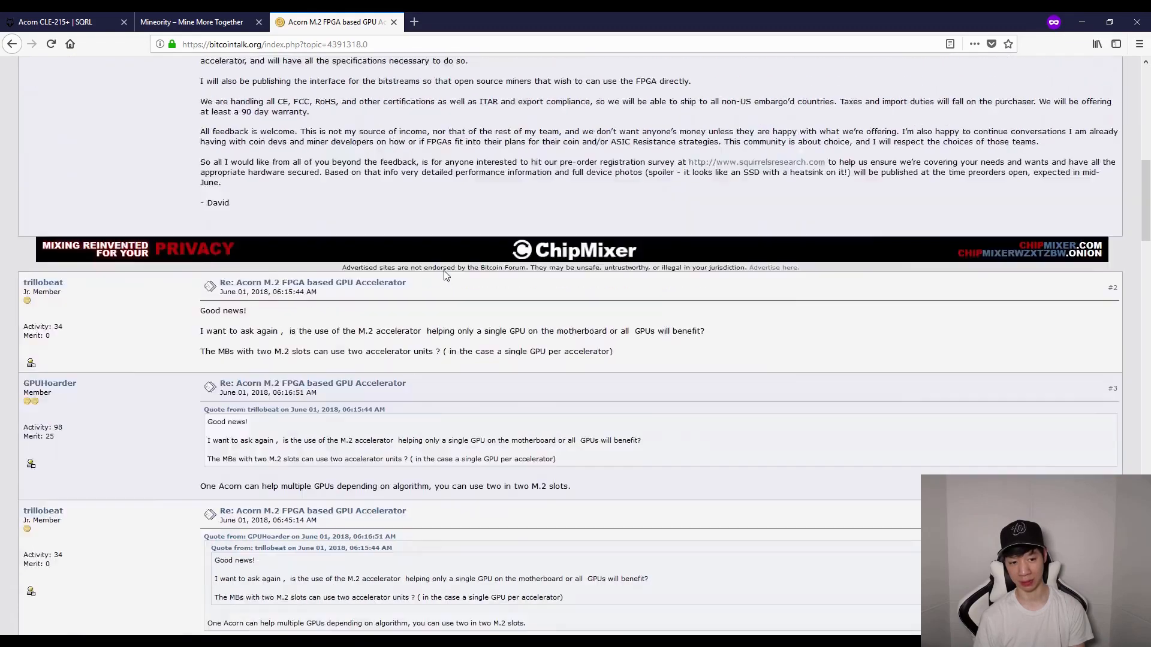
scroll(down, 3)
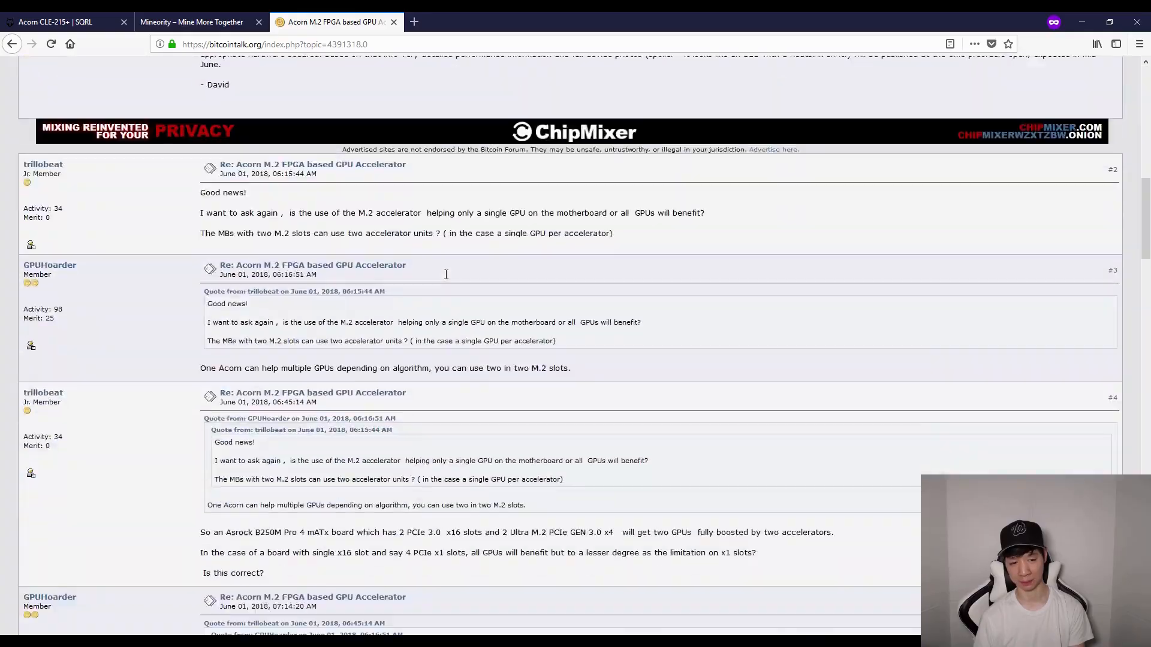
scroll(up, 3)
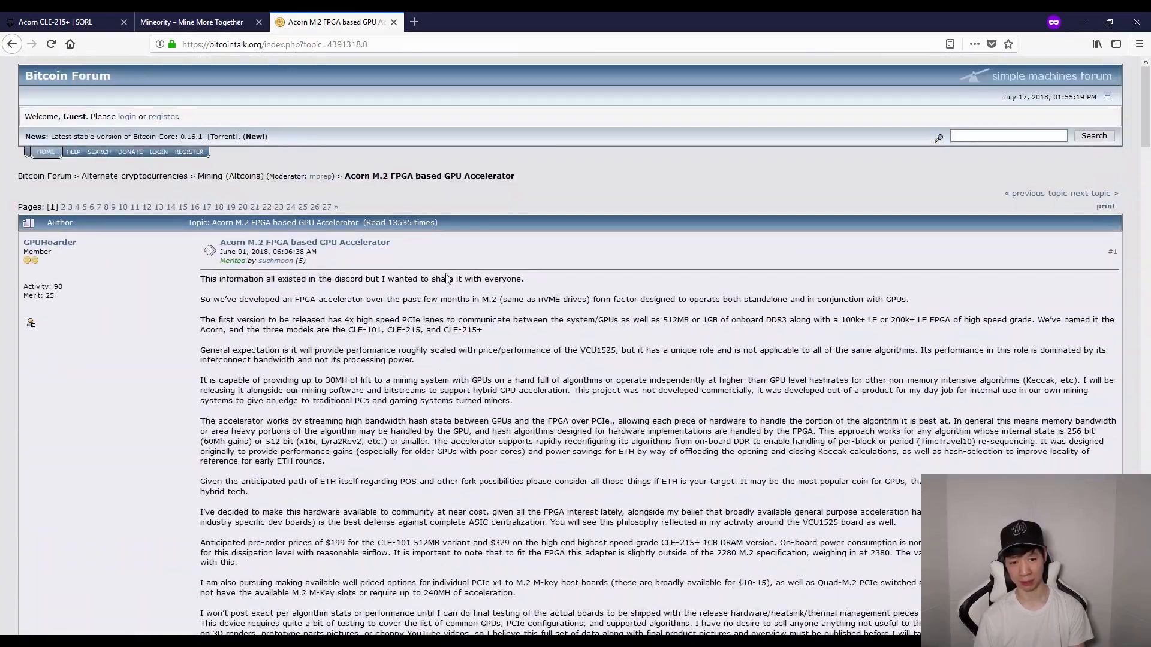